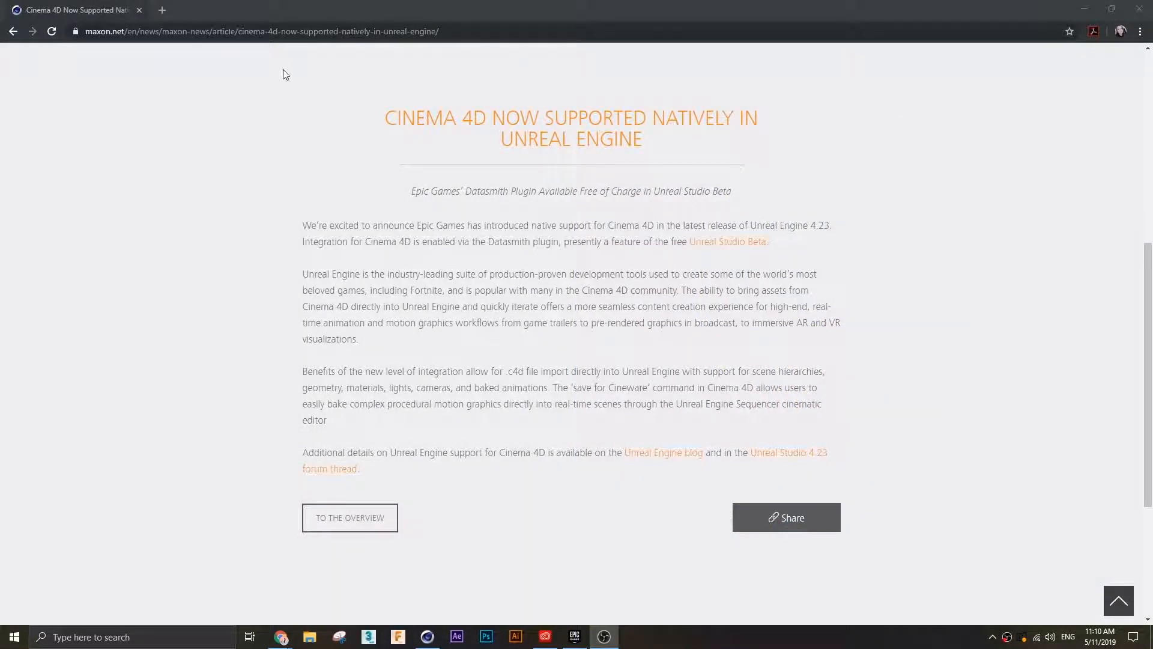
mouse_move(938, 277)
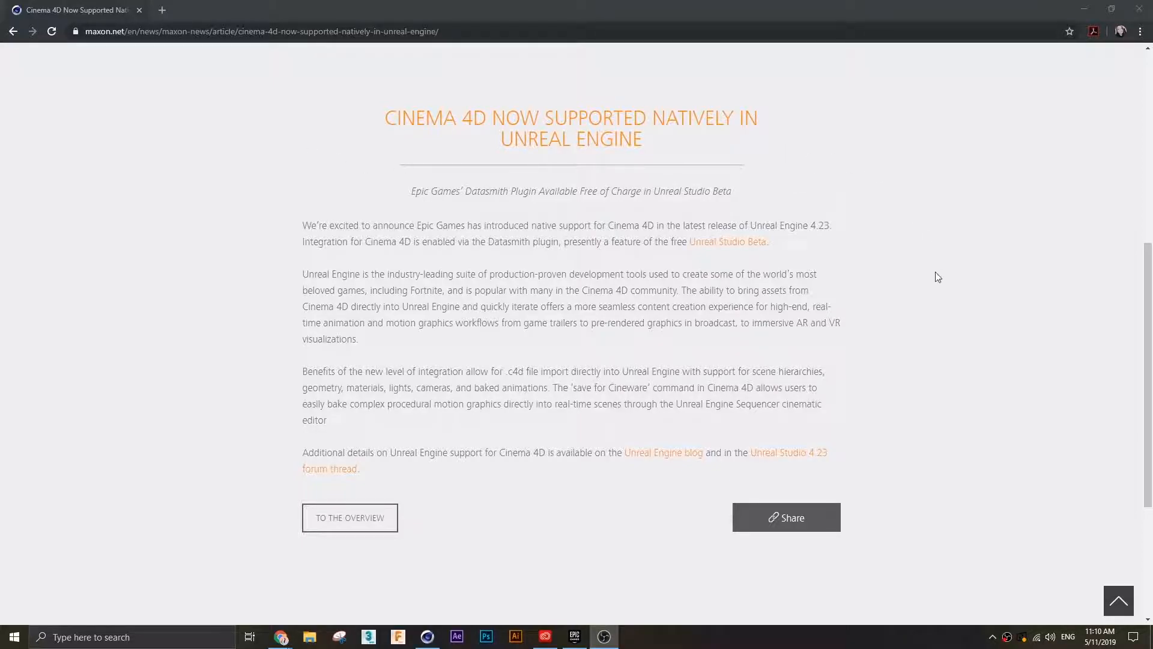
mouse_move(702, 195)
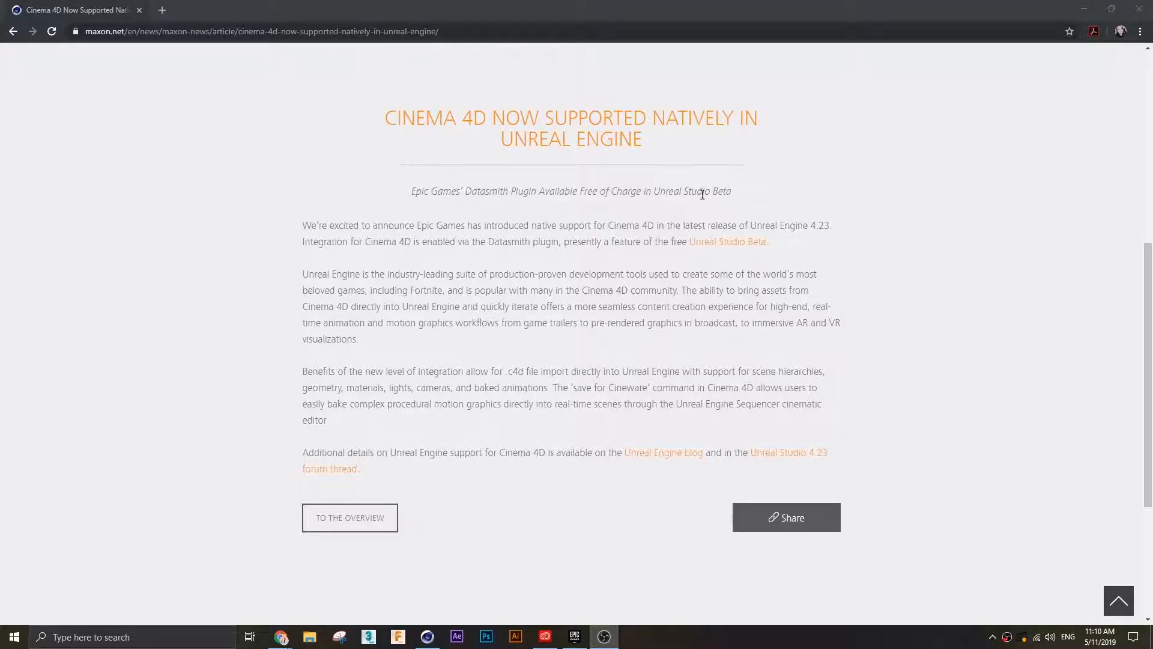
mouse_move(675, 227)
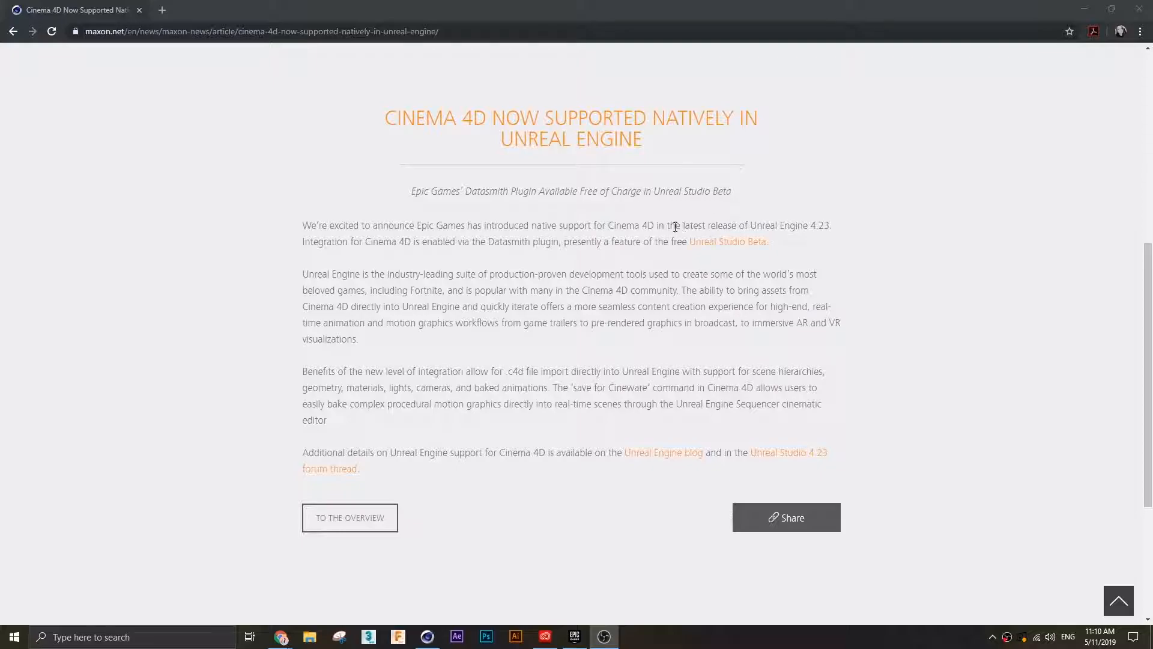
mouse_move(545, 475)
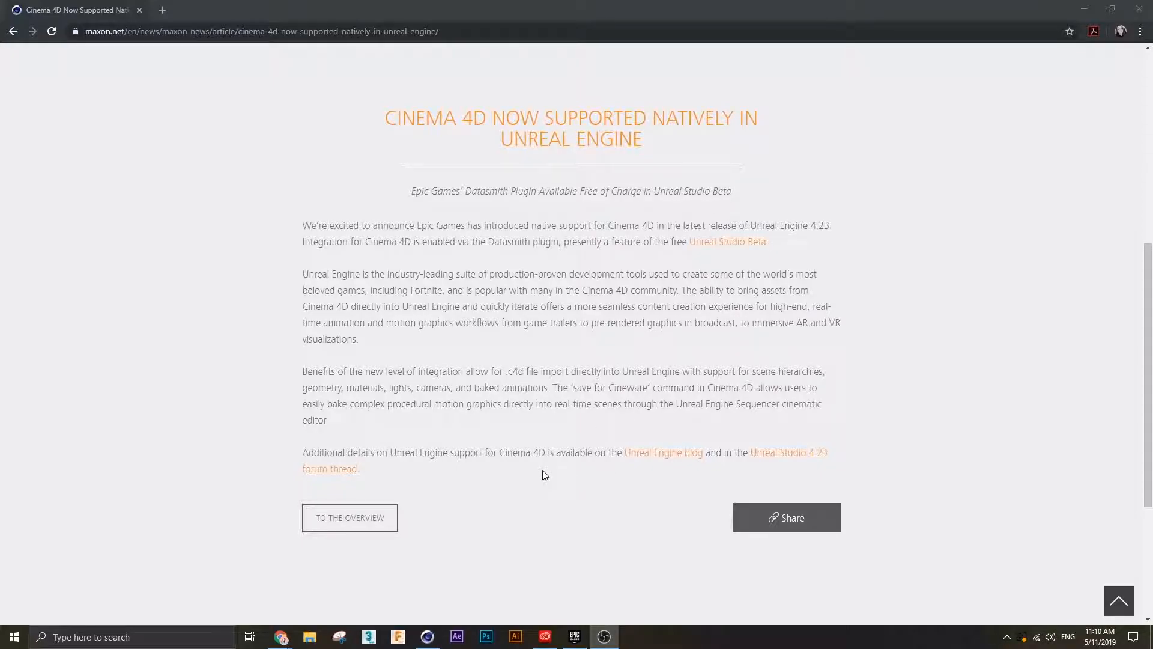
mouse_move(931, 358)
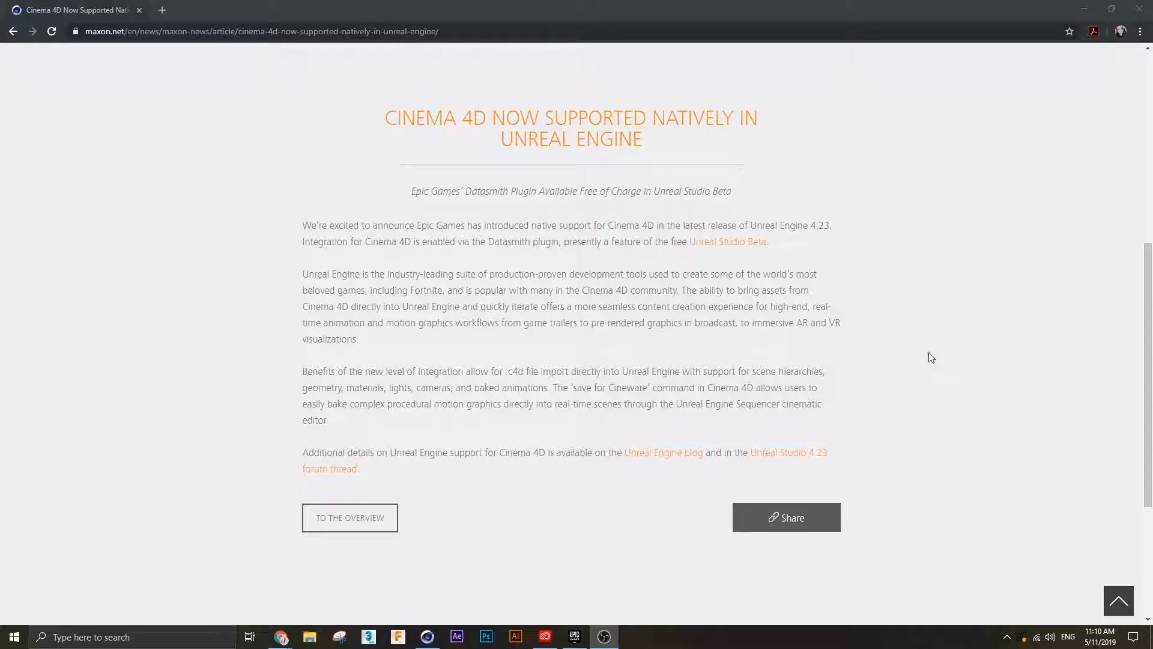
mouse_move(968, 342)
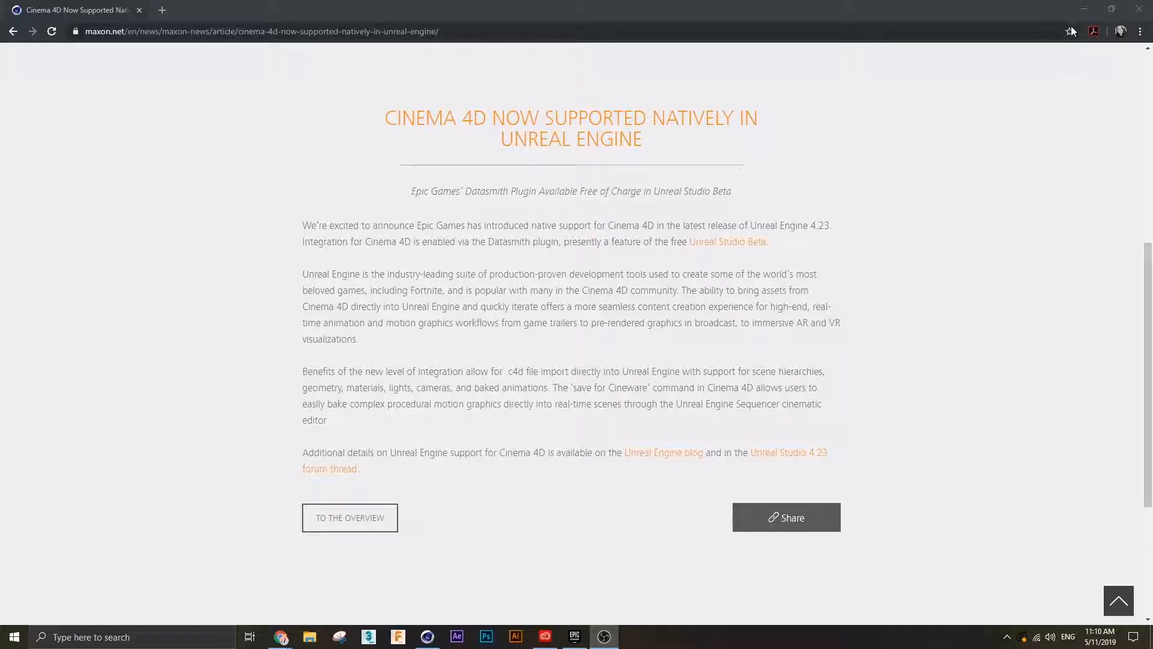
- Bring up the Epic Games Launcher and check Unreal Engine 4.23.1 under Engine Versions
click(574, 637)
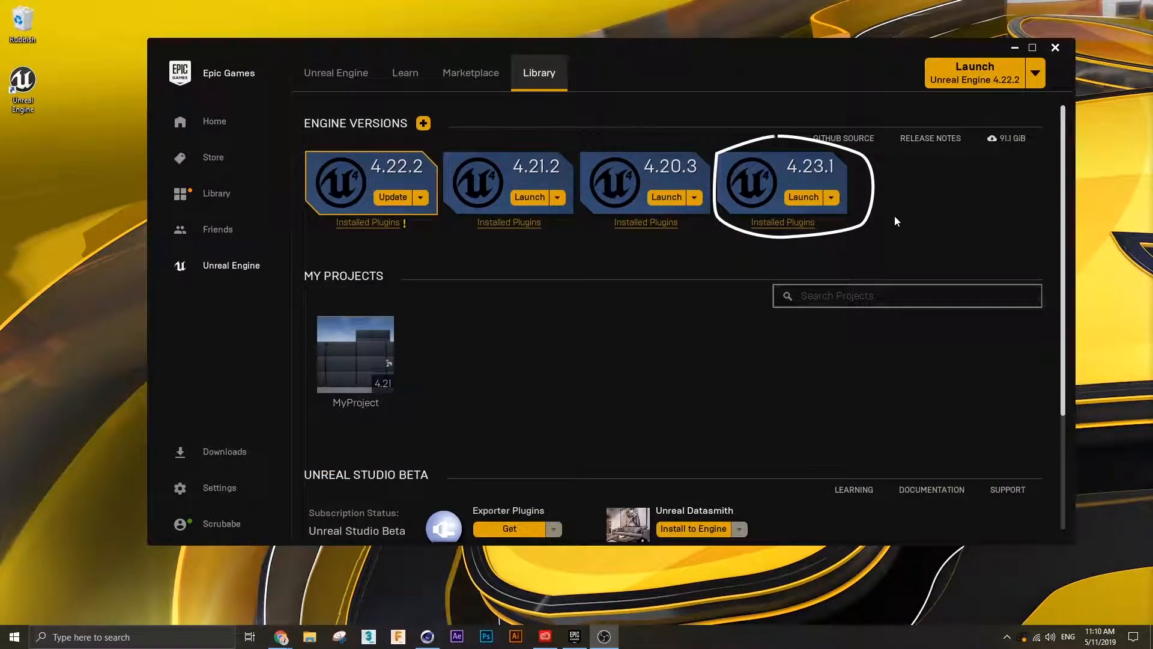
mouse_move(719, 140)
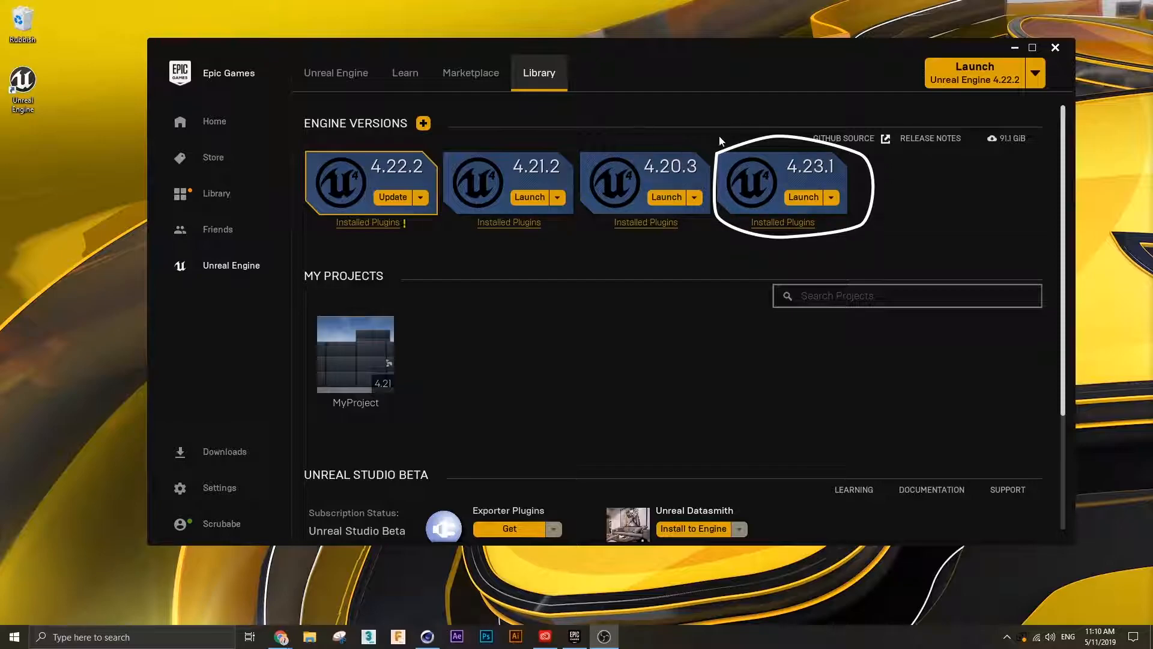
scroll(up, 3)
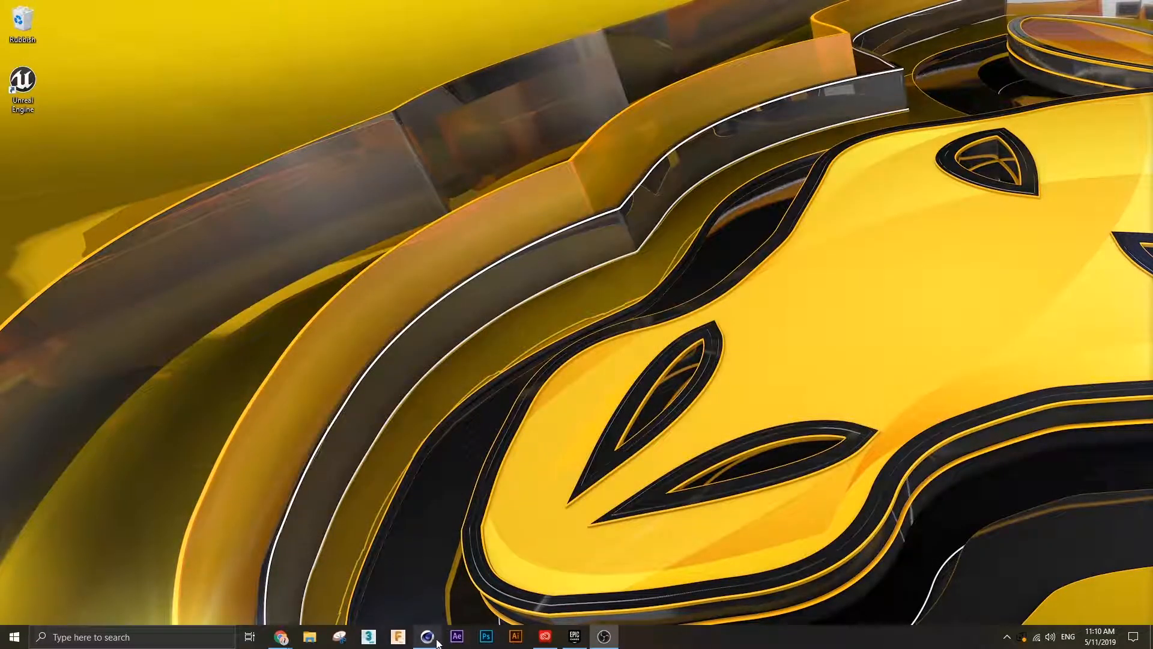
- Switch to Cinema 4D and replace the Gold_Slice_Animation scene with a new empty project
click(426, 637)
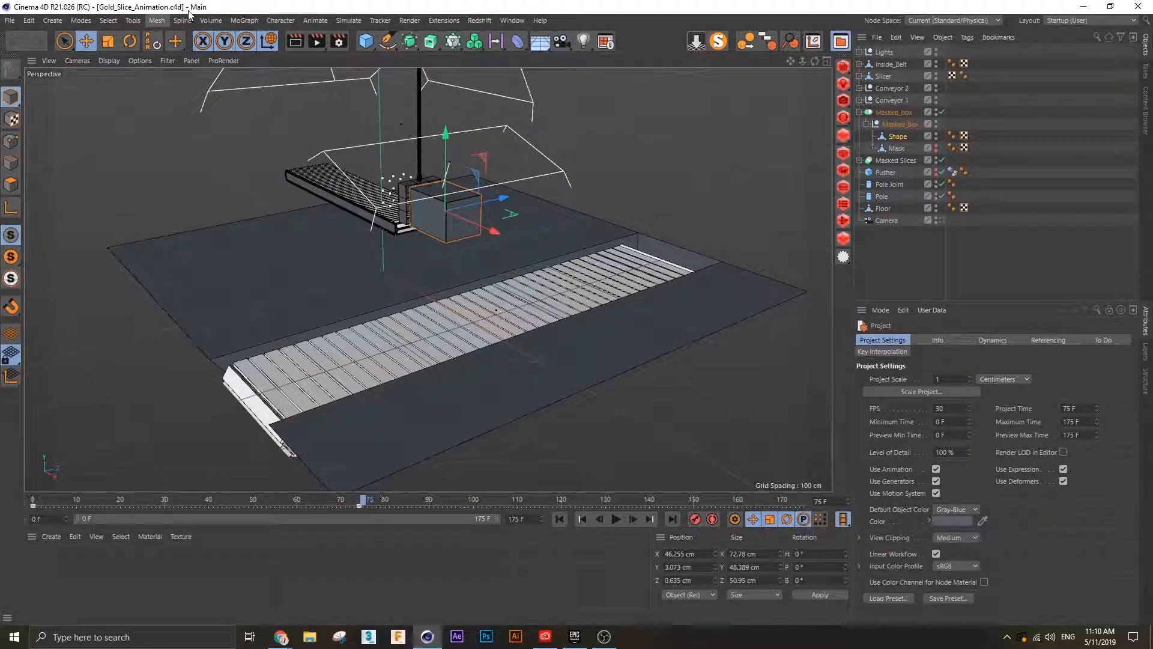
click(9, 20)
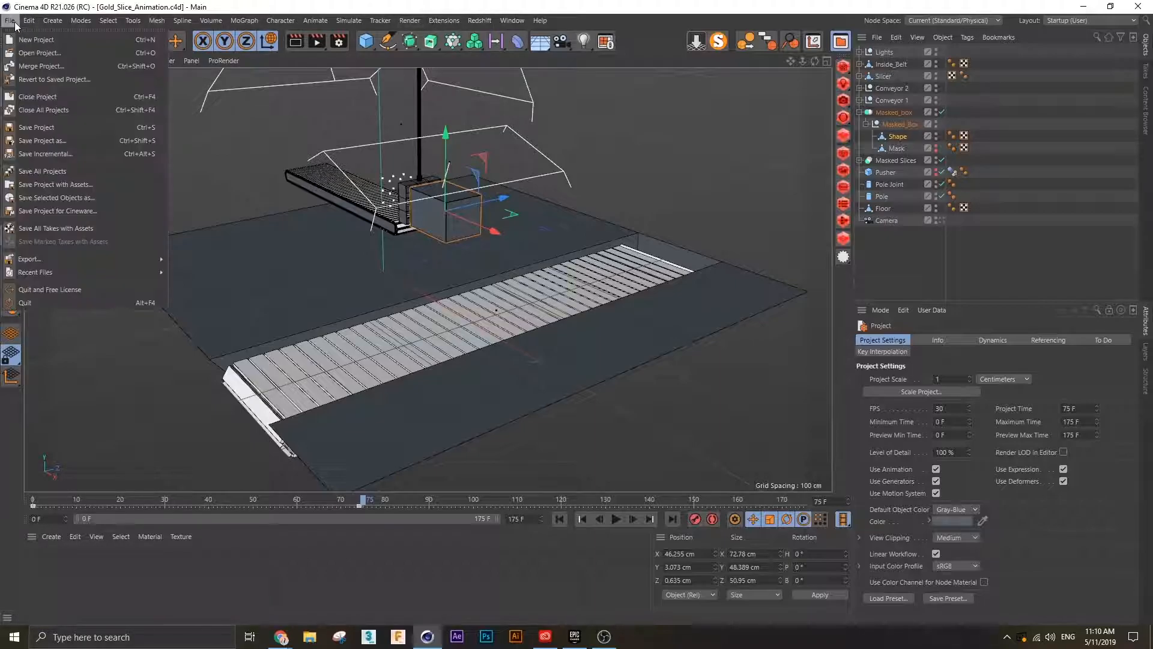
click(35, 39)
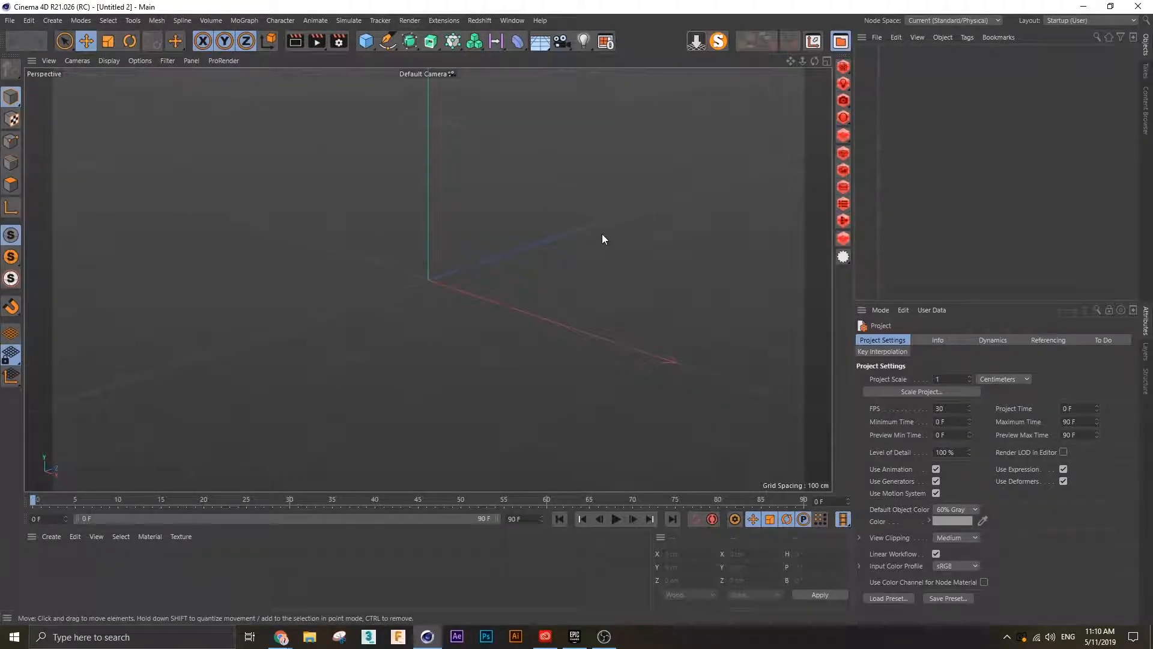
- Add a Cube and a Plane primitive, enlarging the plane into a wide floor
click(365, 41)
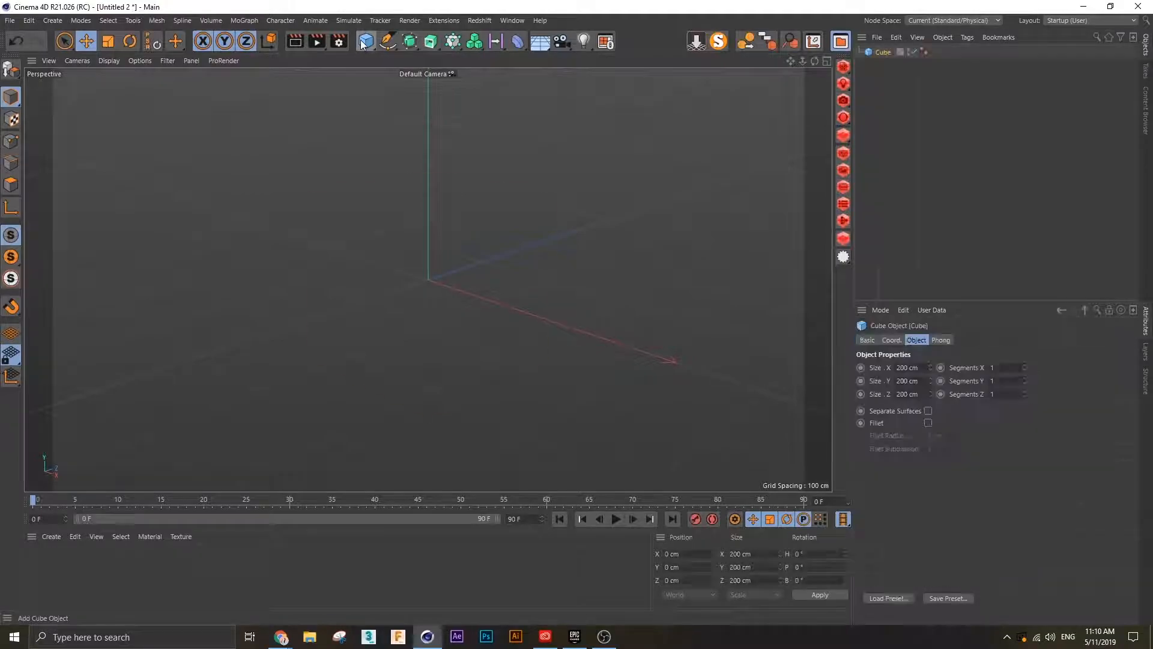
click(366, 41)
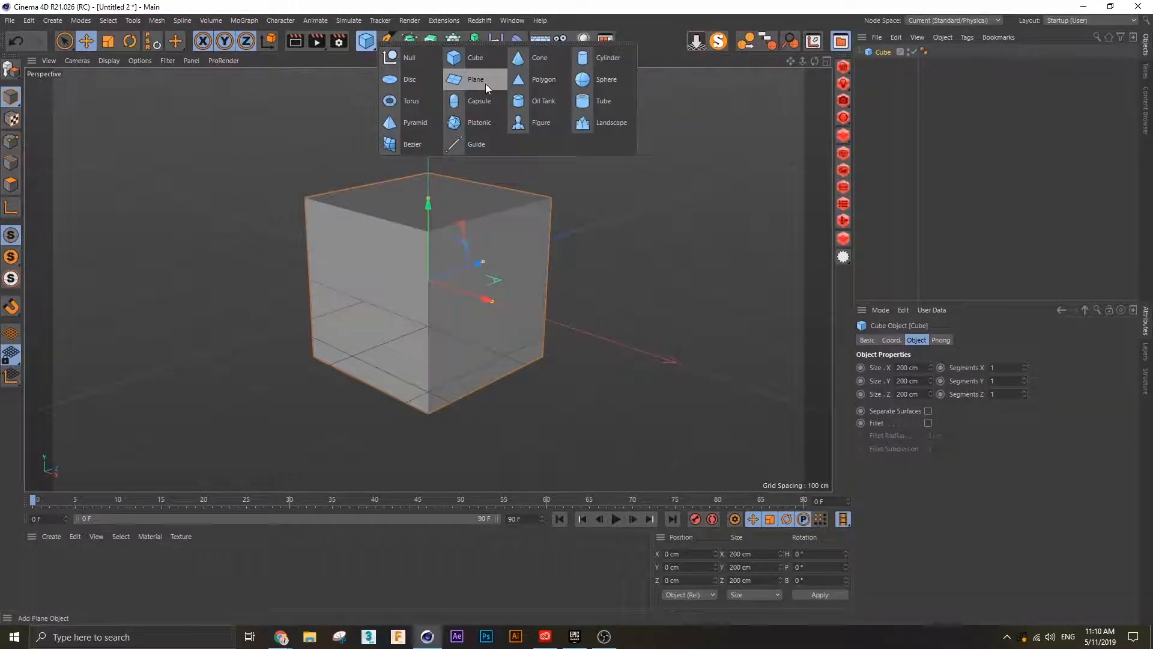
click(475, 80)
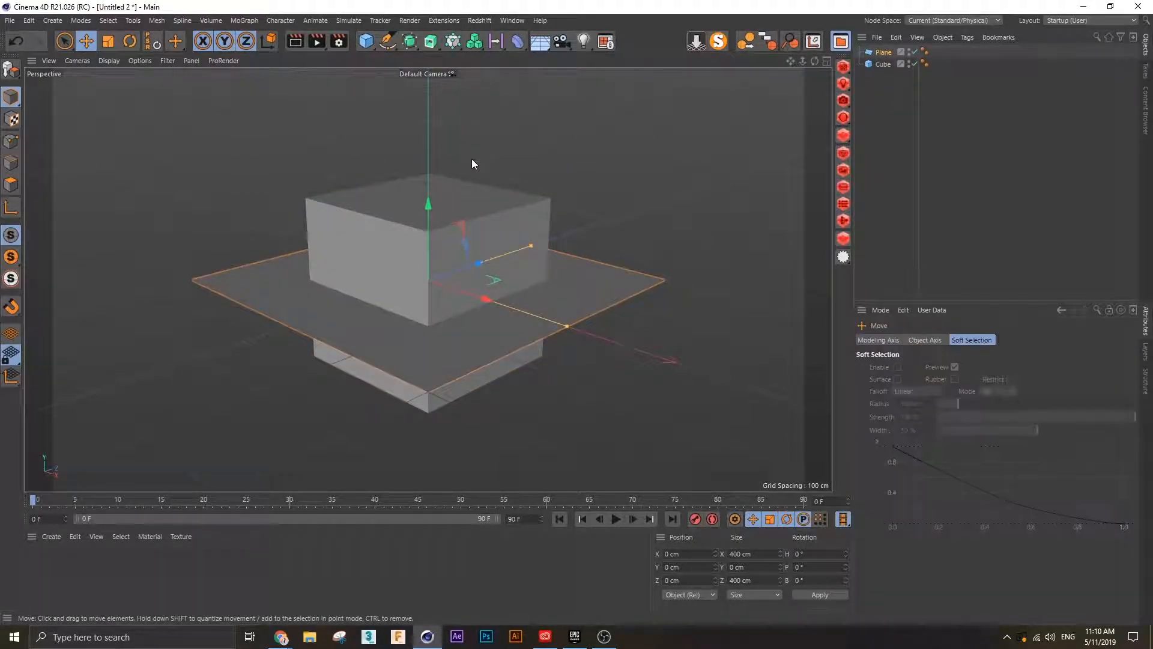
drag(427, 204, 428, 282)
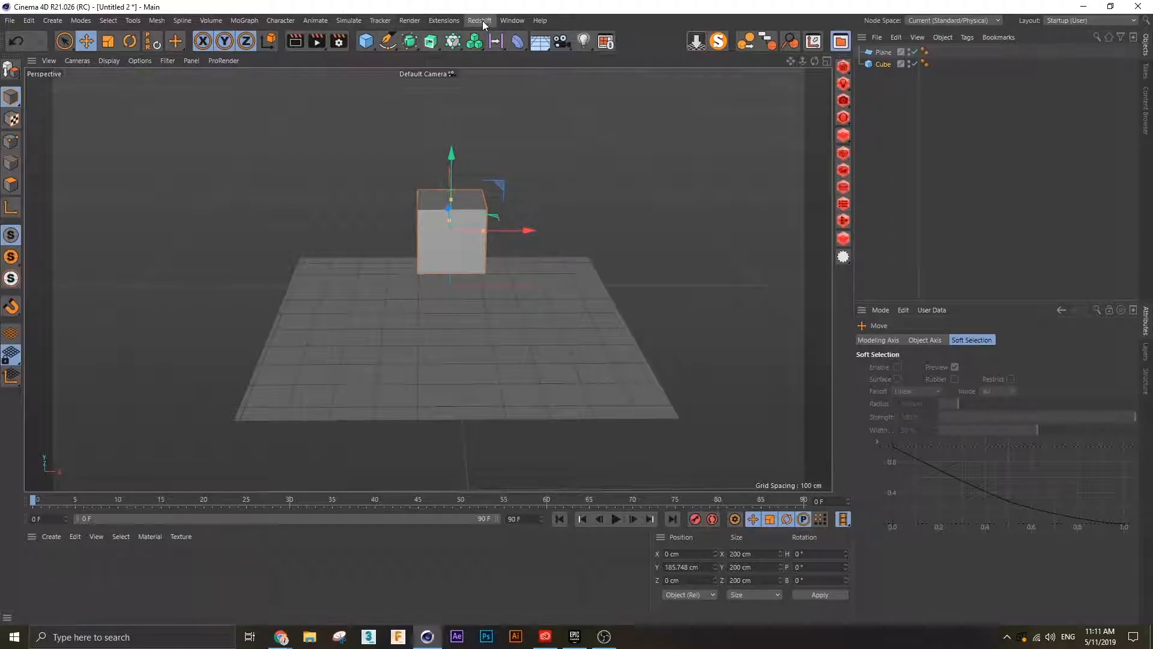
- Add a MoGraph Cloner for the cube, rewind to frame 0 and select the floor plane
click(243, 21)
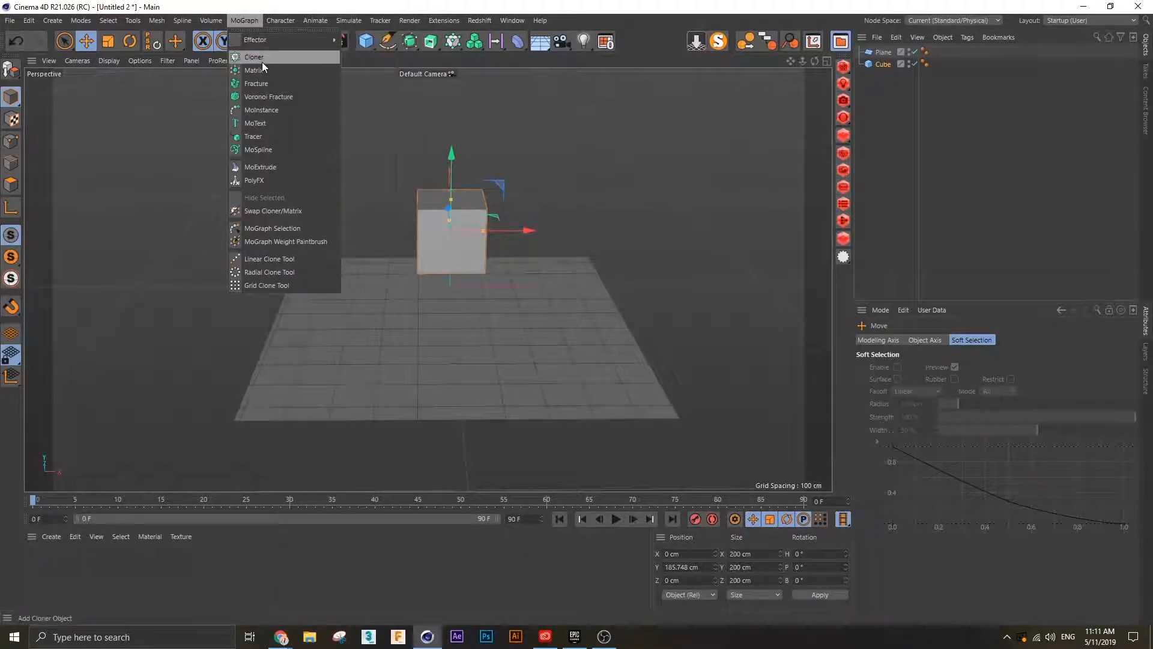
click(254, 56)
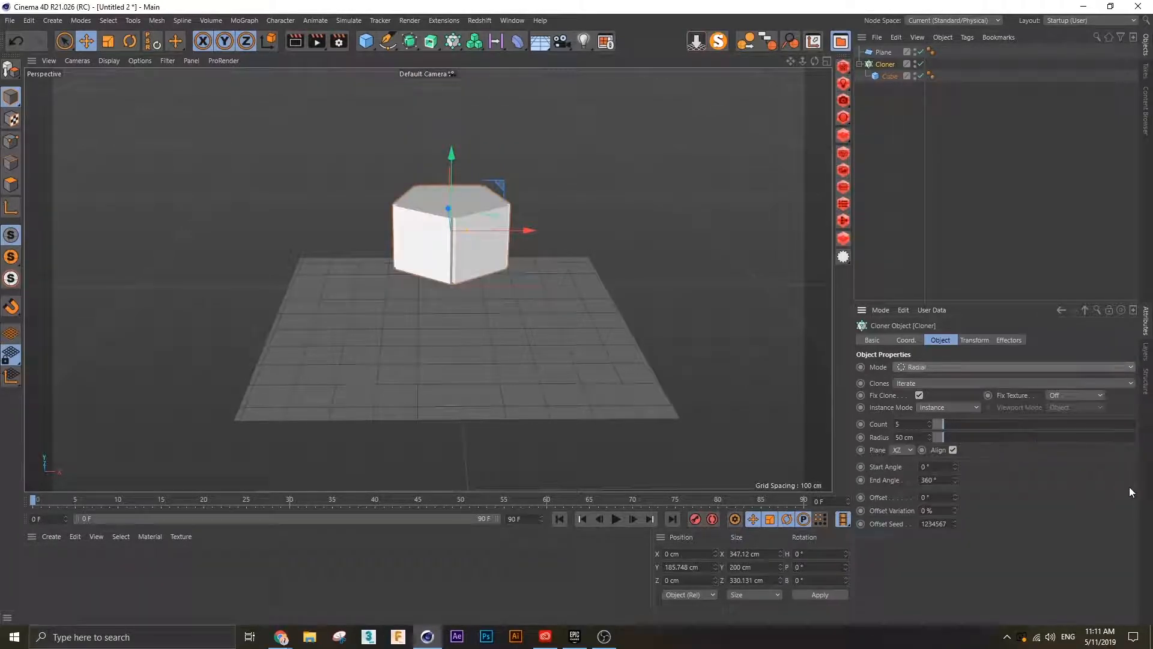
mouse_move(660, 381)
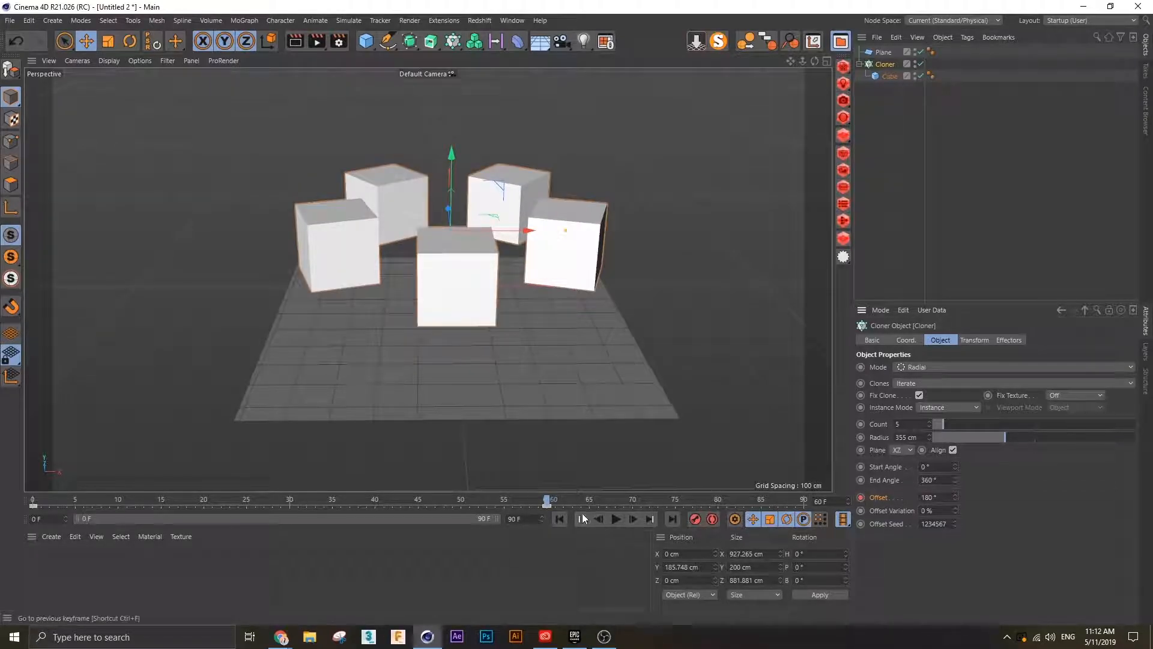
click(615, 519)
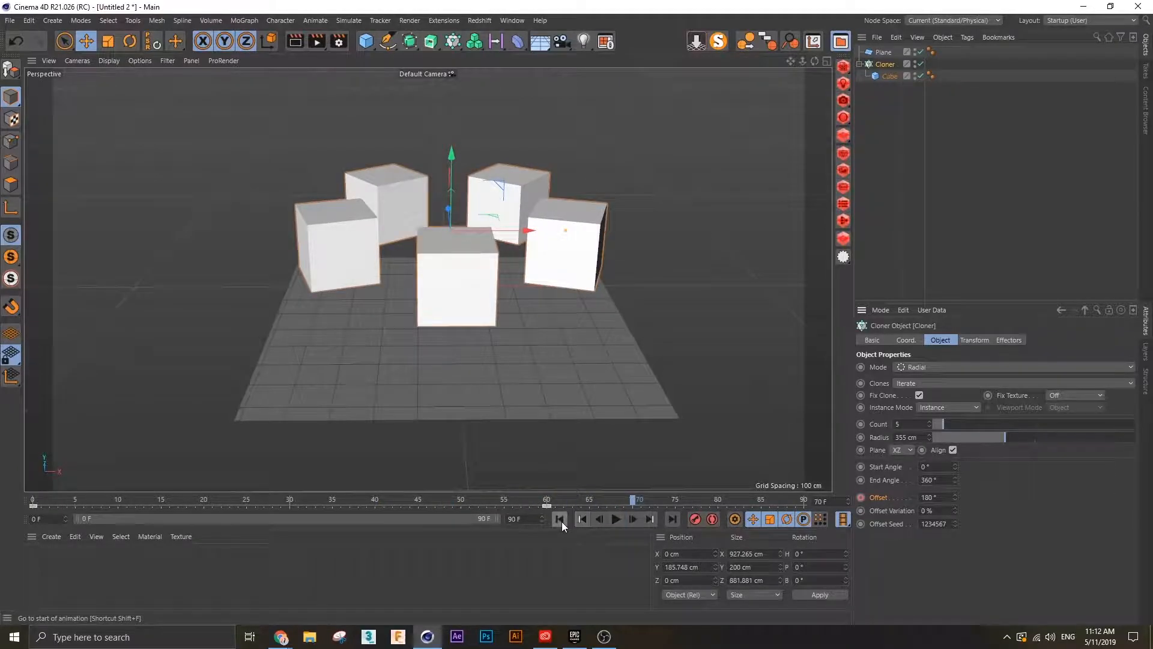
click(559, 519)
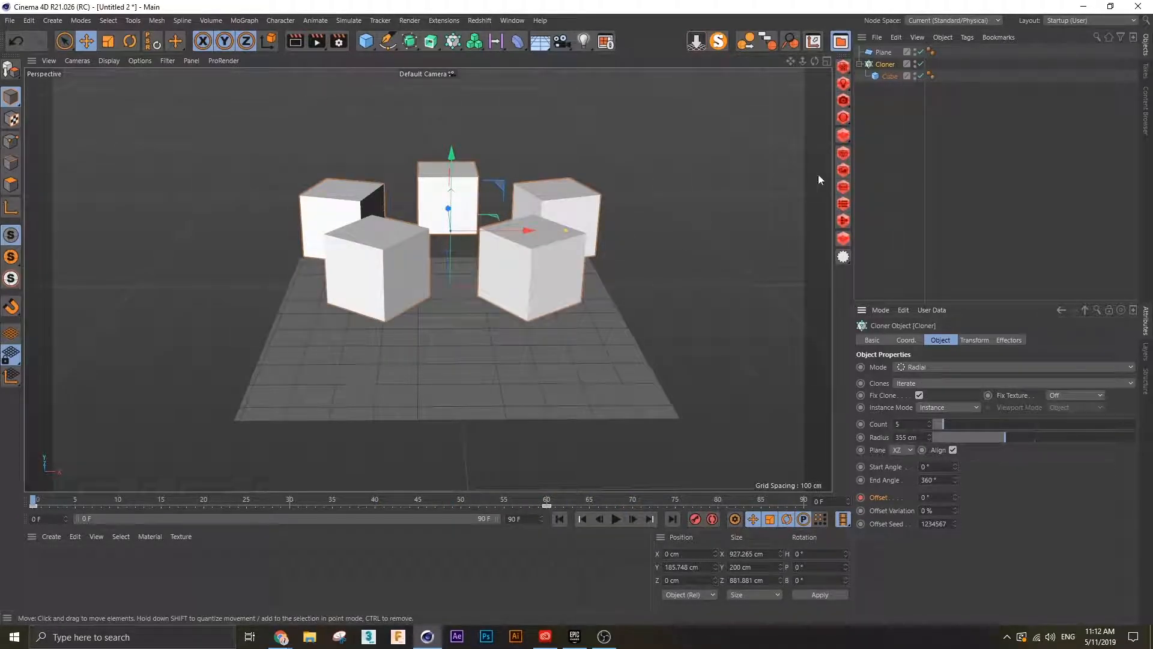
click(883, 52)
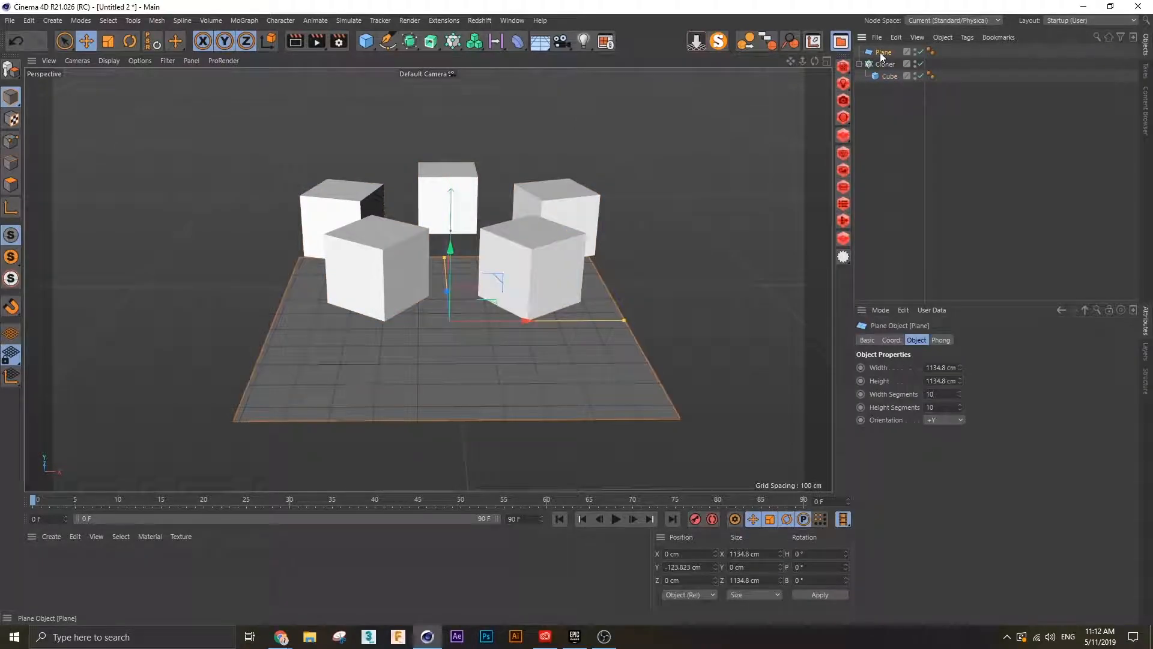
click(885, 63)
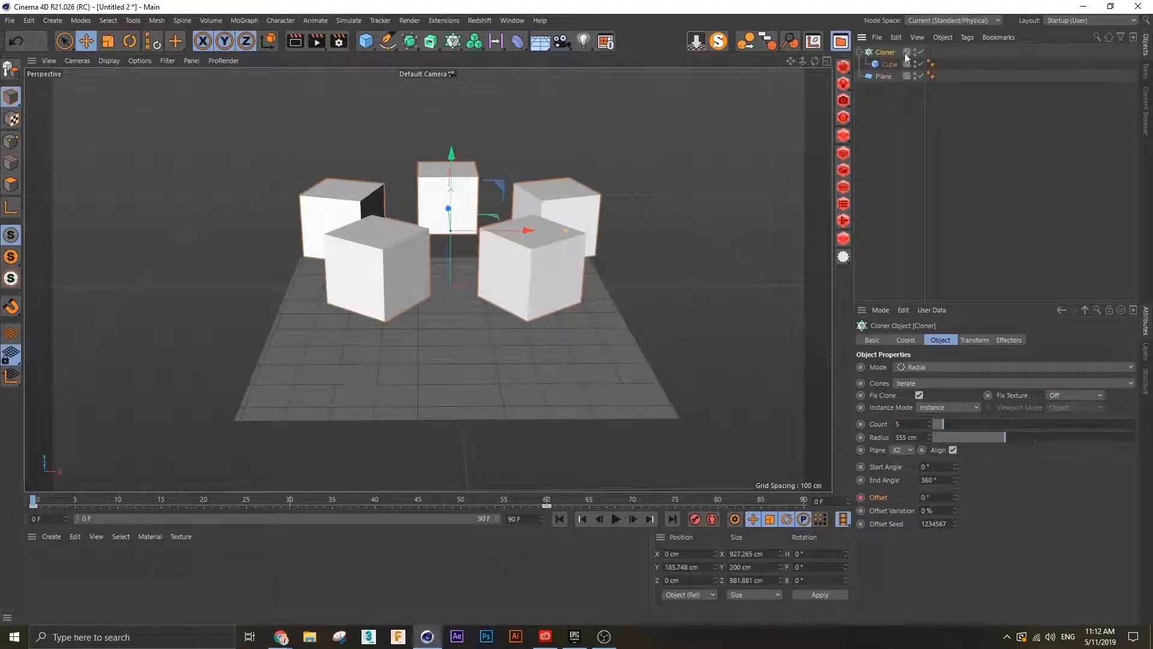
right_click(890, 59)
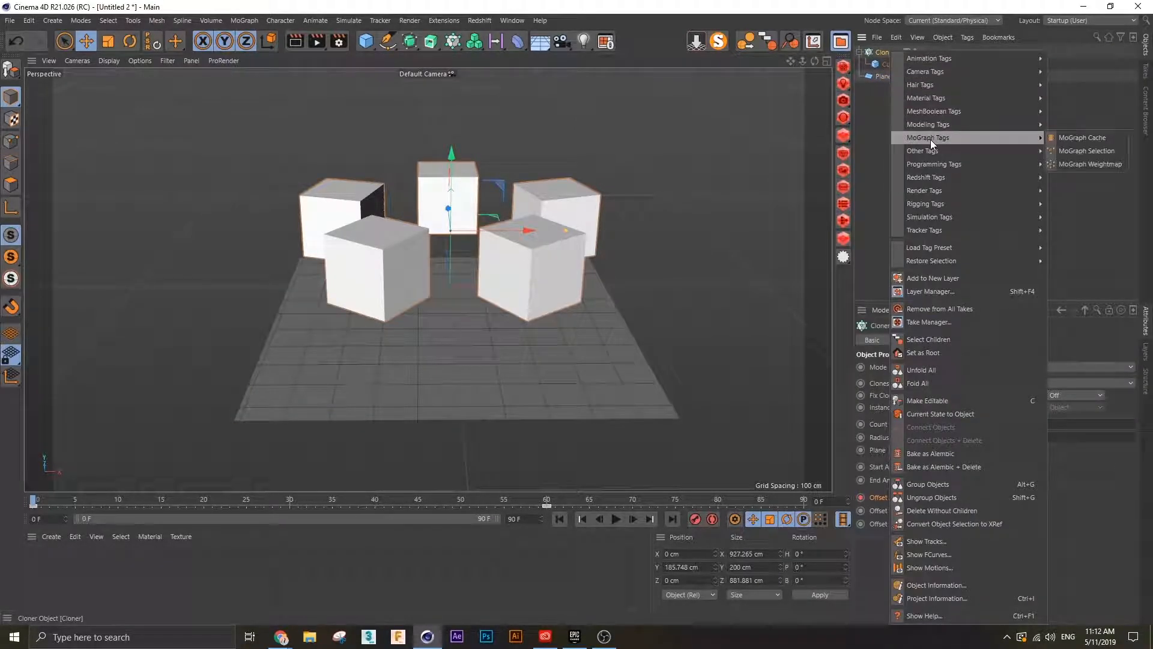
mouse_move(1088, 137)
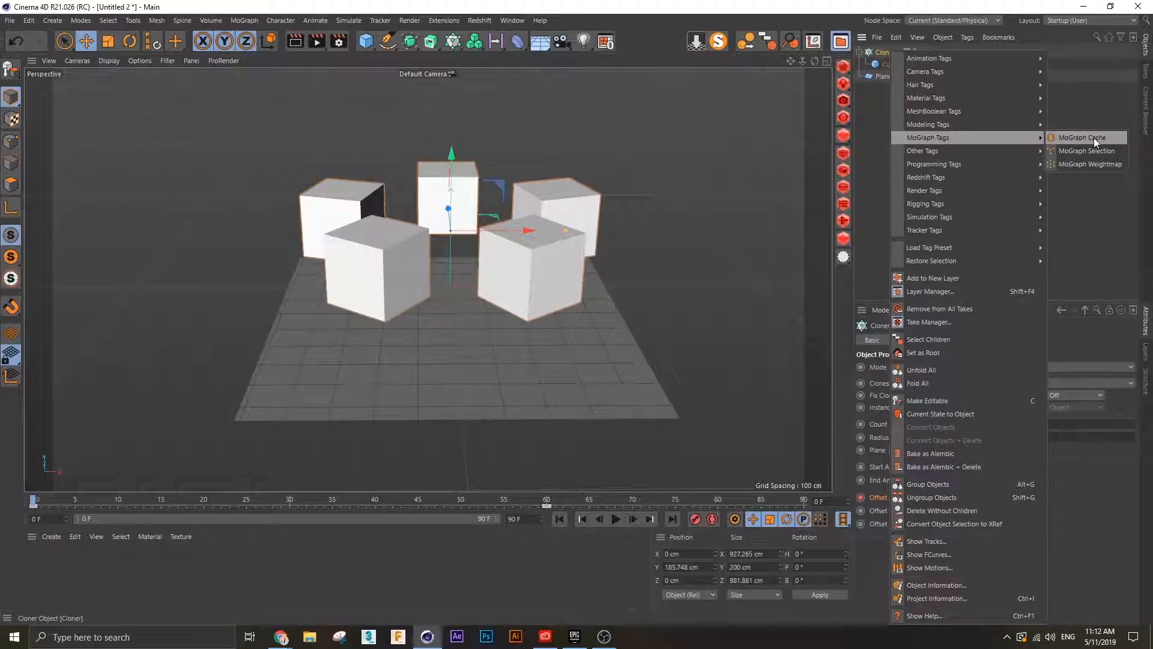
click(1082, 137)
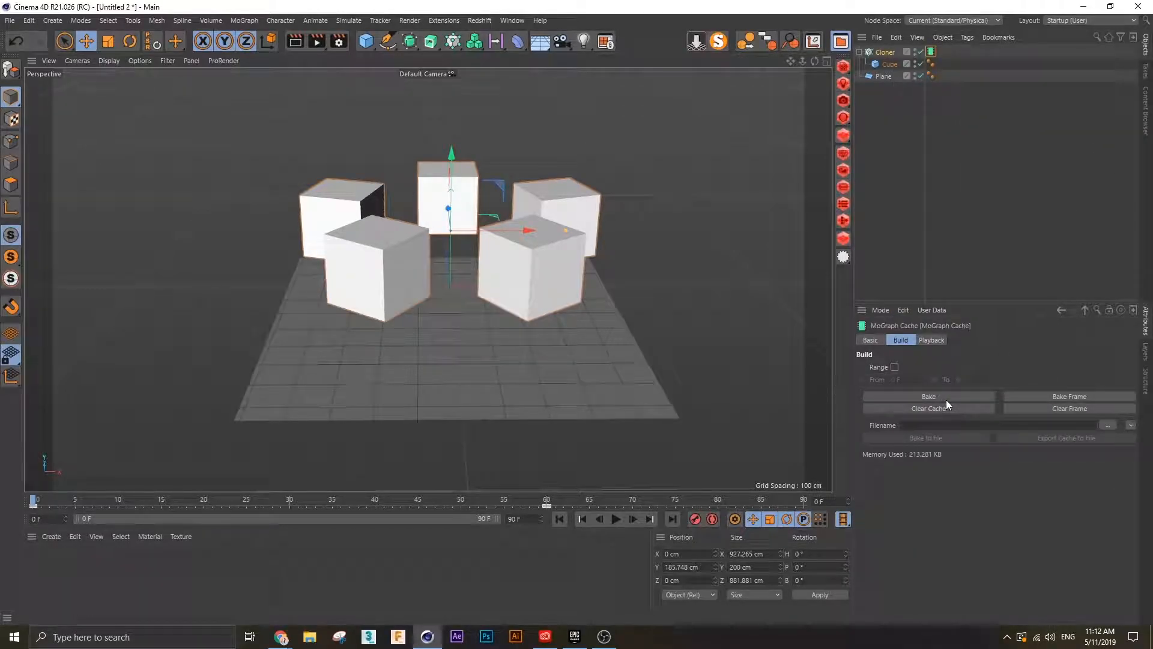
mouse_move(997, 234)
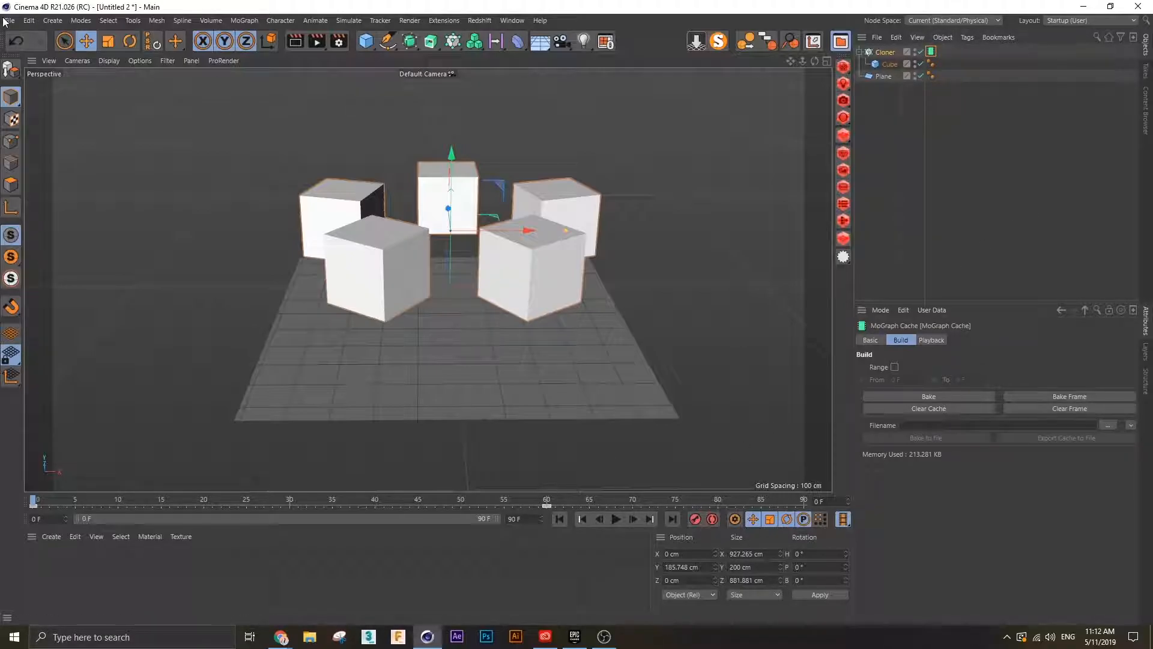
click(10, 21)
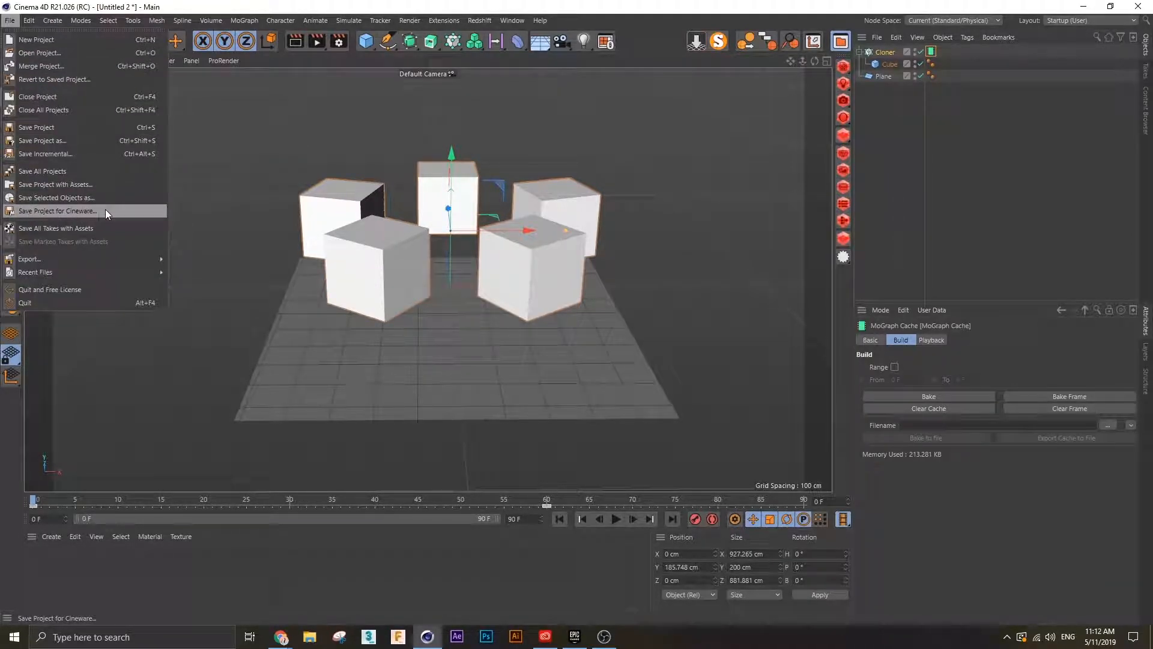
mouse_move(144, 225)
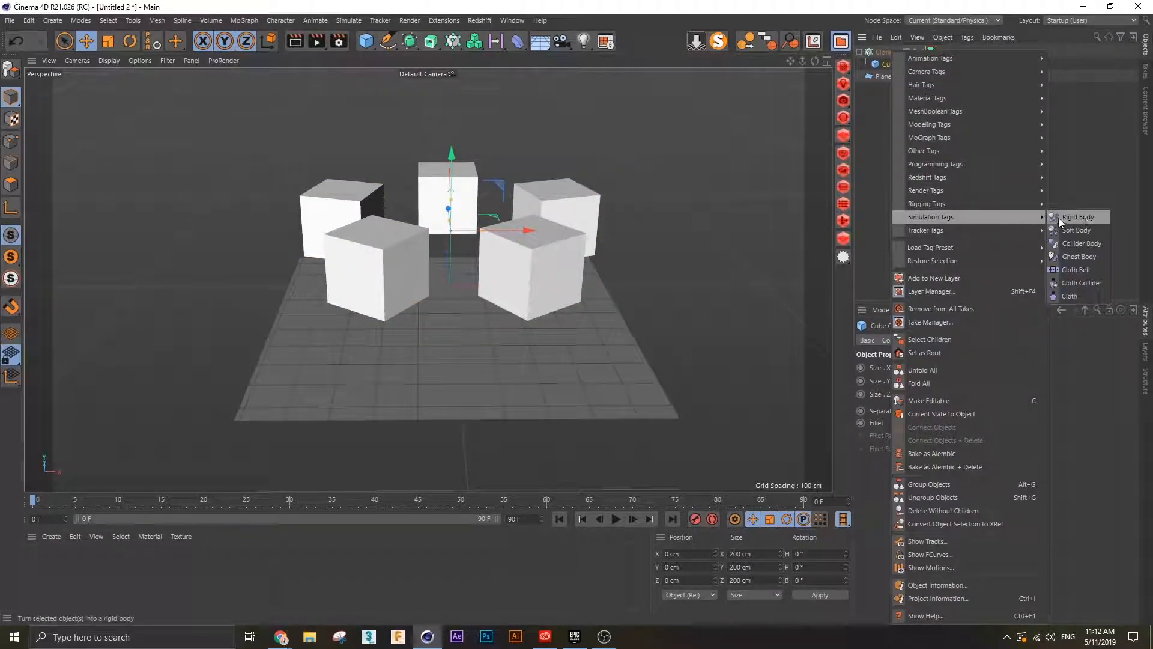
- Tag the cube as a Rigid Body and the plane as a Collider Body, then rewind
click(1076, 216)
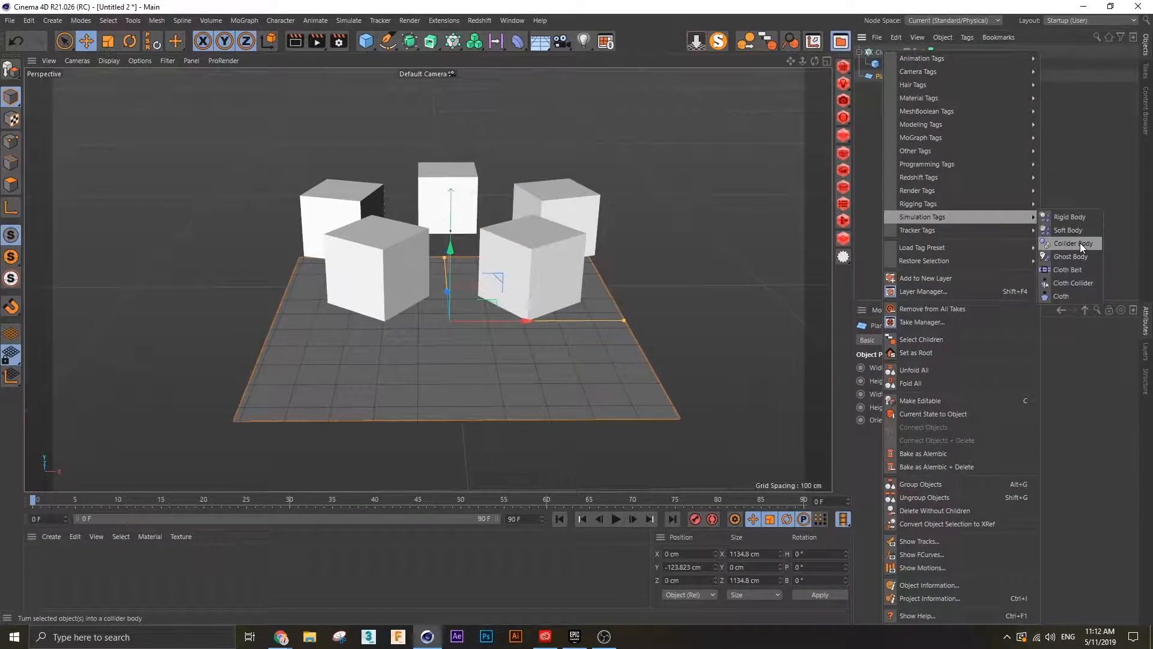
click(1073, 244)
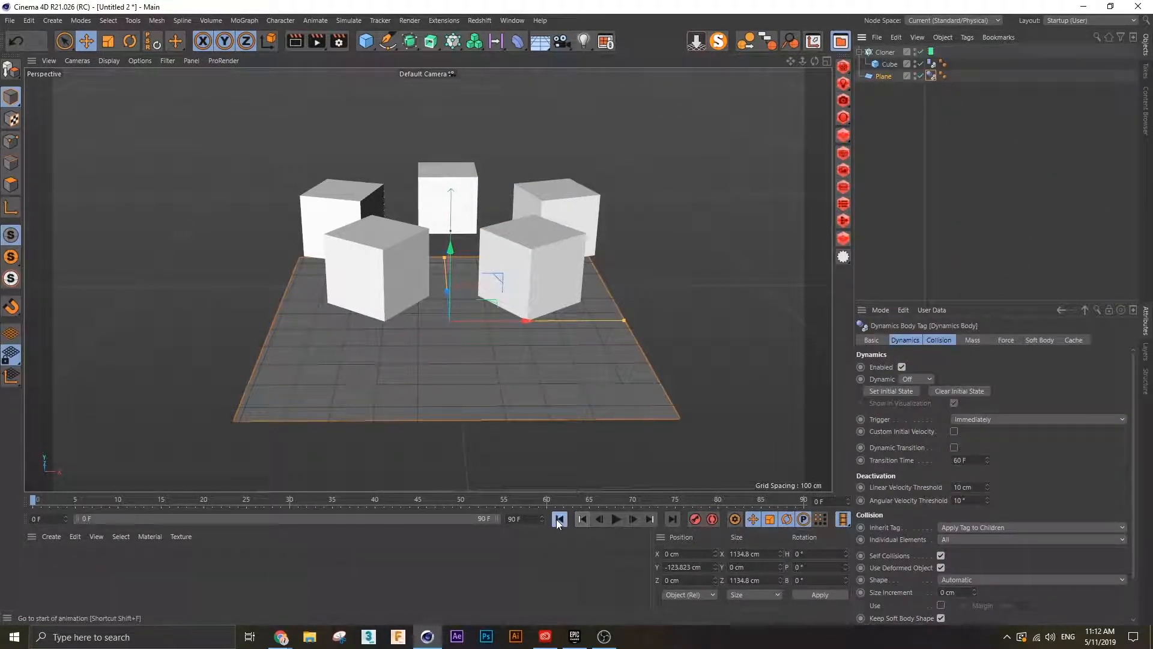
click(615, 519)
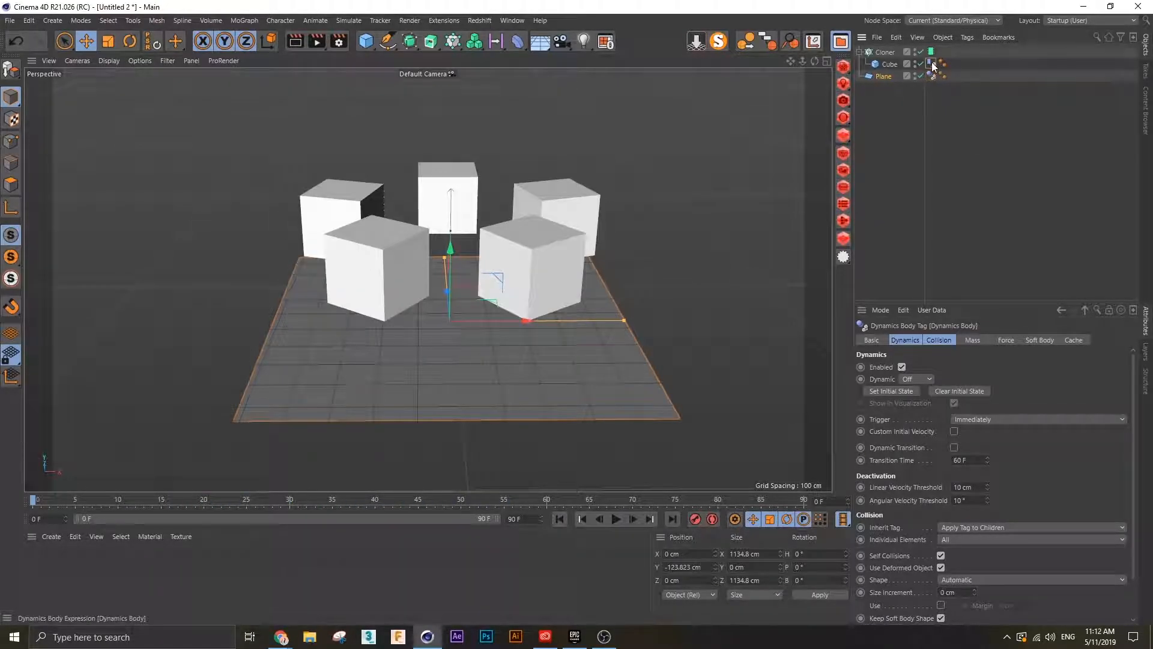
- Review the cloner's cache and the cube's dynamics body settings, rewinding again
click(932, 51)
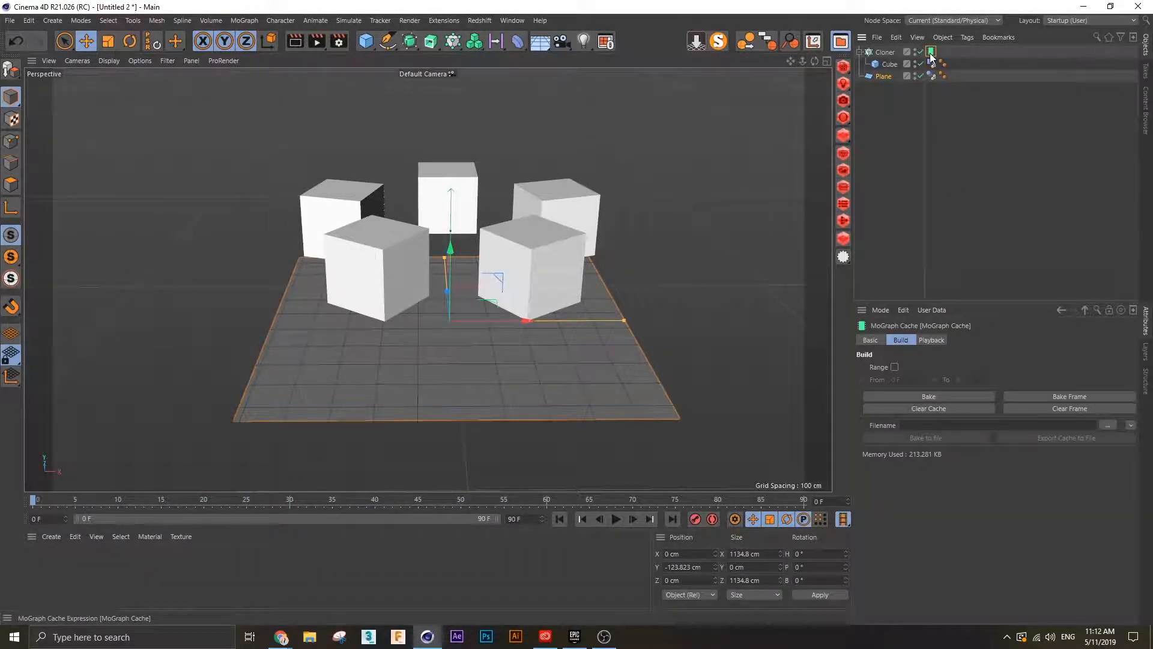
click(930, 63)
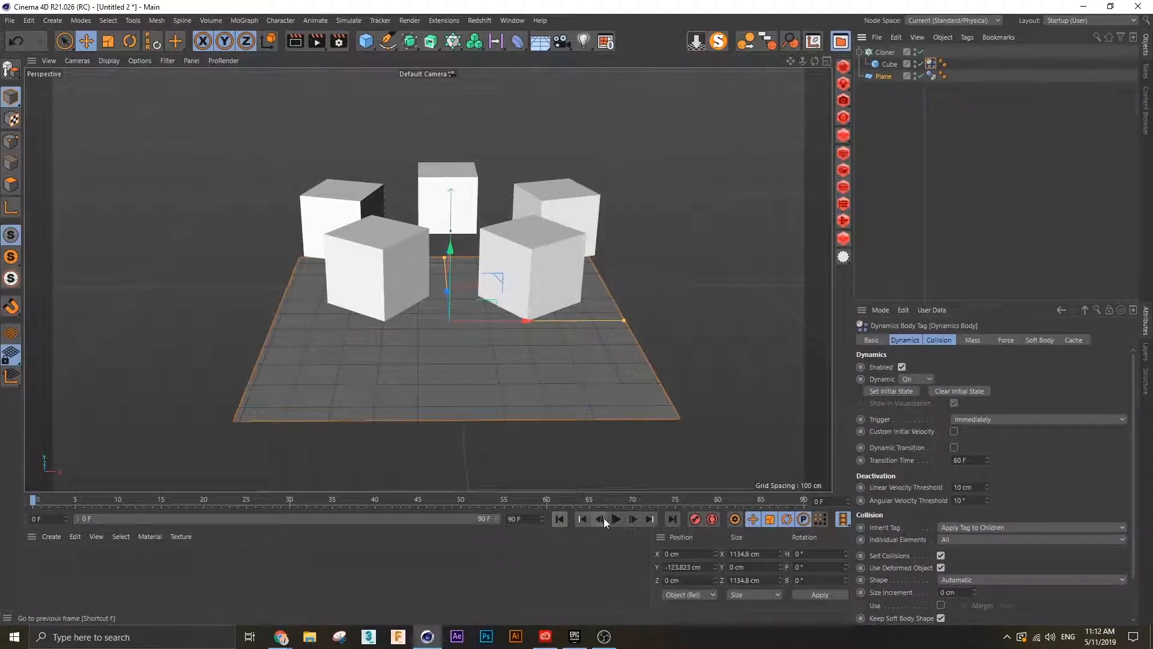
click(615, 519)
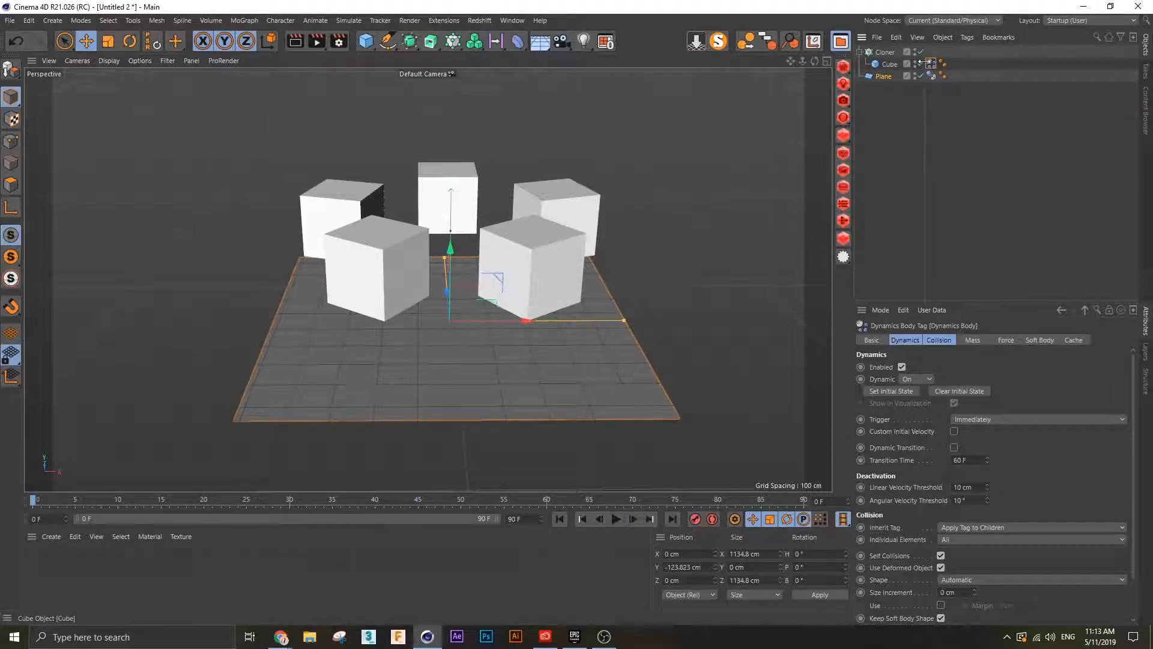
- Make the Cloner editable with C, leaving Cube 0 through Cube 4 selected
click(885, 52)
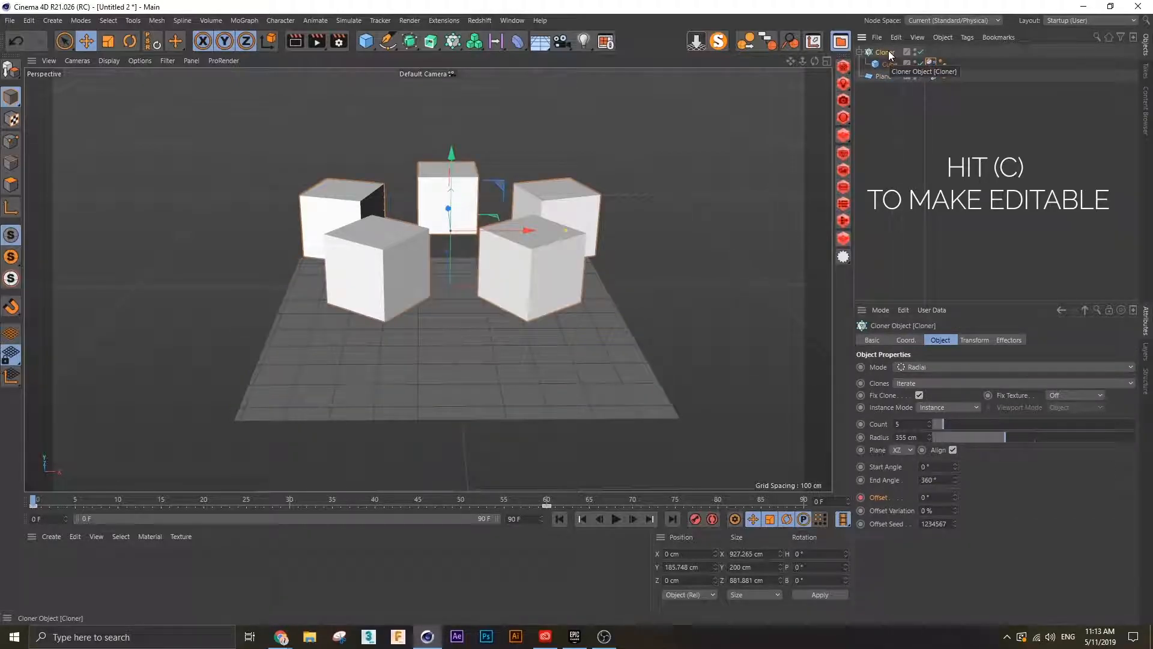
key(c)
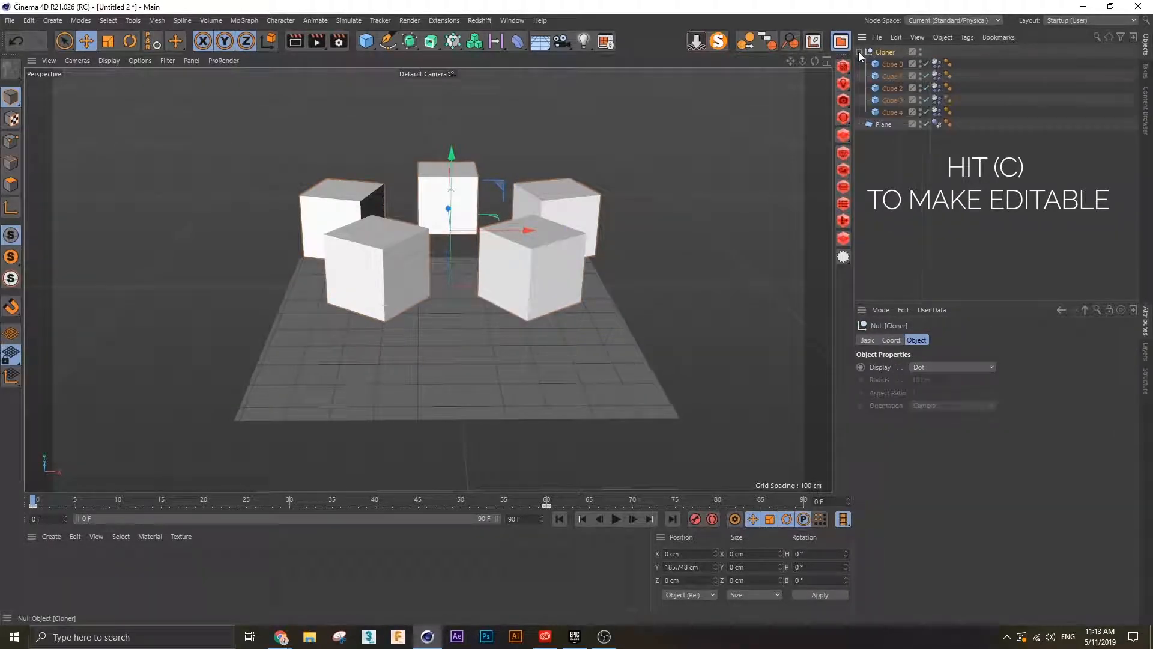
key(c)
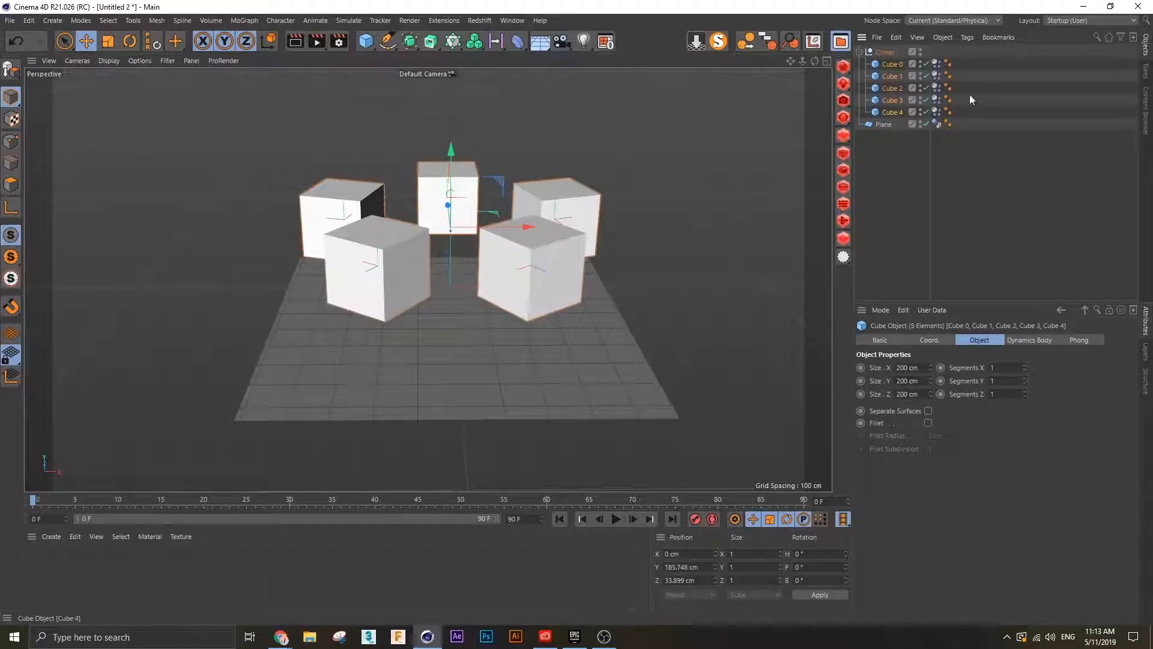
click(1092, 21)
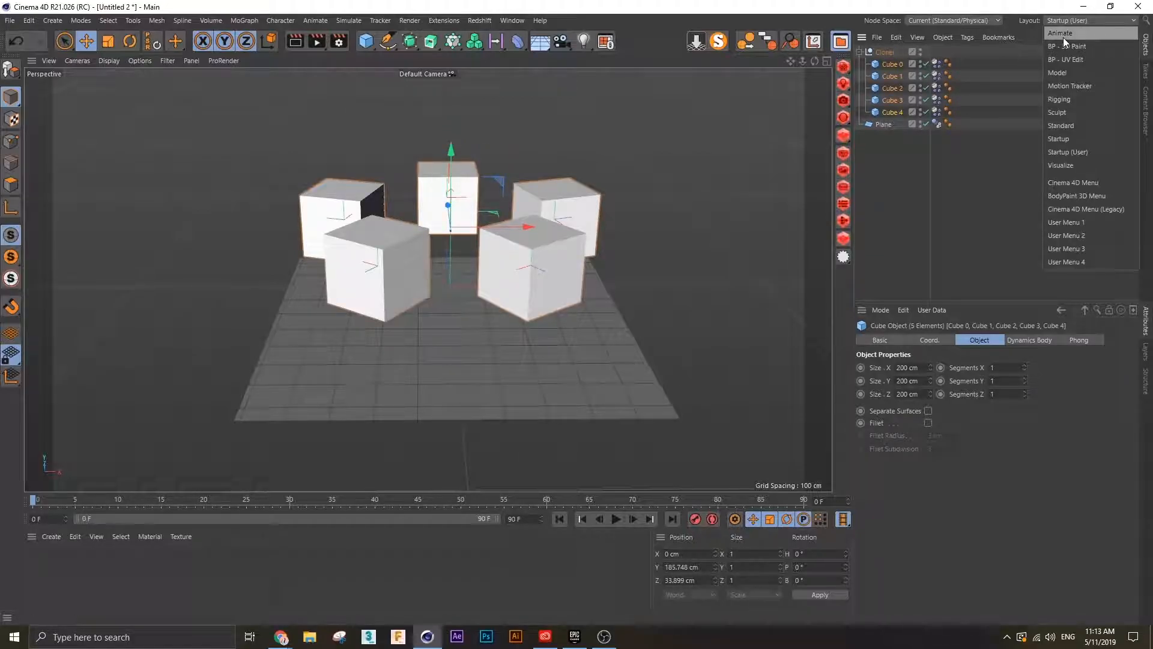
- In the Animate layout, bake the cubes with All Parameters ticked via Timeline Functions > Bake Objects
click(1060, 33)
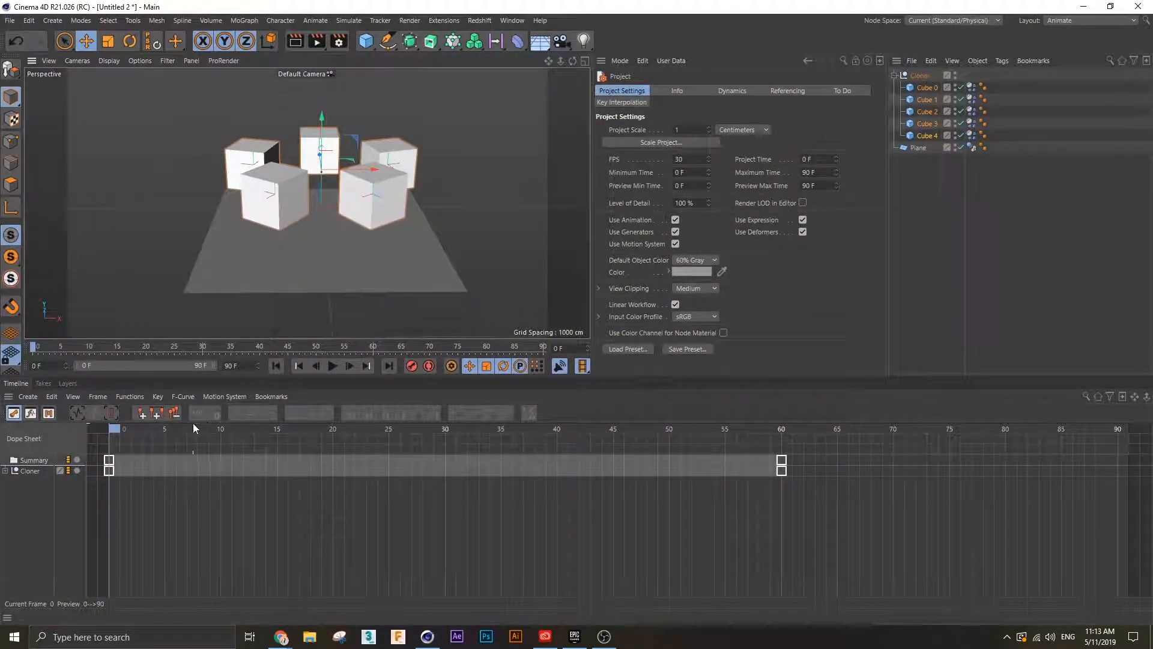
mouse_move(349, 365)
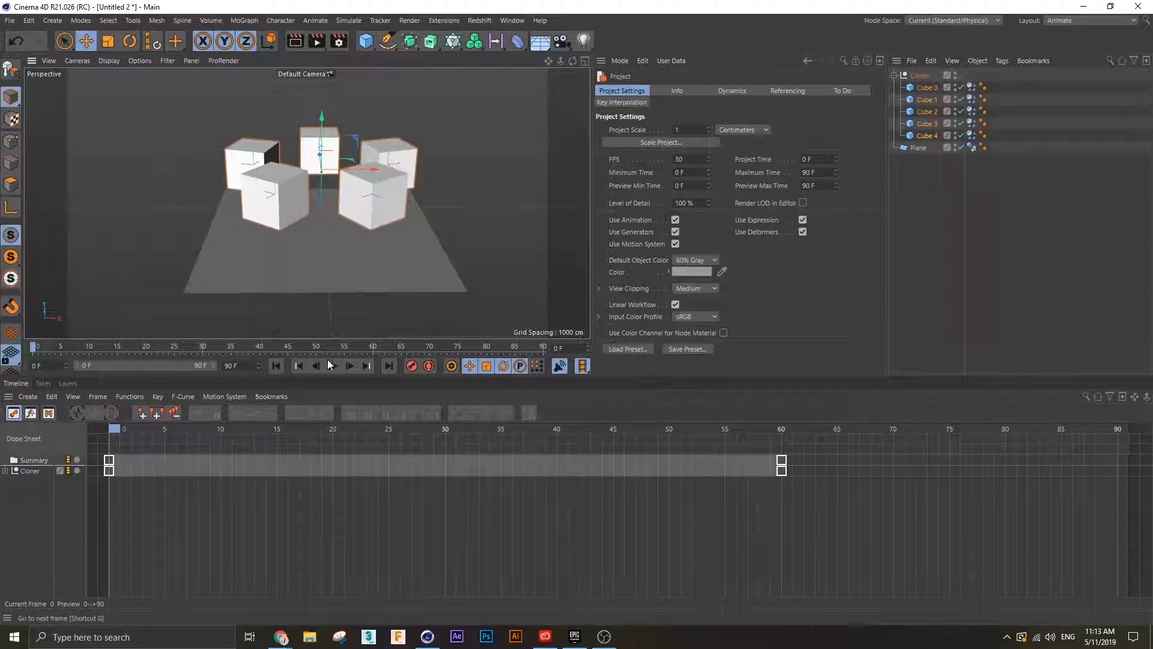
click(130, 396)
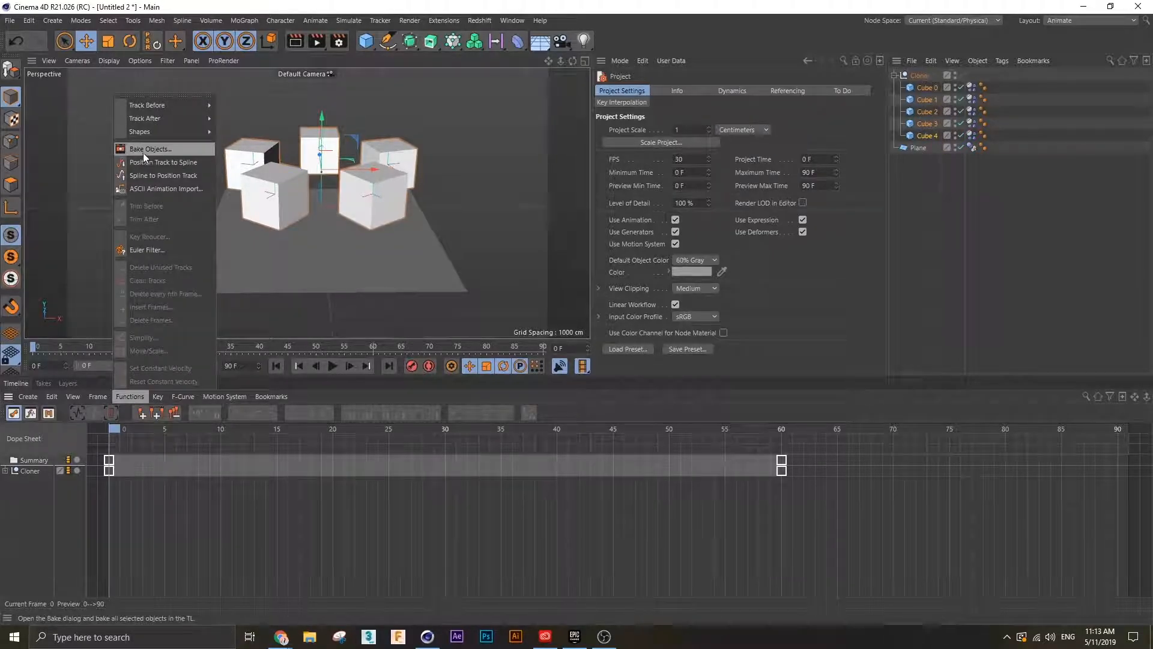
click(149, 149)
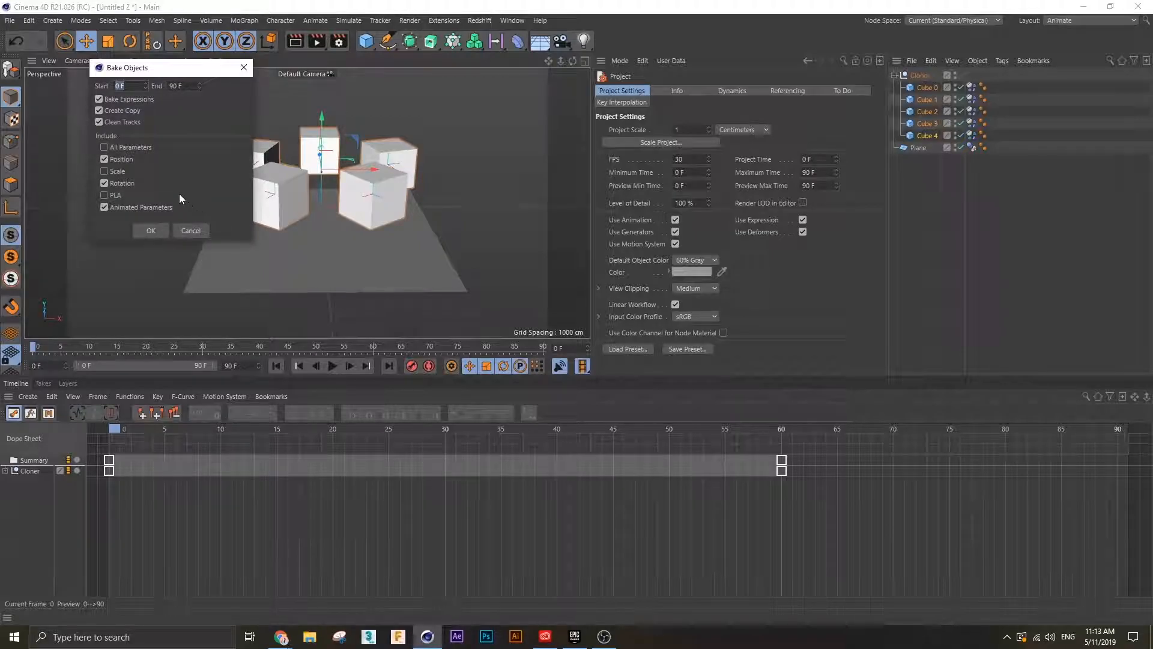
click(105, 147)
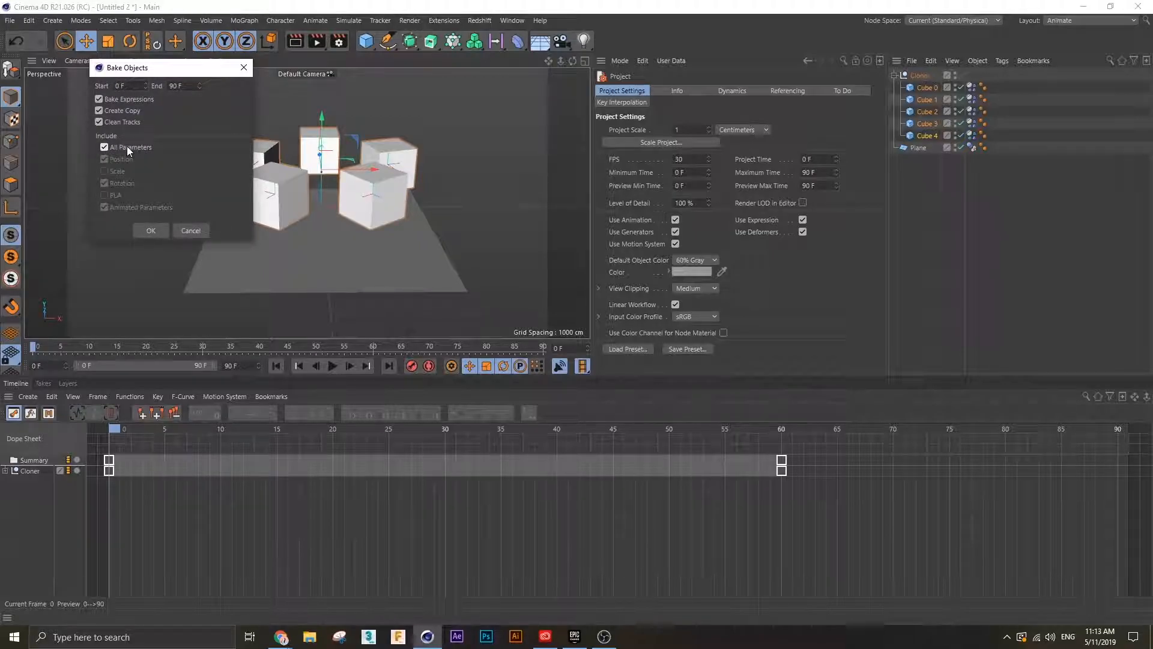
click(151, 230)
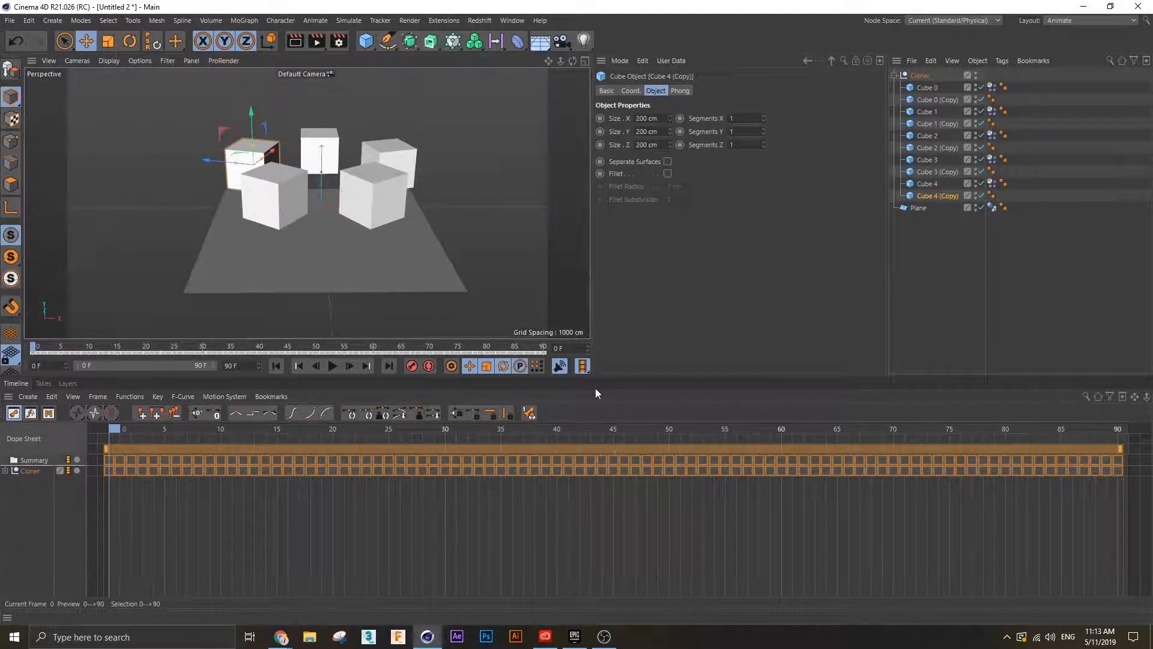
click(1088, 21)
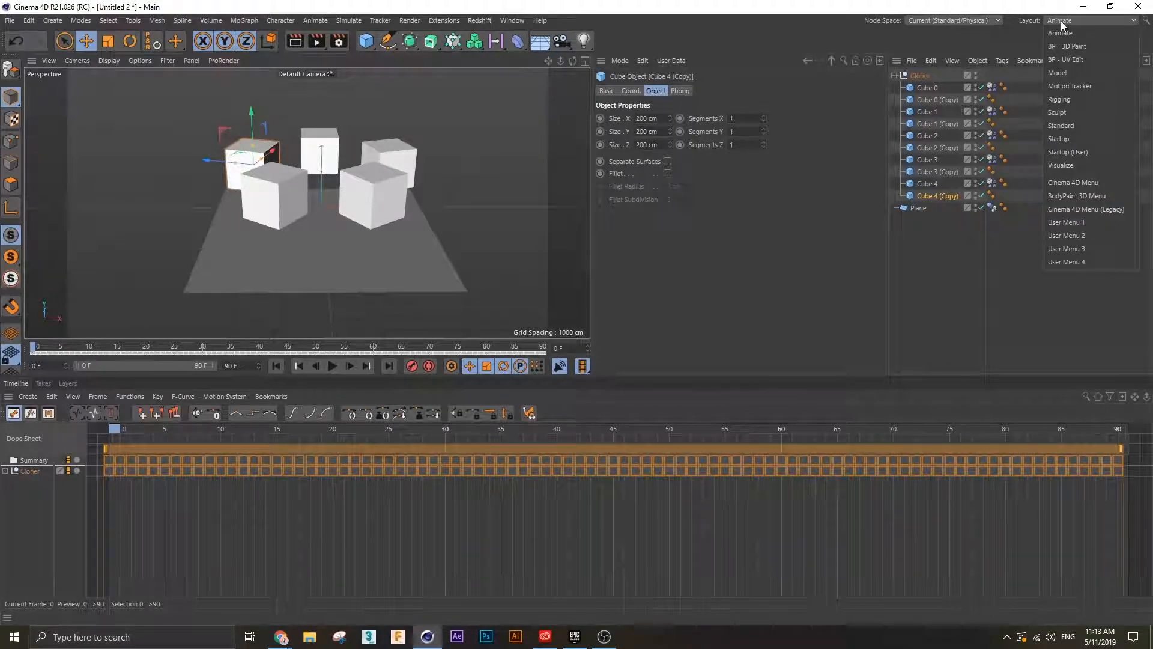
- Back in the Startup layout, group the Cube (Copy) objects under a Keyframed null and hide the Plane
click(1057, 138)
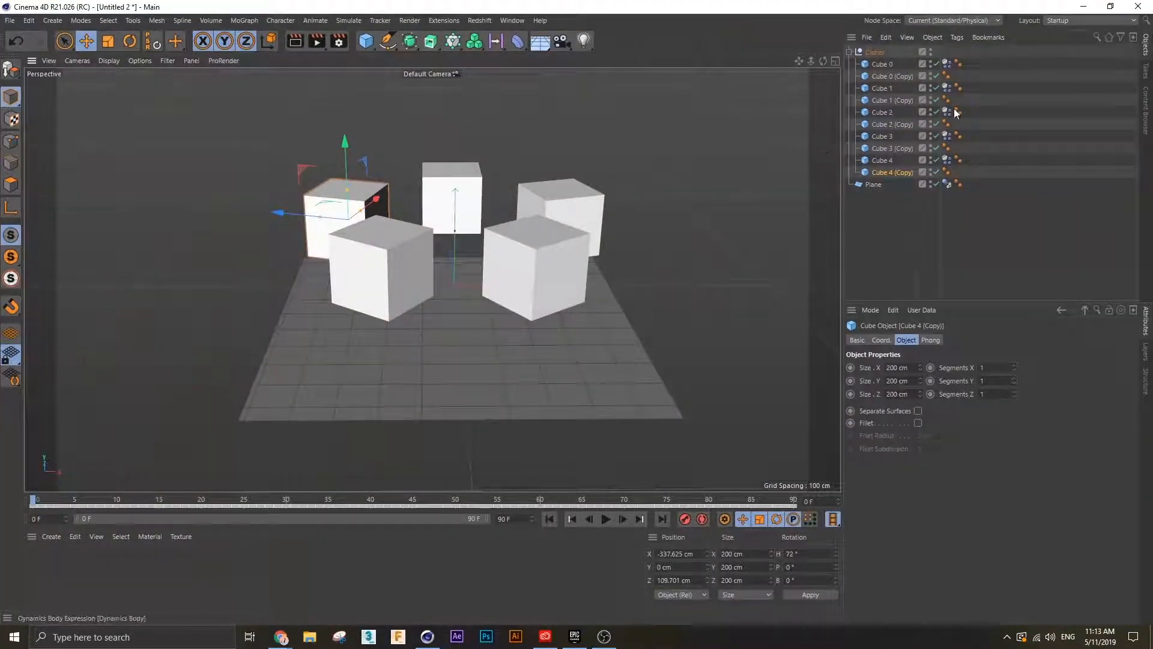
click(892, 76)
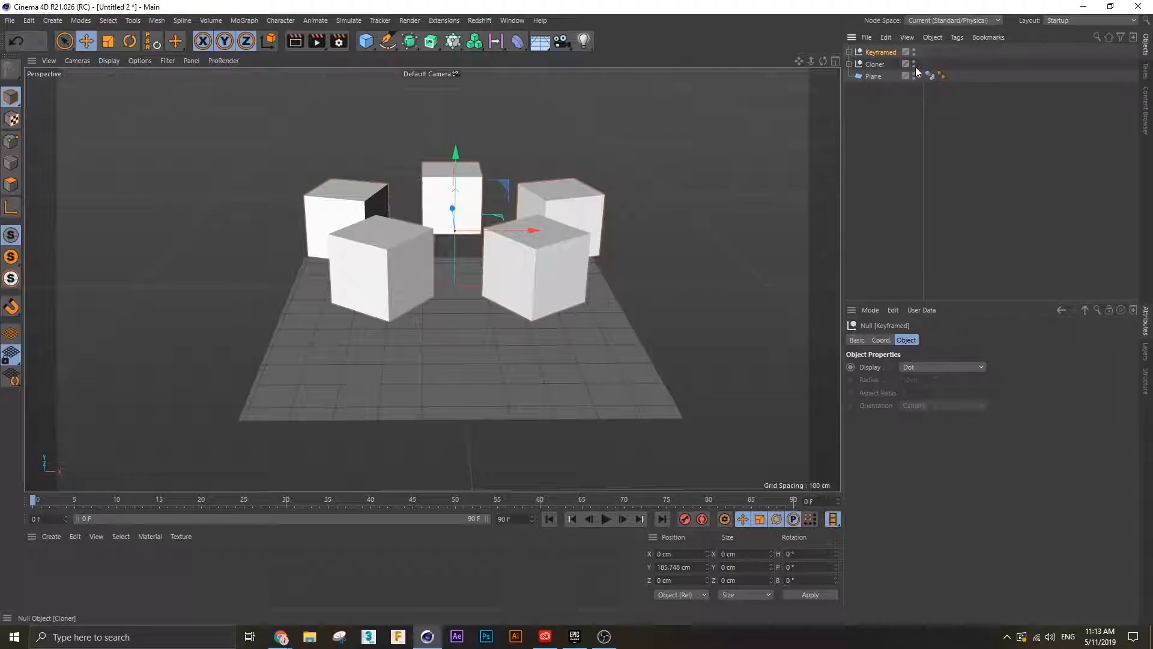
click(873, 77)
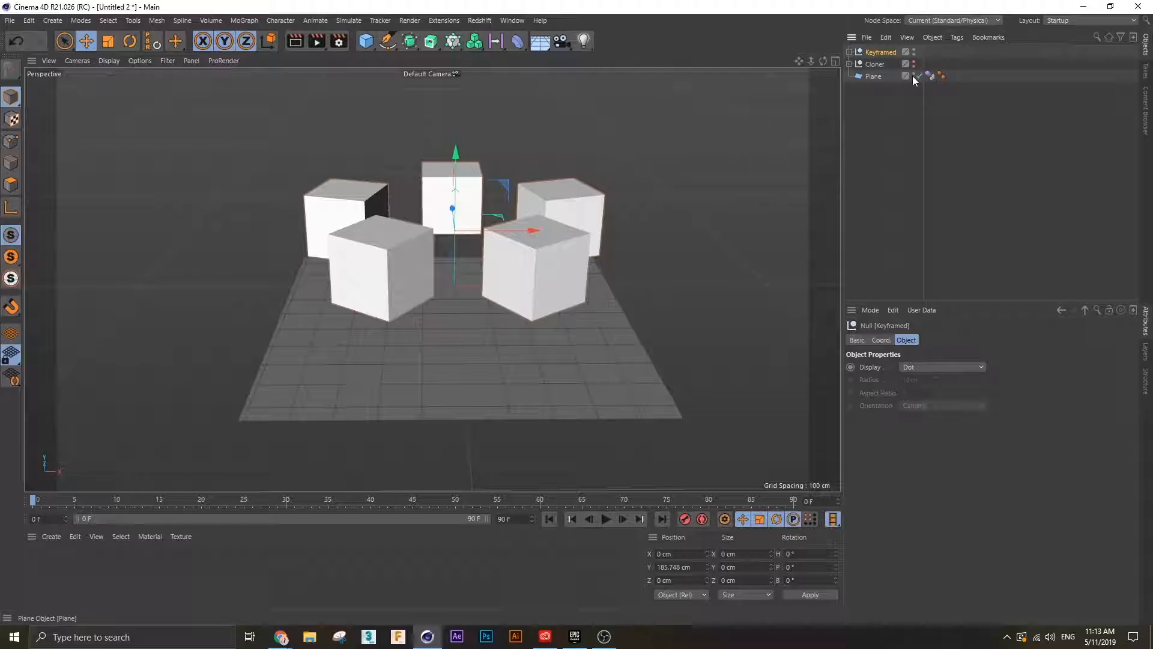
click(906, 75)
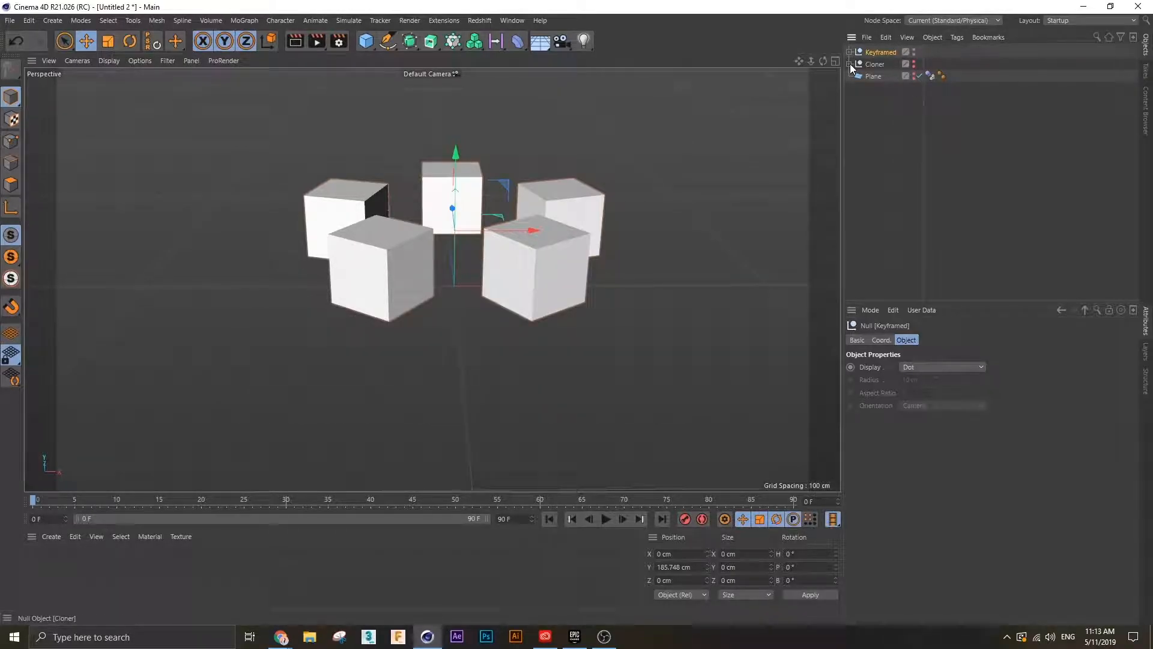
click(851, 52)
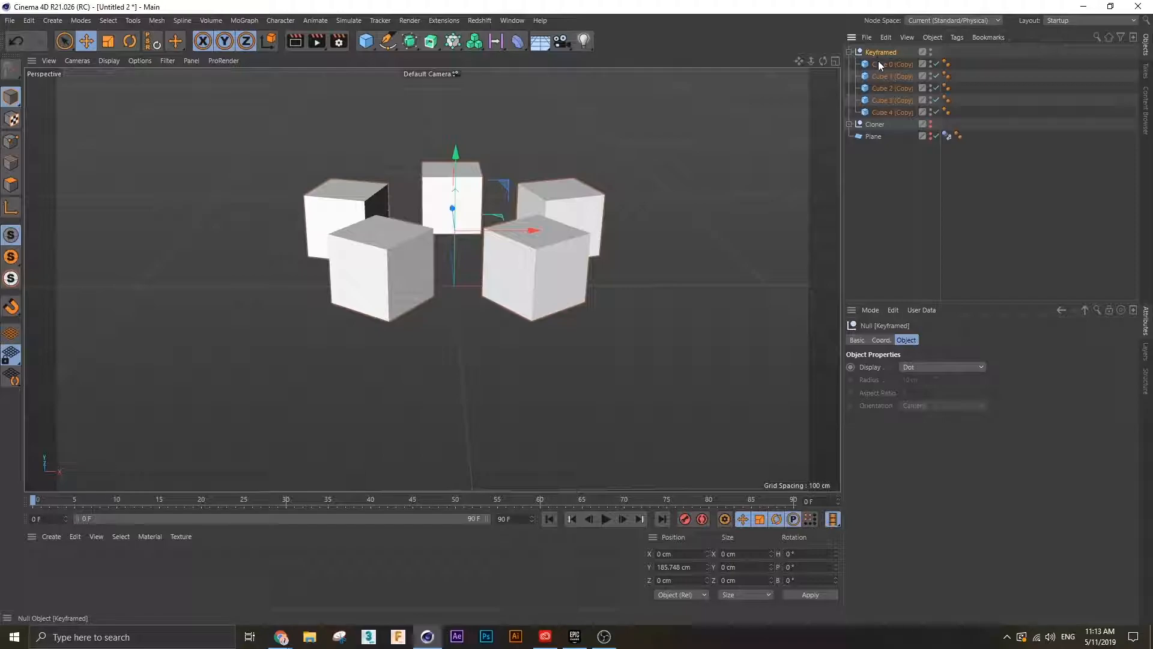
- Play the baked cube animation once and return to the first frame
click(549, 519)
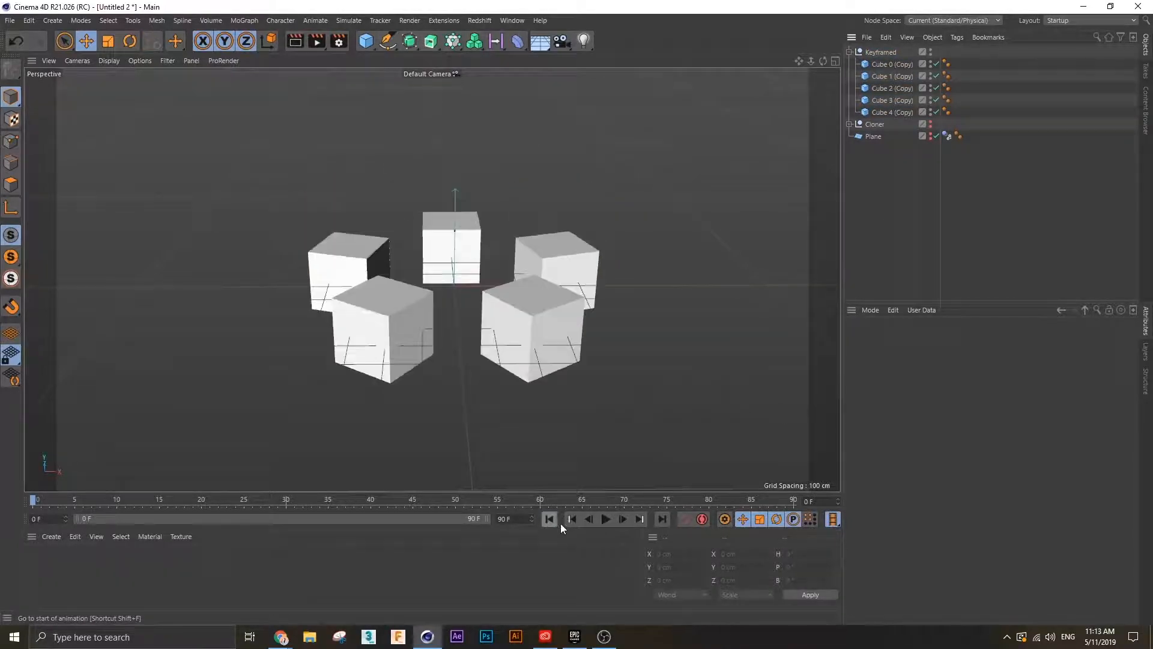
click(604, 519)
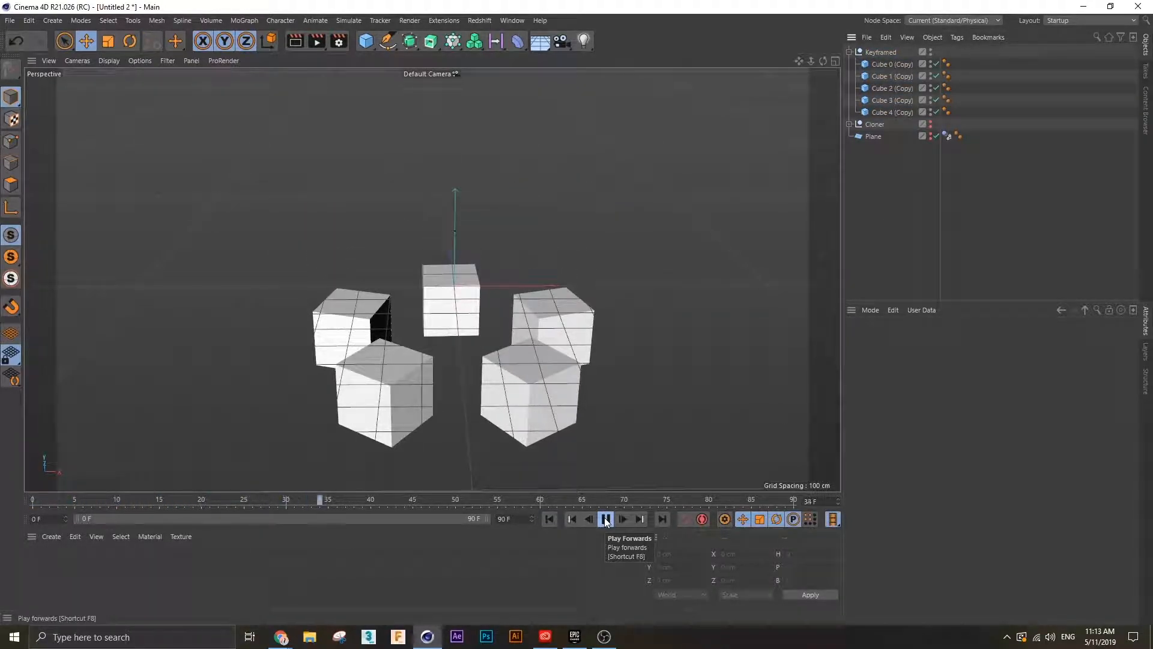
click(605, 519)
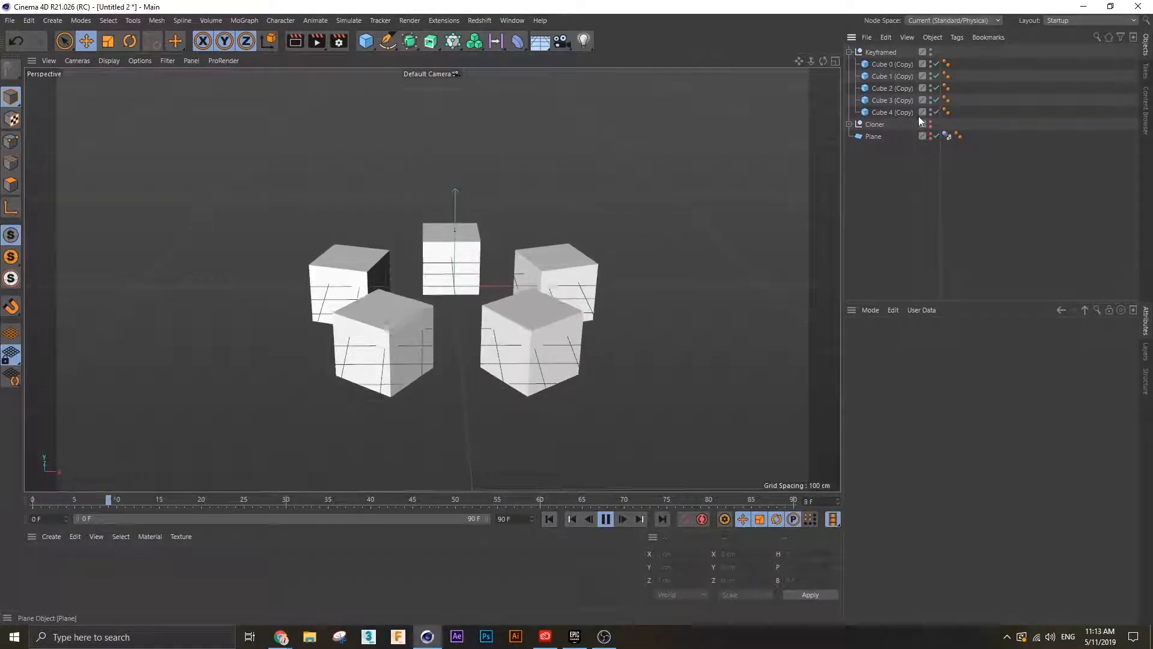
click(549, 519)
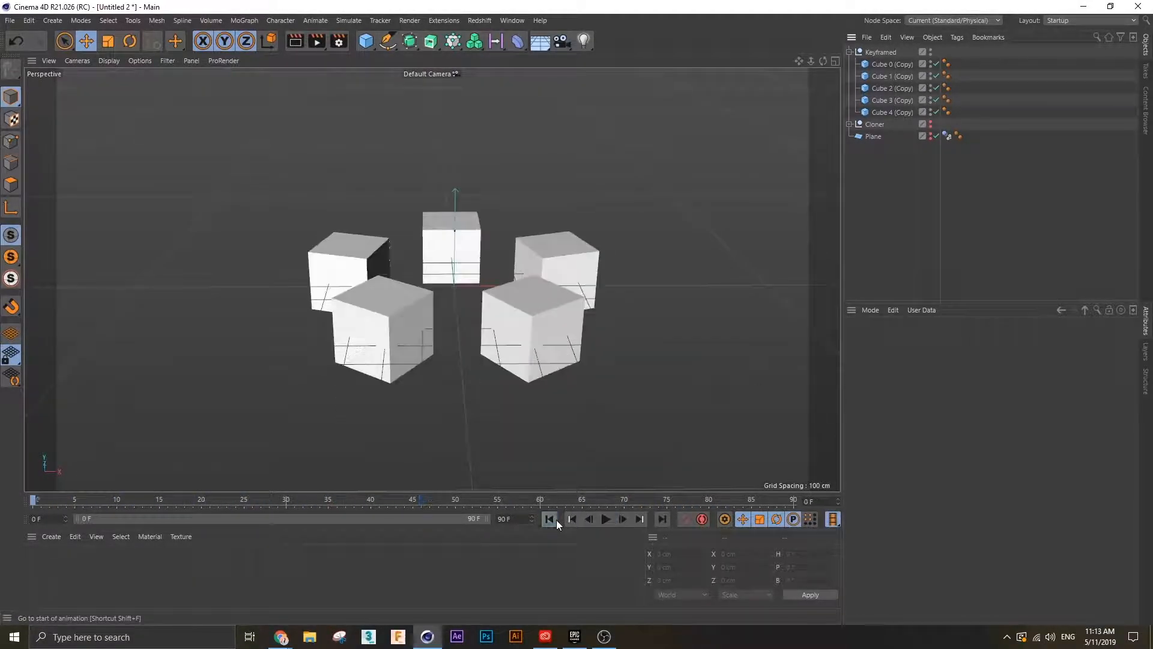
- Expand the old Cloner and select it with the Plane for deletion
click(881, 52)
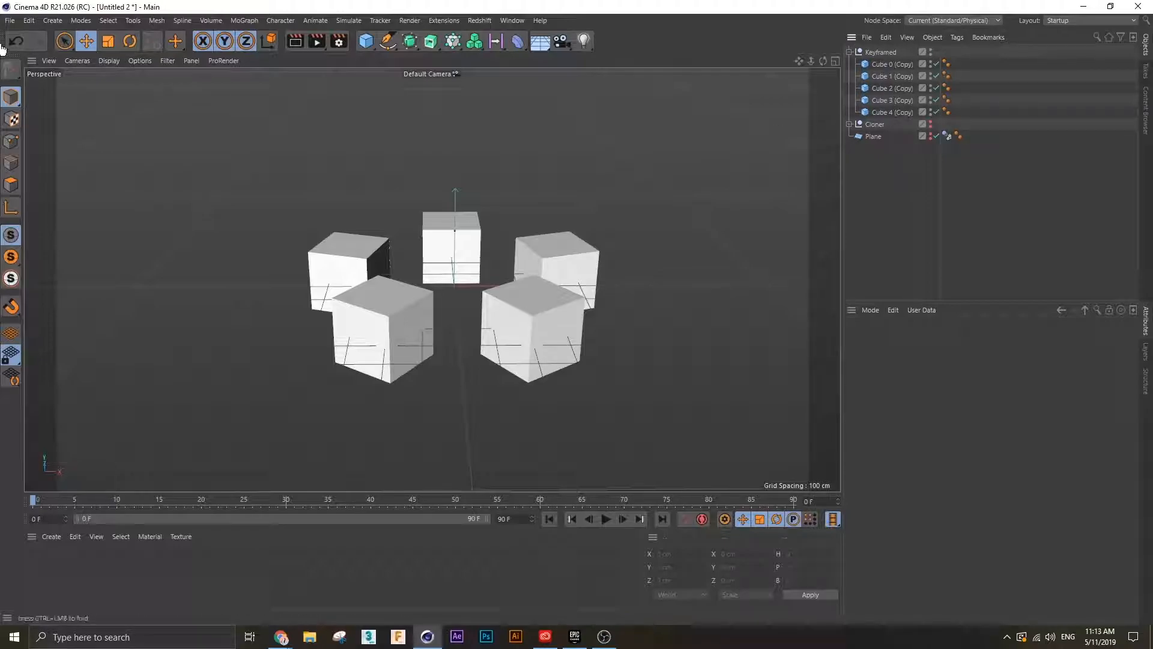
click(10, 21)
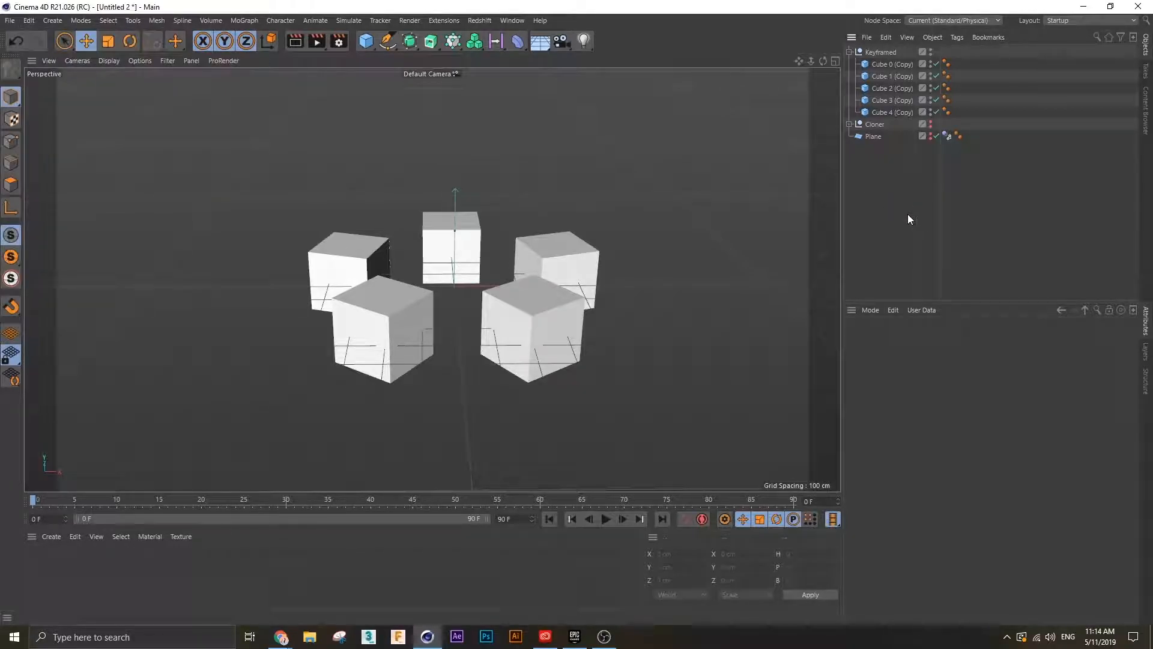
mouse_move(892, 111)
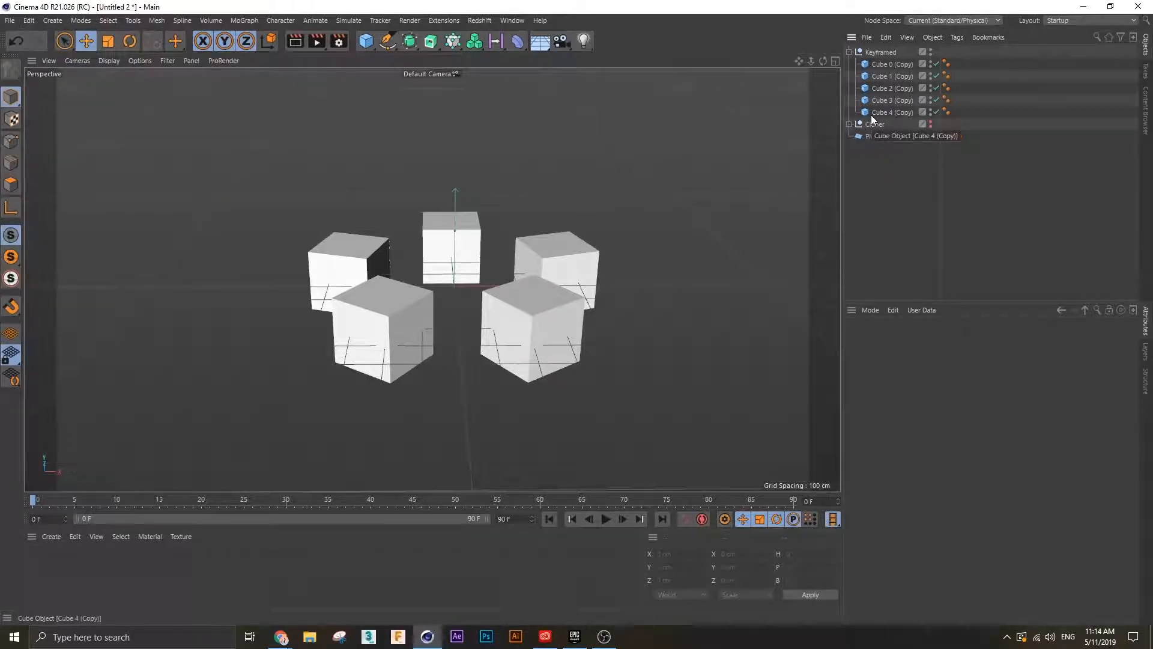
click(856, 124)
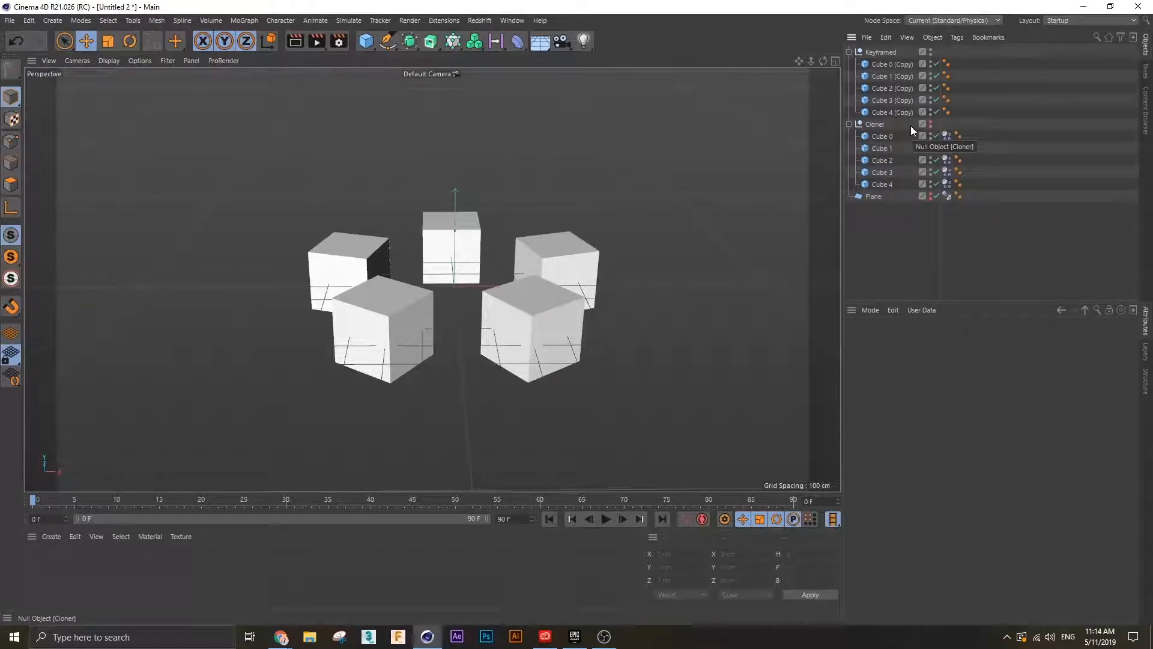
click(874, 124)
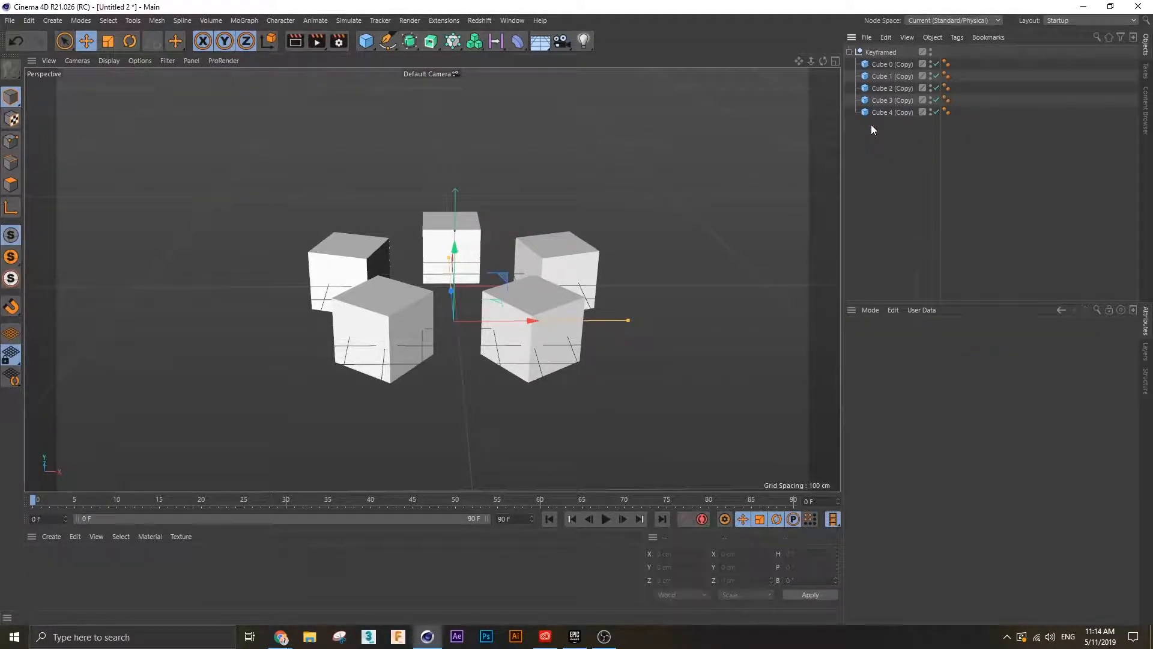
- Add a new Cube and a MoGraph Cloner set to Radial mode
click(366, 41)
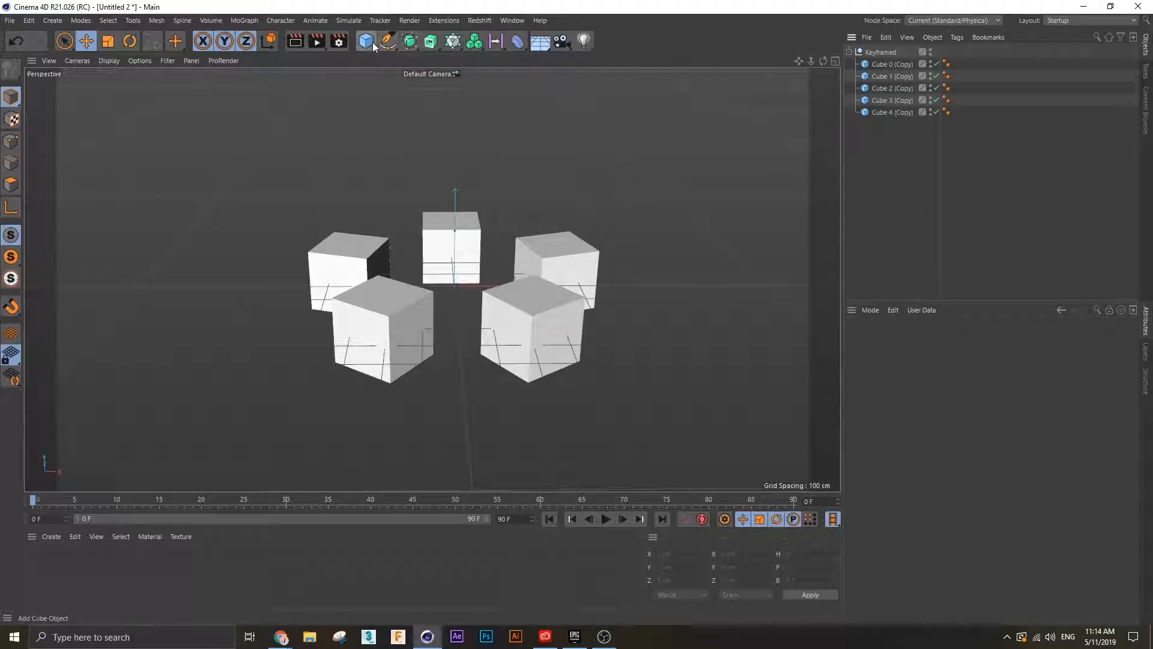
click(244, 20)
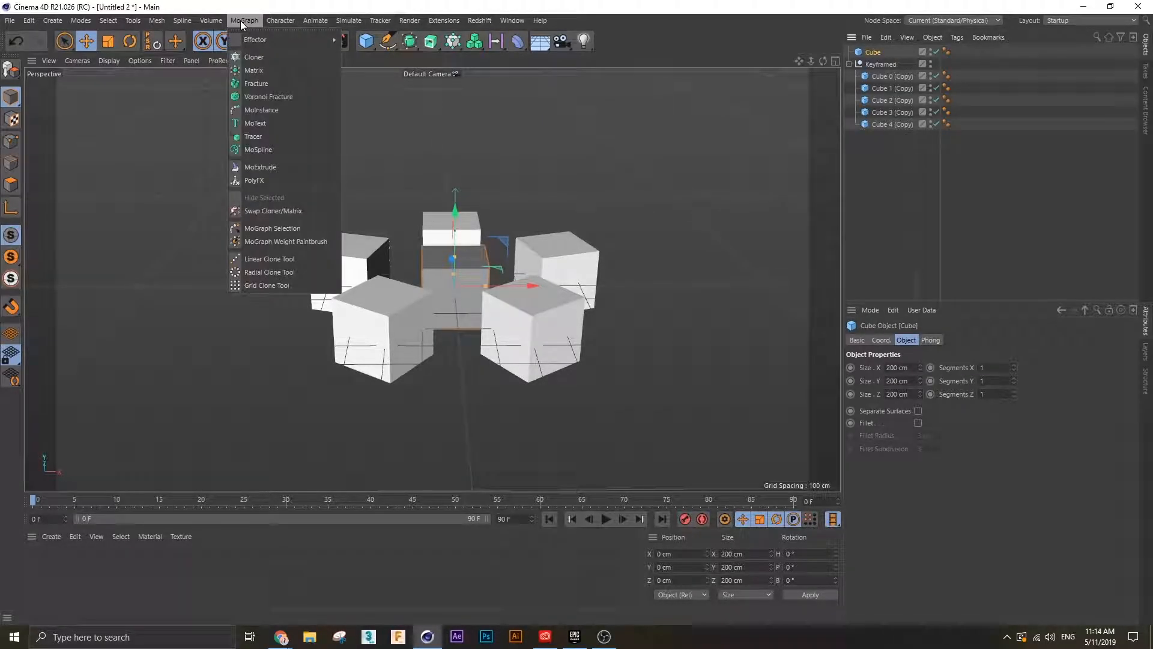
click(254, 57)
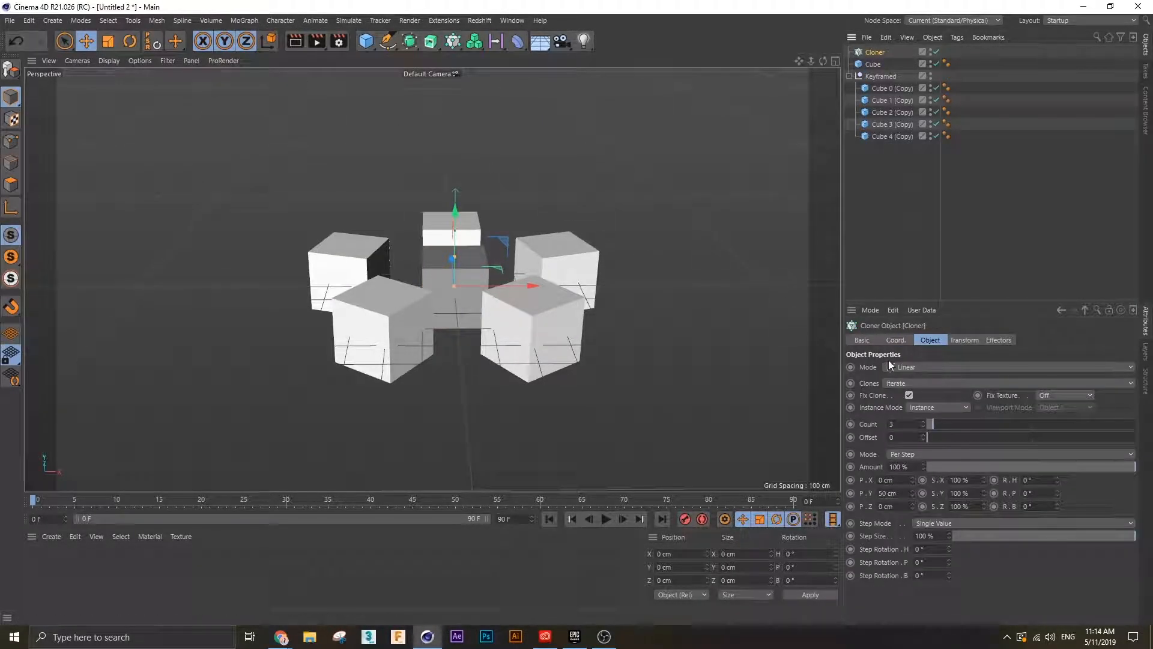
click(1019, 367)
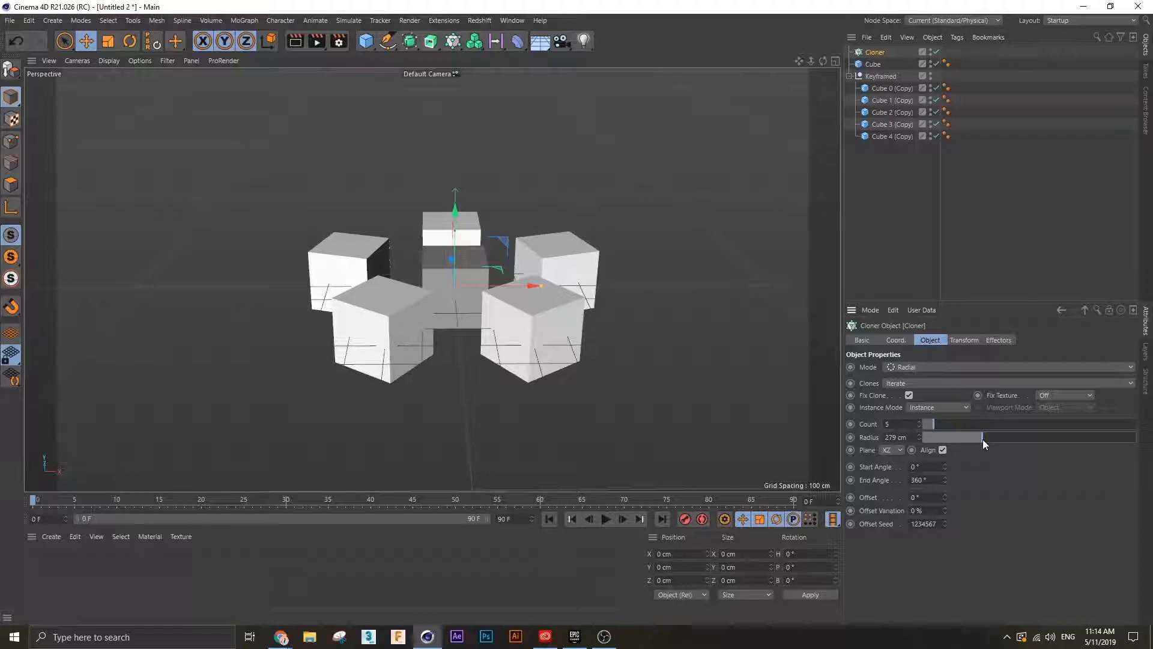
- Drag the new cube under the Cloner so it forms a ring of clones
click(880, 64)
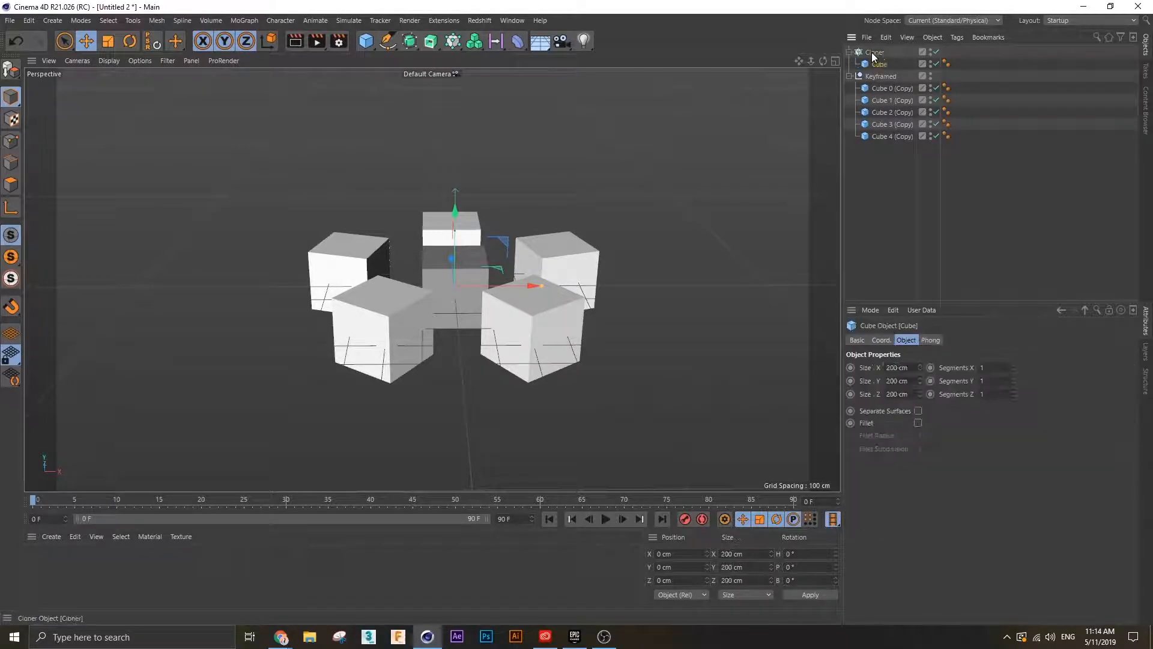
click(873, 52)
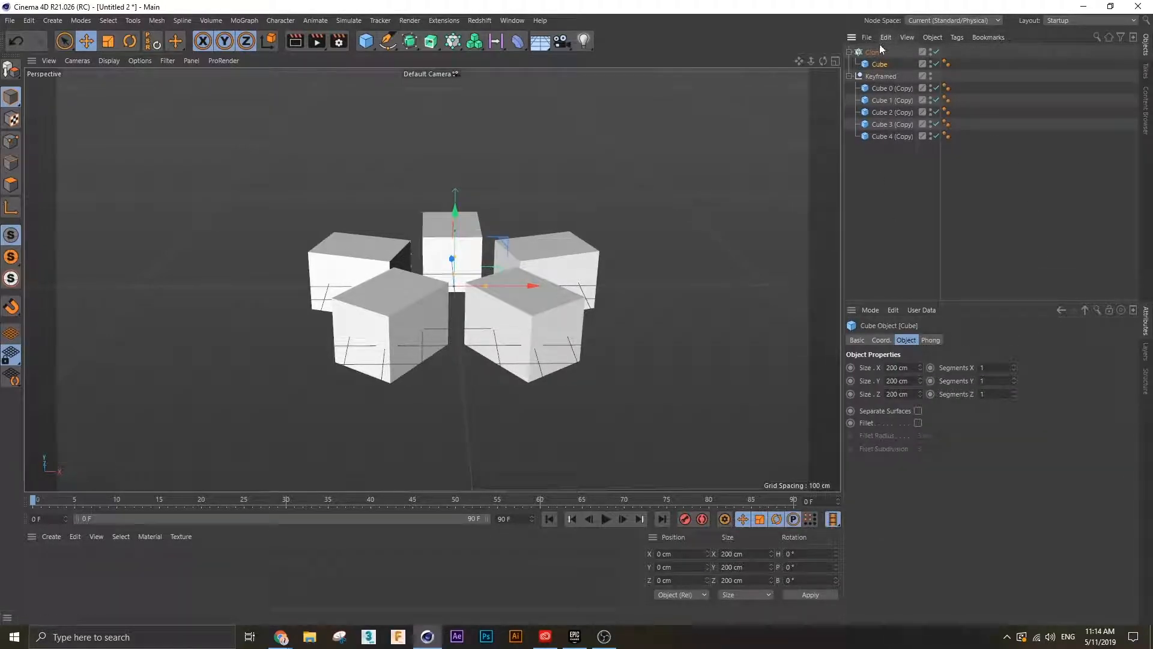
click(874, 51)
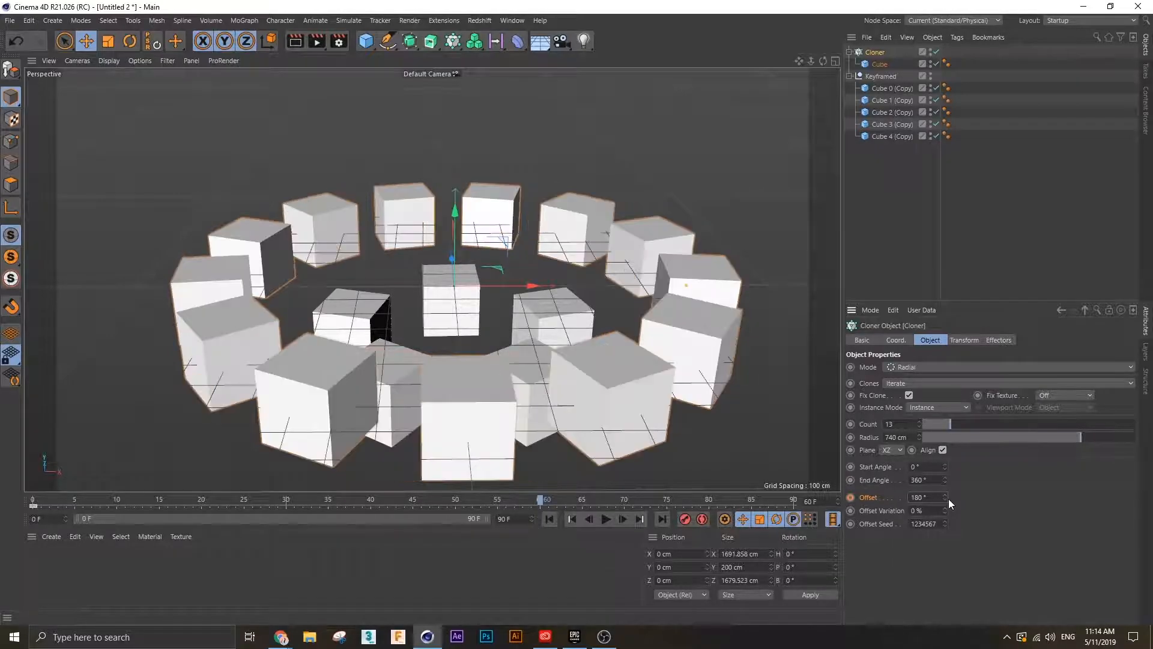
- Preview the ring's Offset animation and bake the Cloner with a MoGraph Cache tag
click(605, 519)
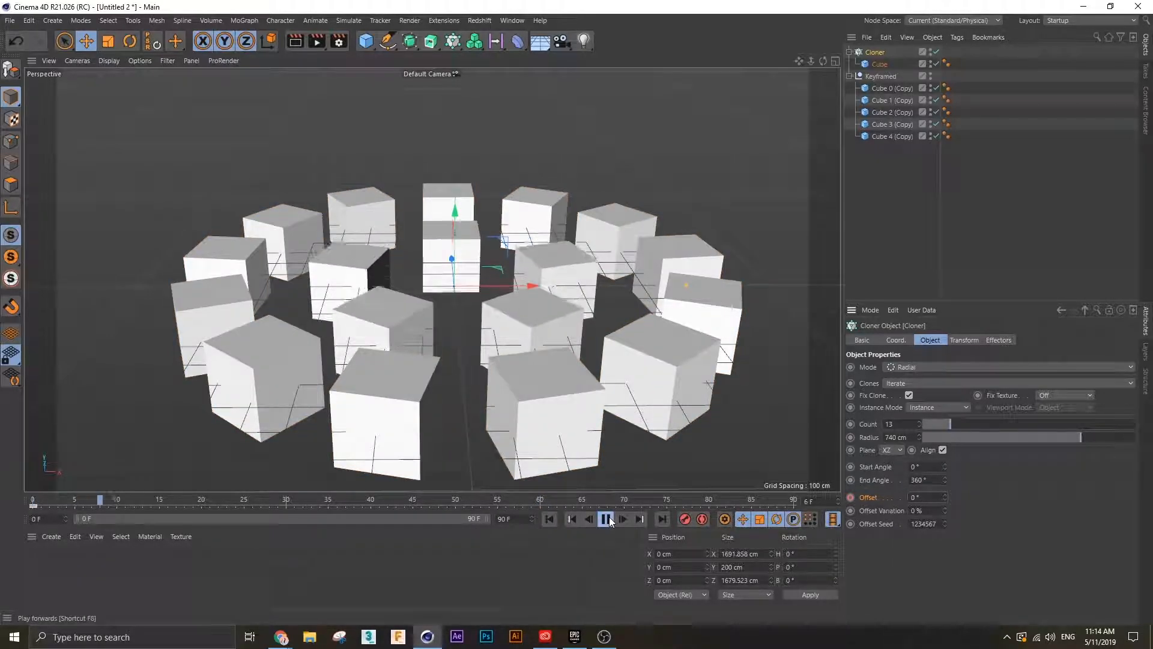
click(604, 519)
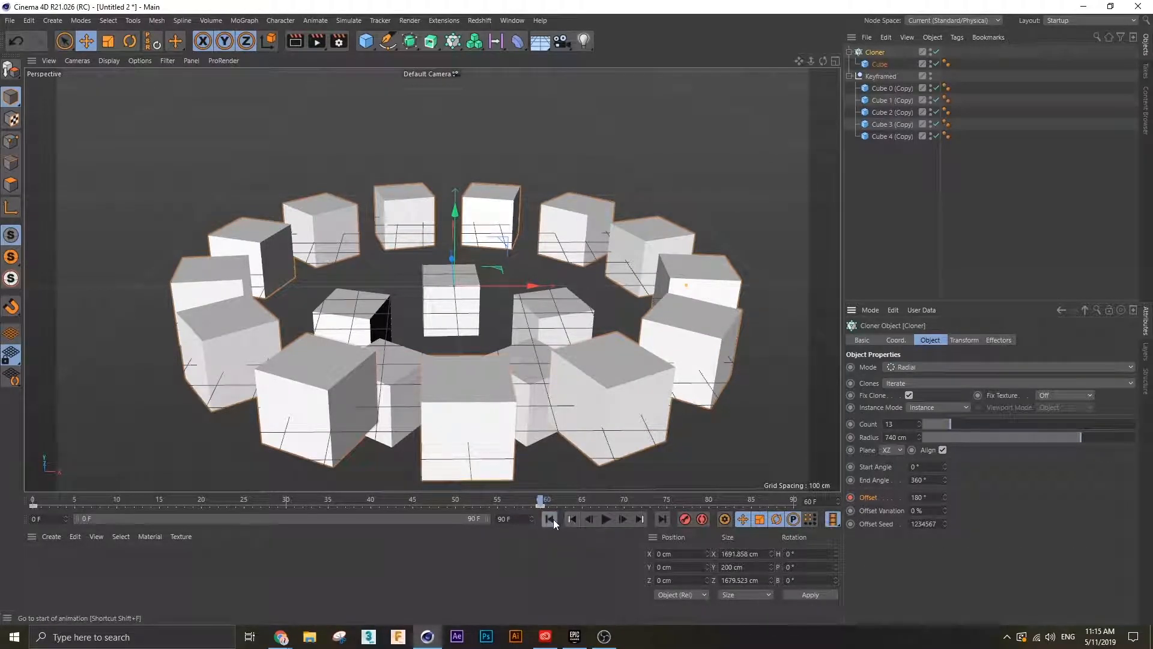
click(605, 519)
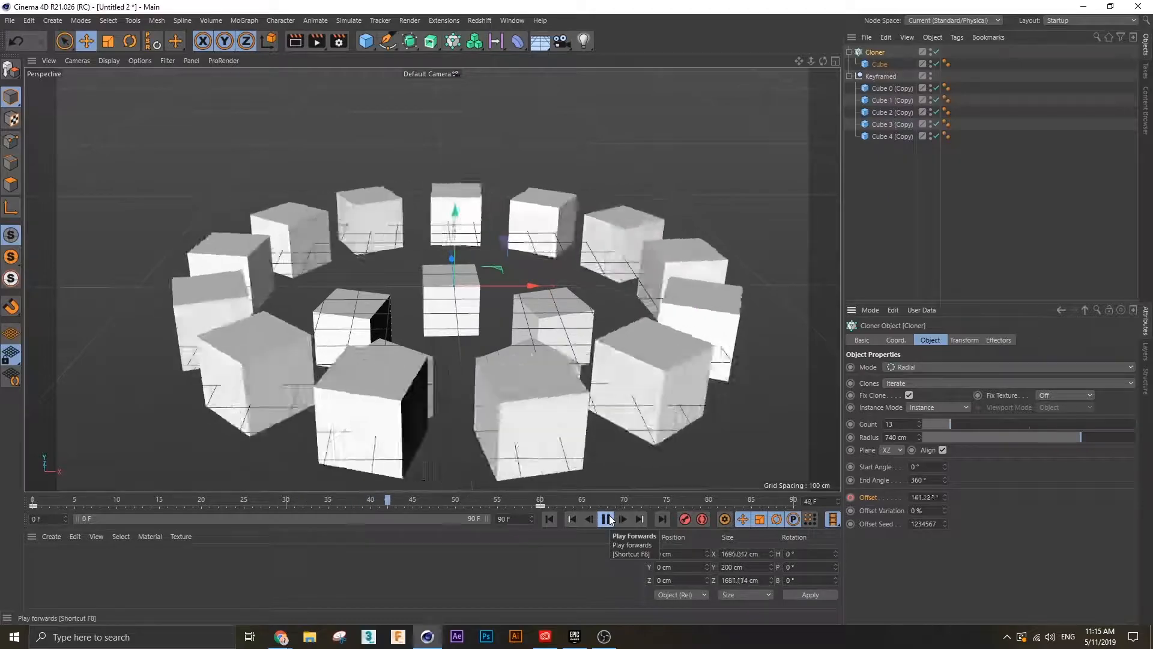
click(603, 519)
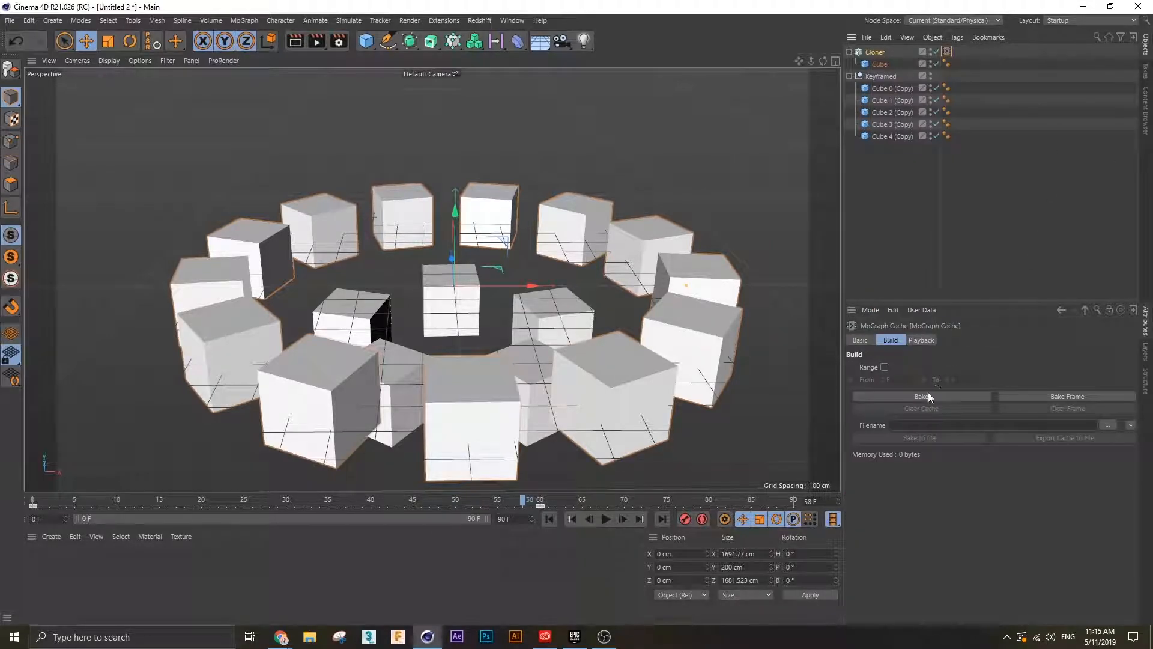
click(920, 396)
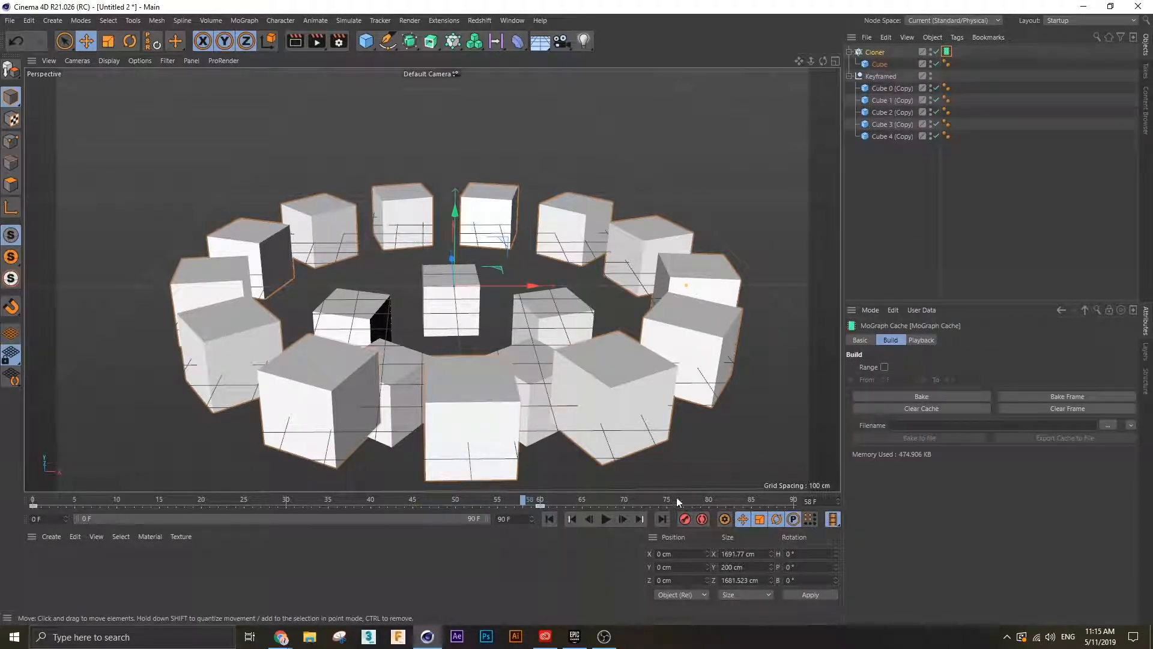
click(604, 519)
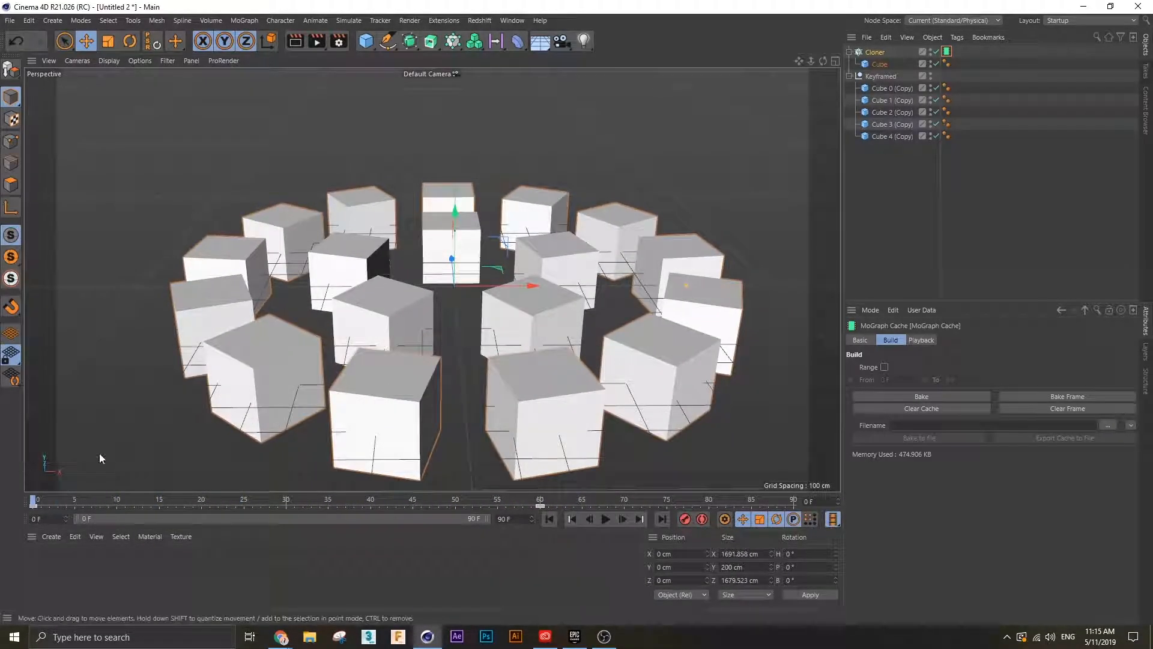
- Move the Keyframed null up in Y so its cubes sit above the ring, then preview again
click(881, 76)
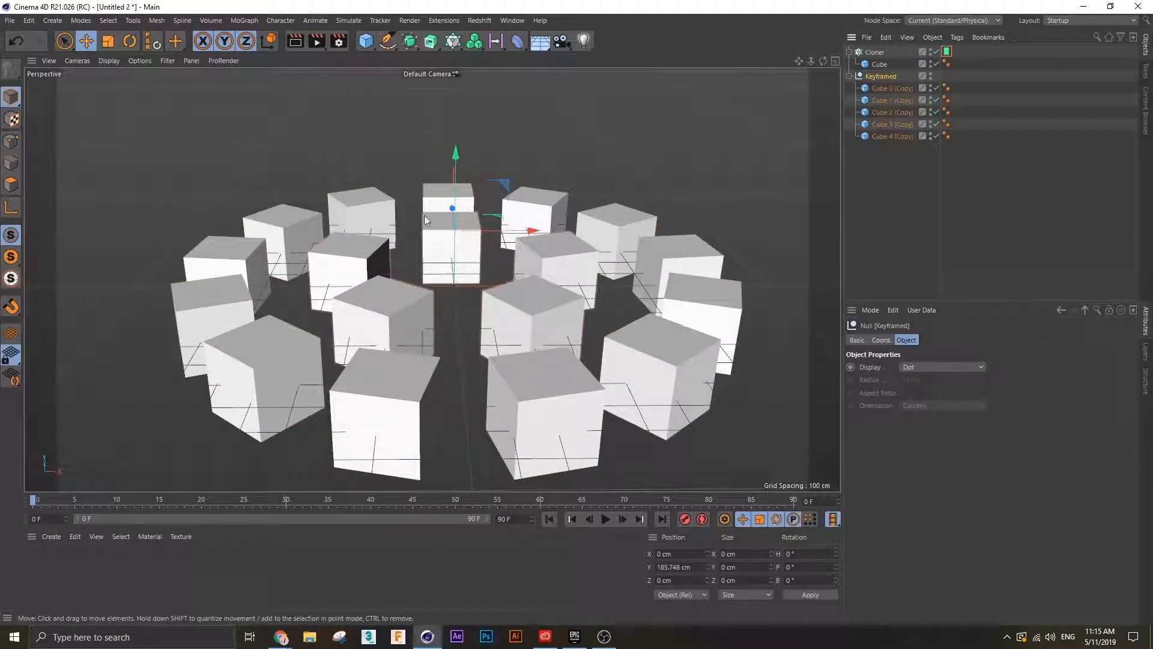
click(604, 519)
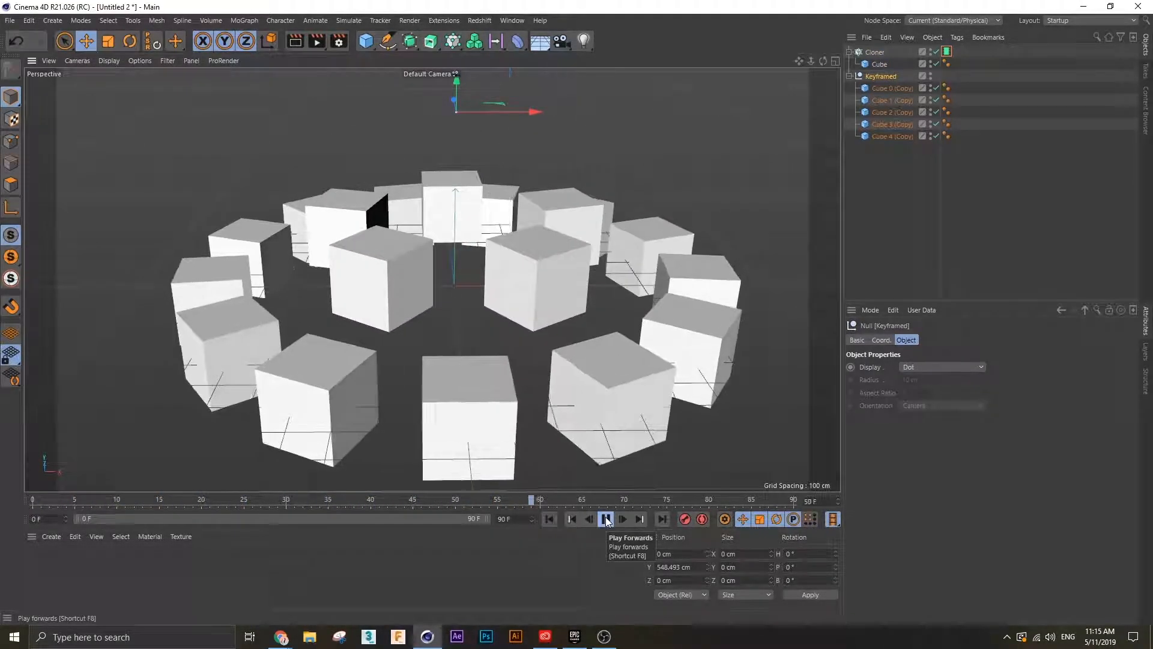
click(605, 520)
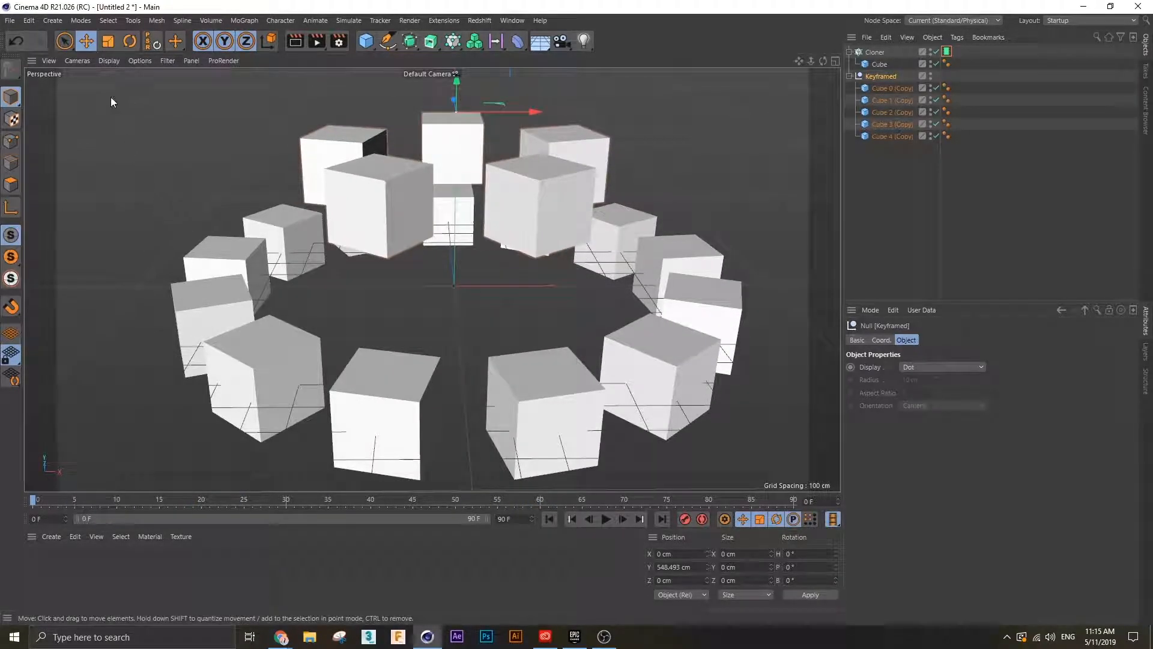
- Save the project for Cineware as Tutorial_Unreal
click(10, 20)
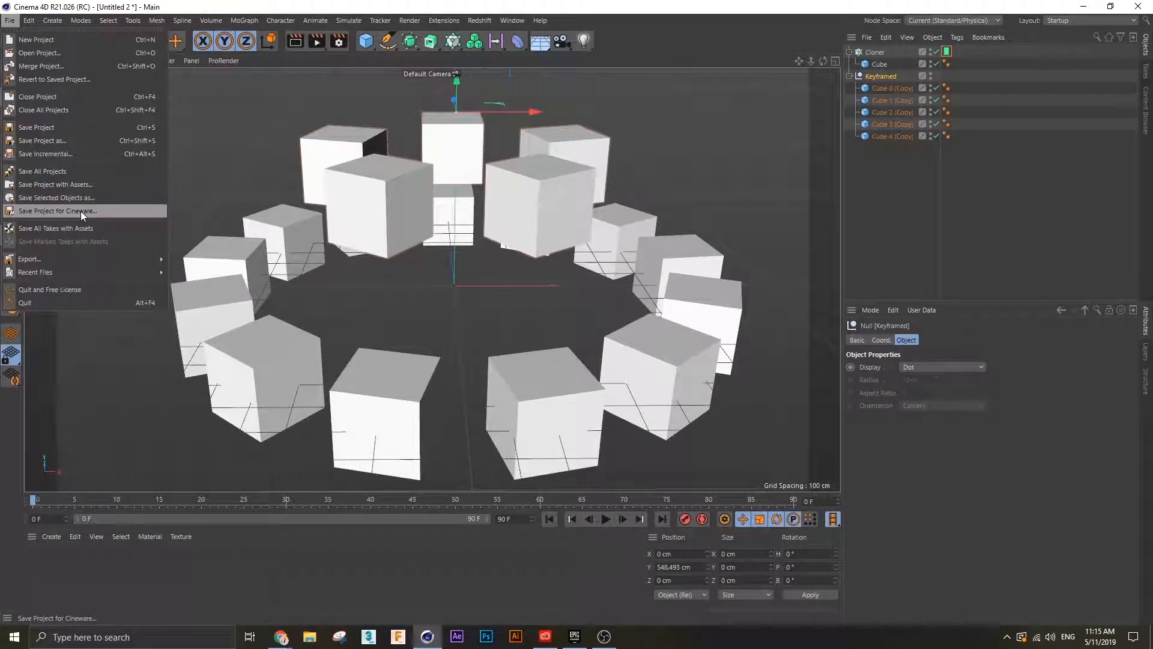
click(57, 211)
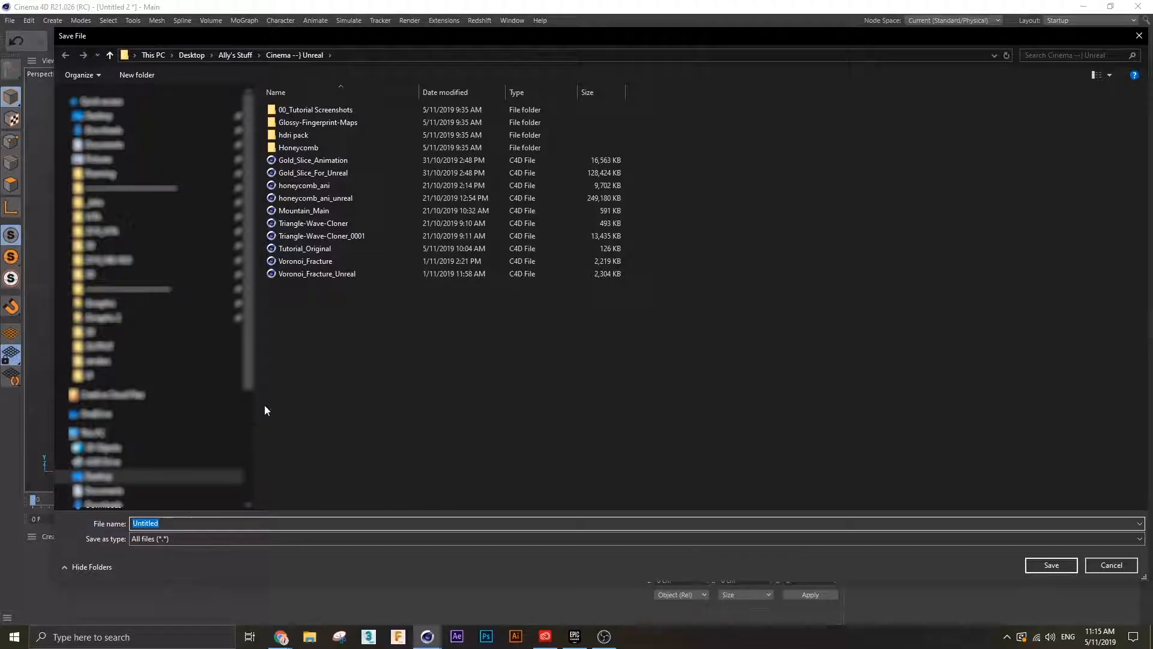
mouse_move(276, 471)
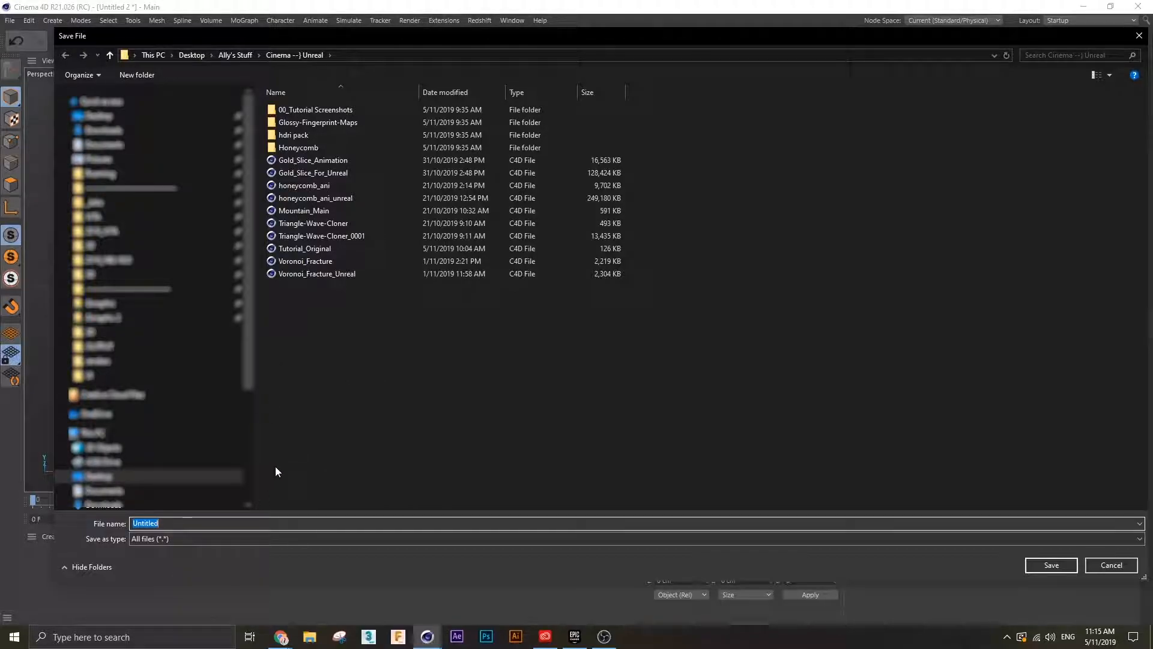
click(304, 248)
text(Tutorial_Unreal)
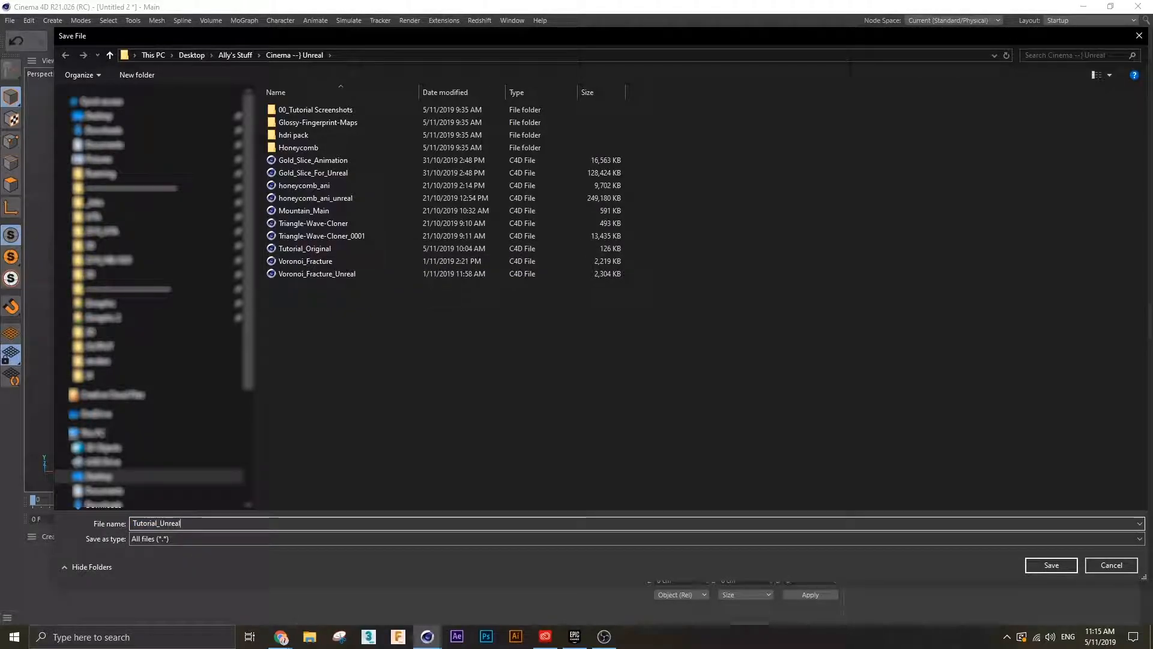
click(1050, 565)
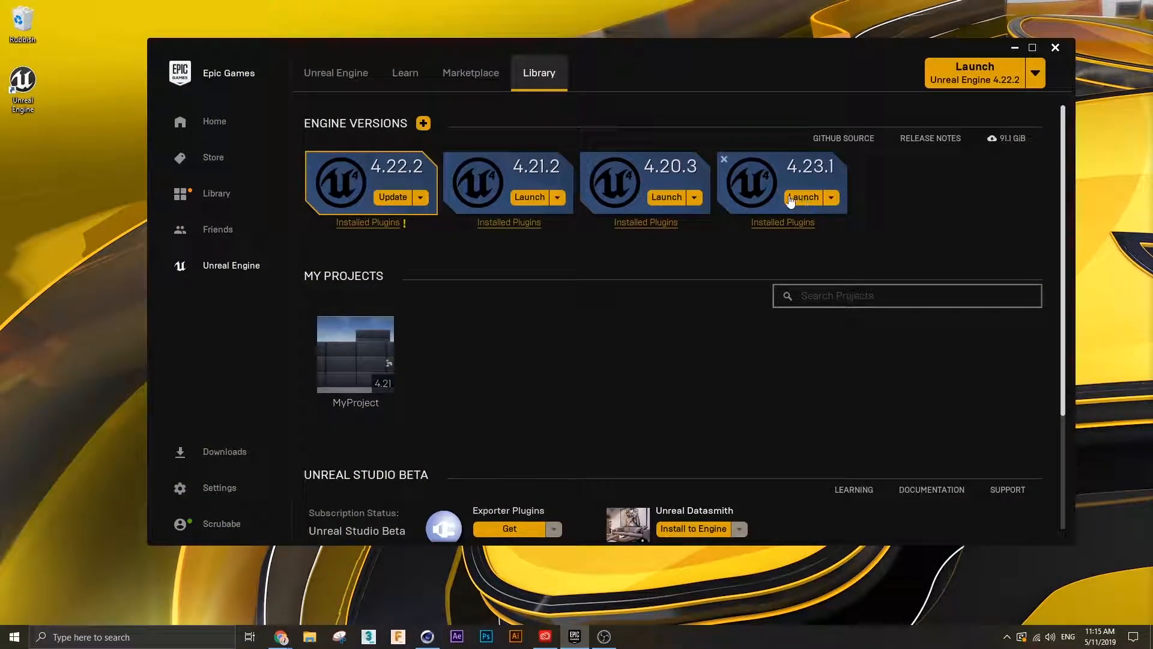
- Launch engine 4.23.1 and choose the Unreal Studio Blank template for a new project
click(804, 197)
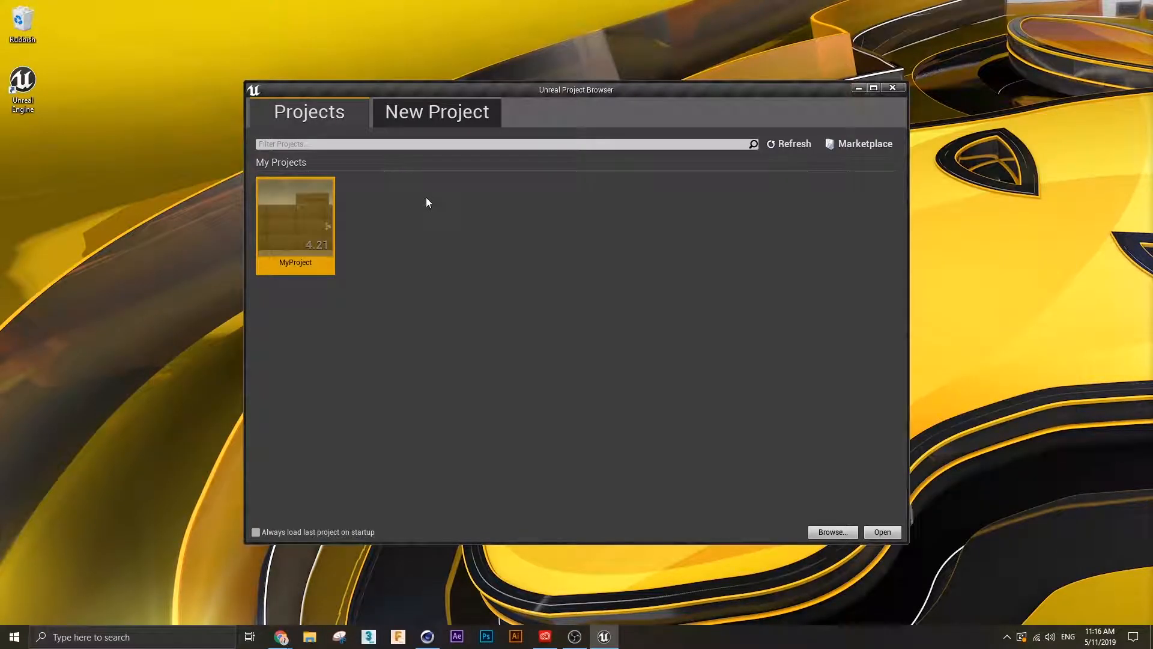
mouse_move(369, 459)
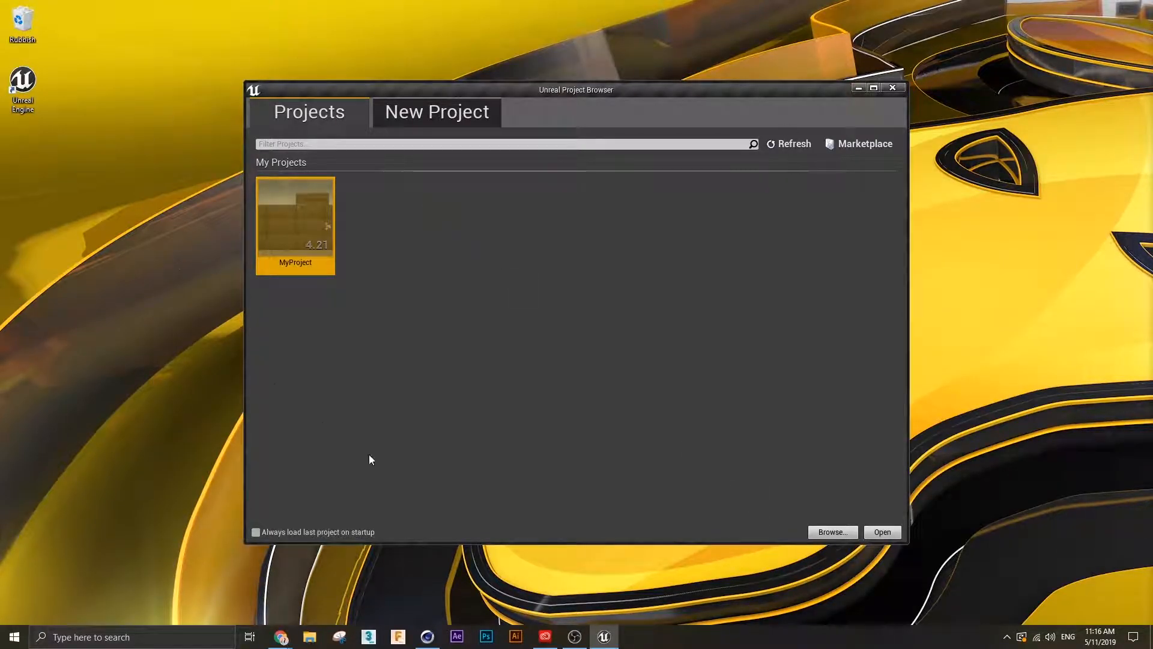
click(435, 112)
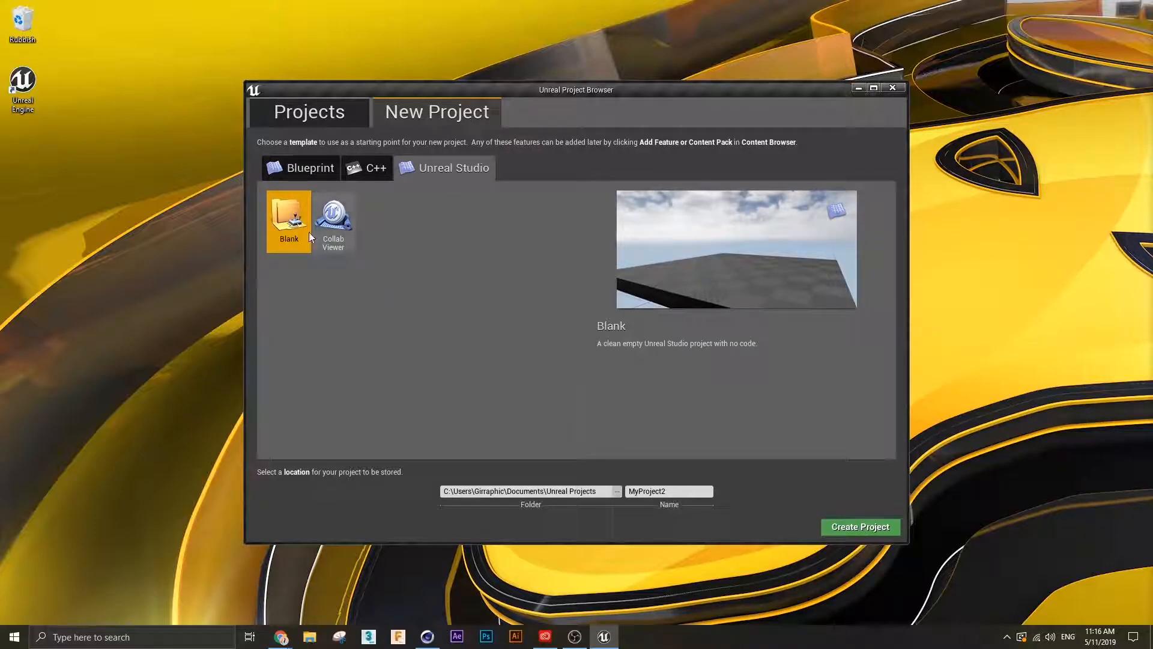
click(310, 169)
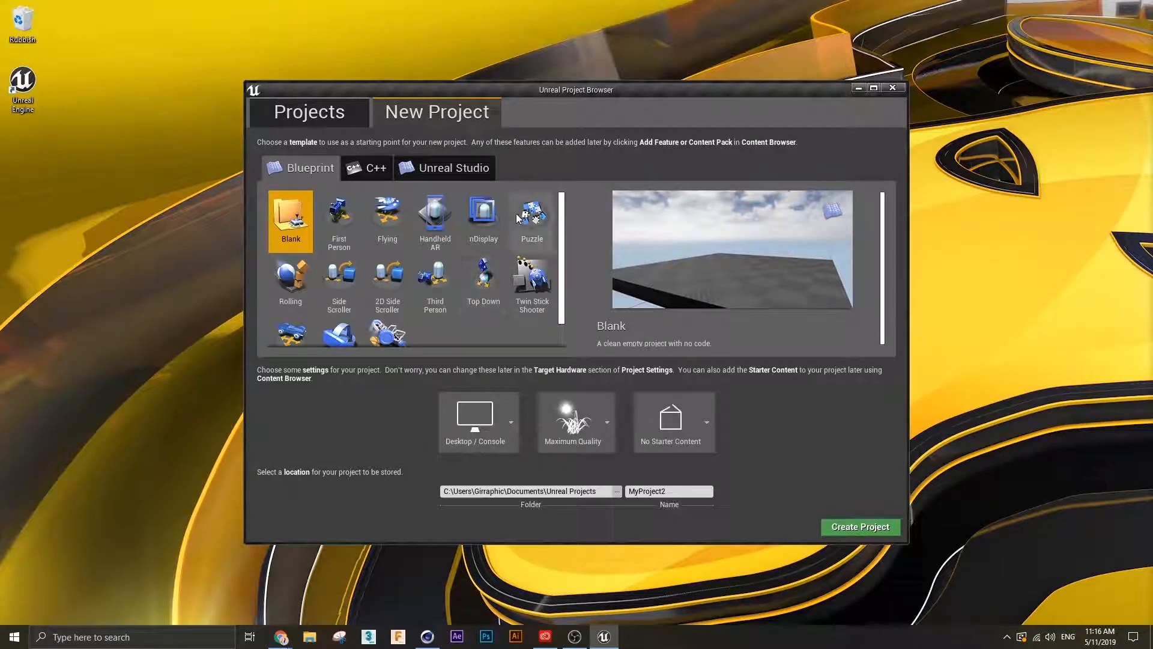
click(453, 168)
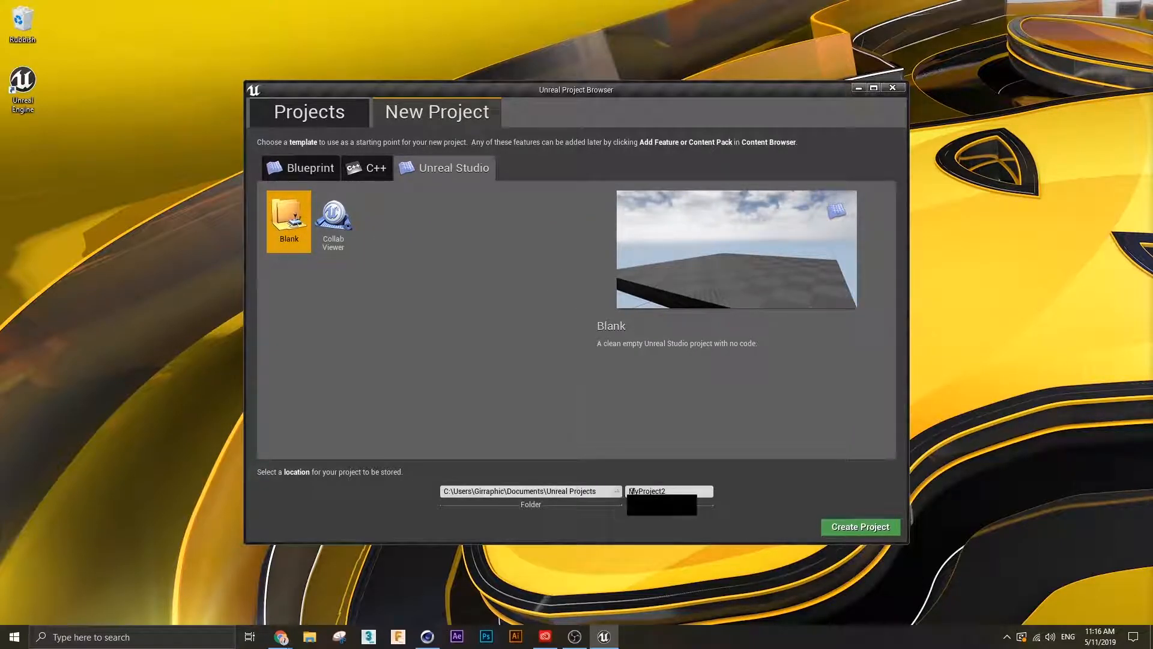
- Store the project on the Desktop and name it Tutorial_Project
click(617, 490)
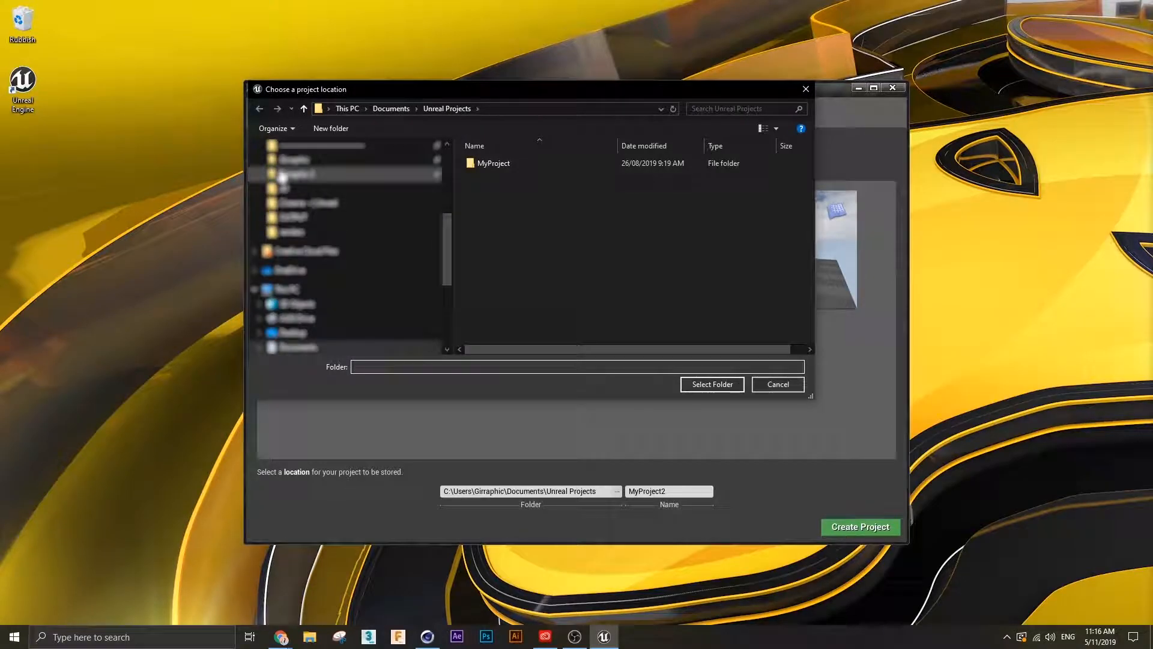
click(291, 169)
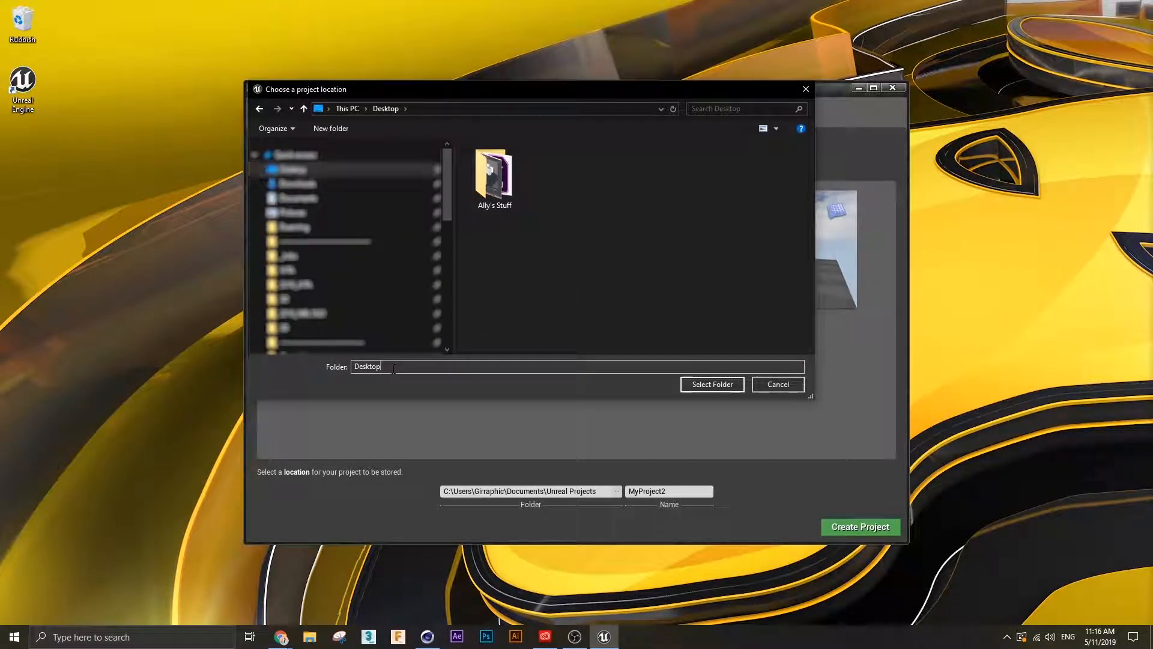
click(710, 384)
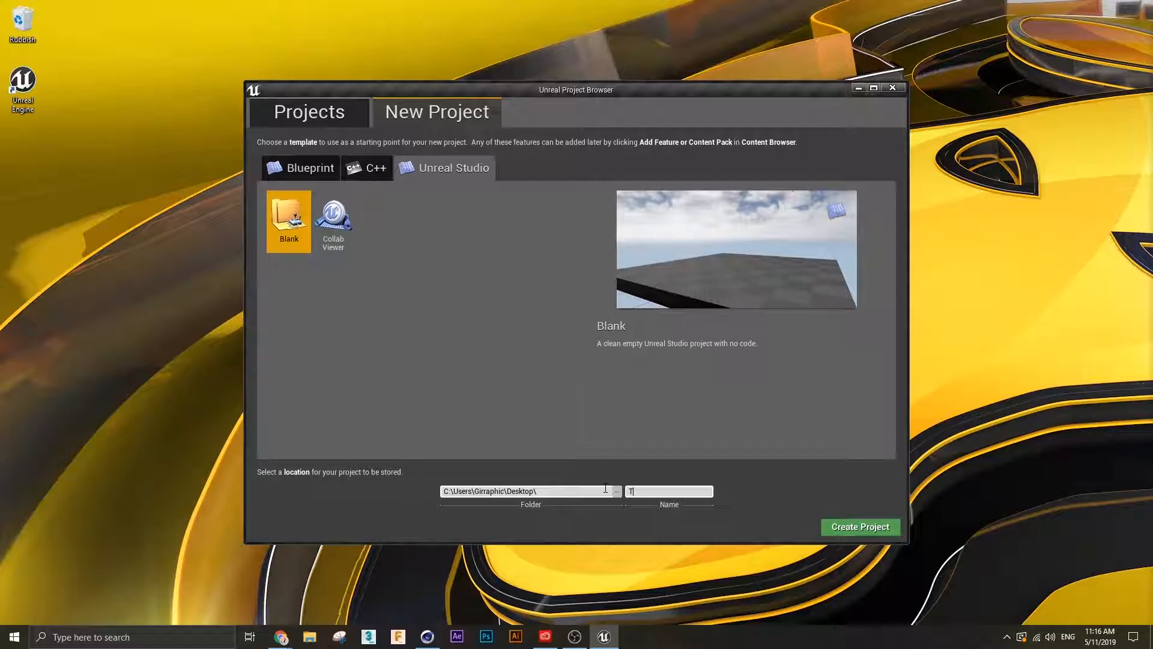
text(Tutorial)
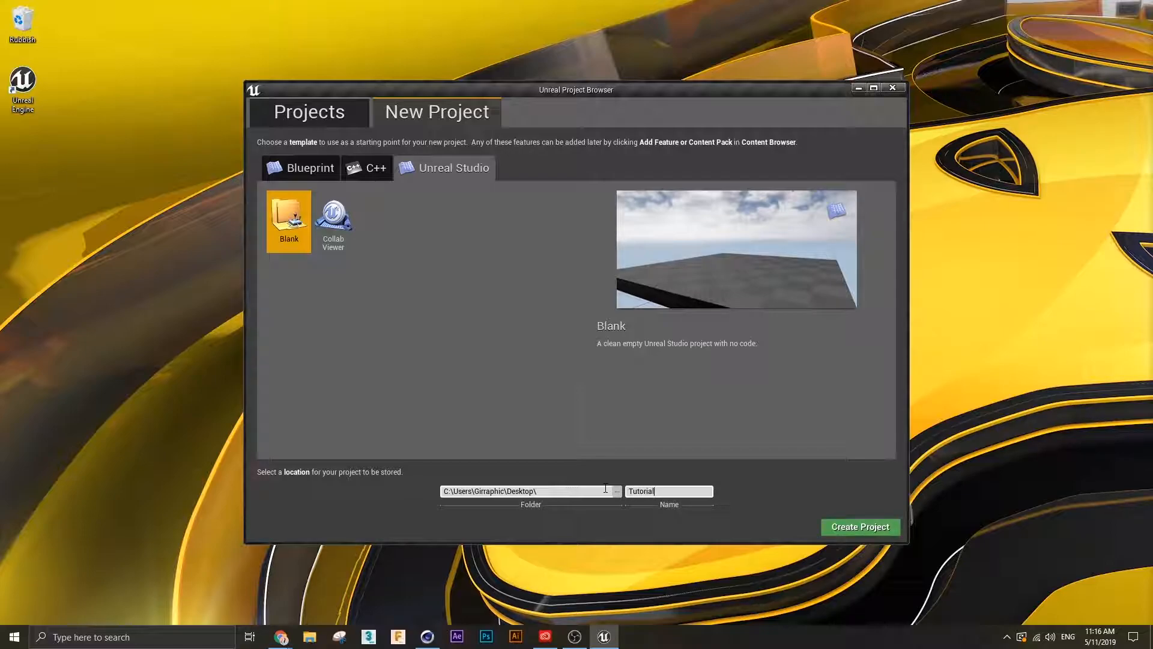
text(_Project)
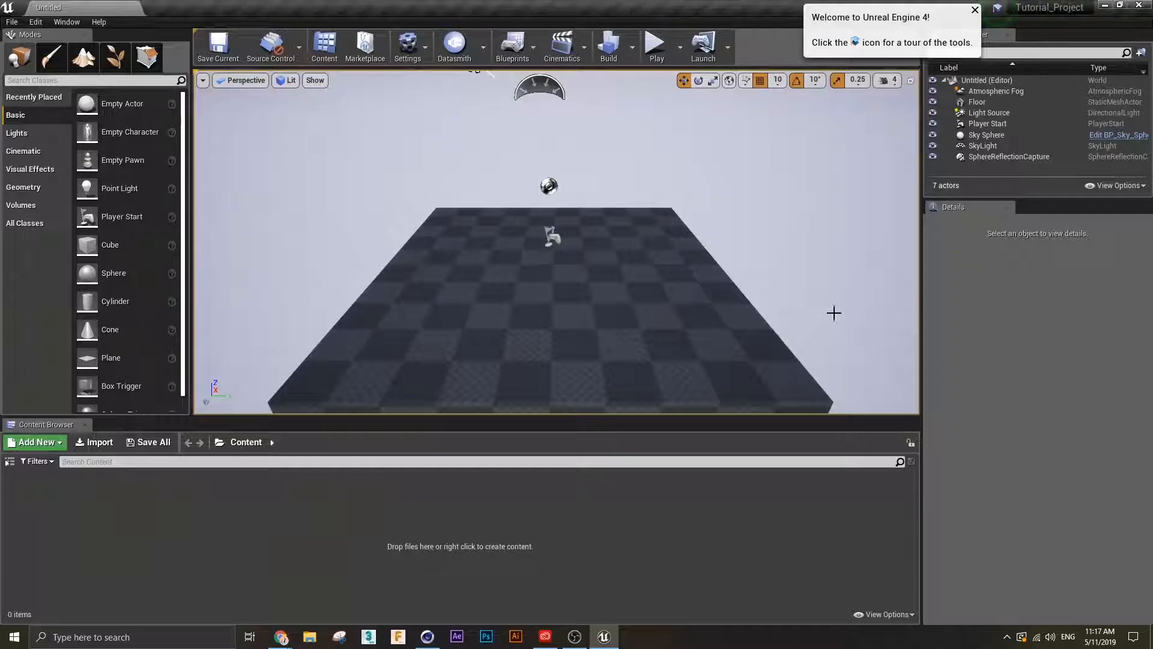
- Dismiss the welcome notice and add a new Cinema_Files folder in the Content Browser
click(975, 10)
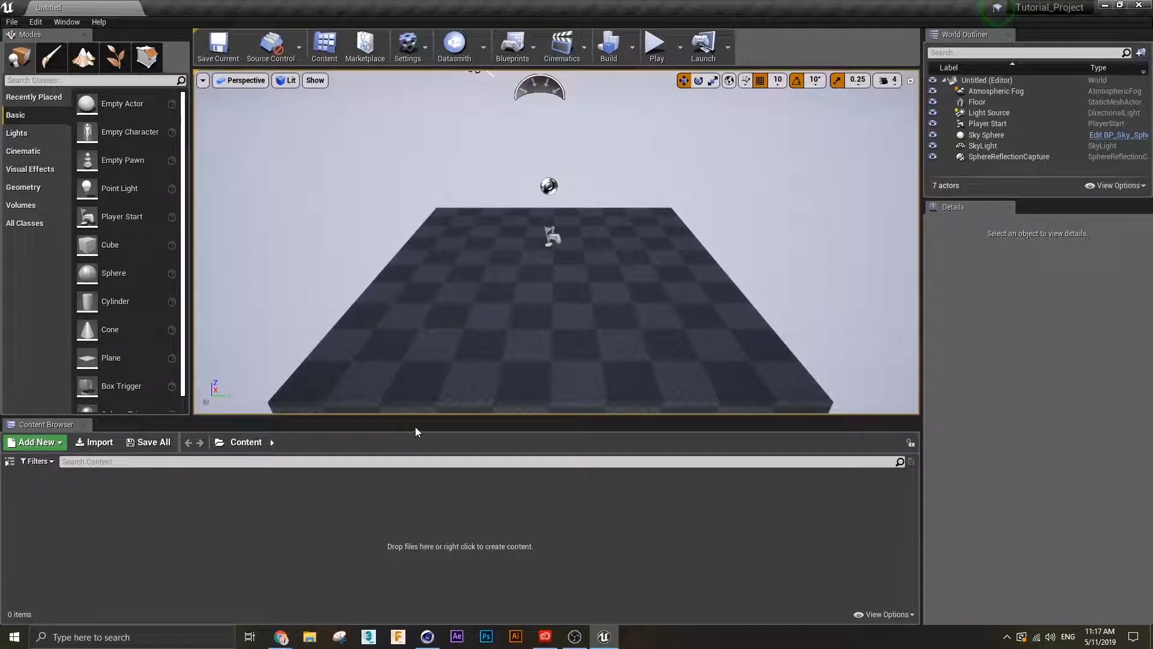
mouse_move(55, 427)
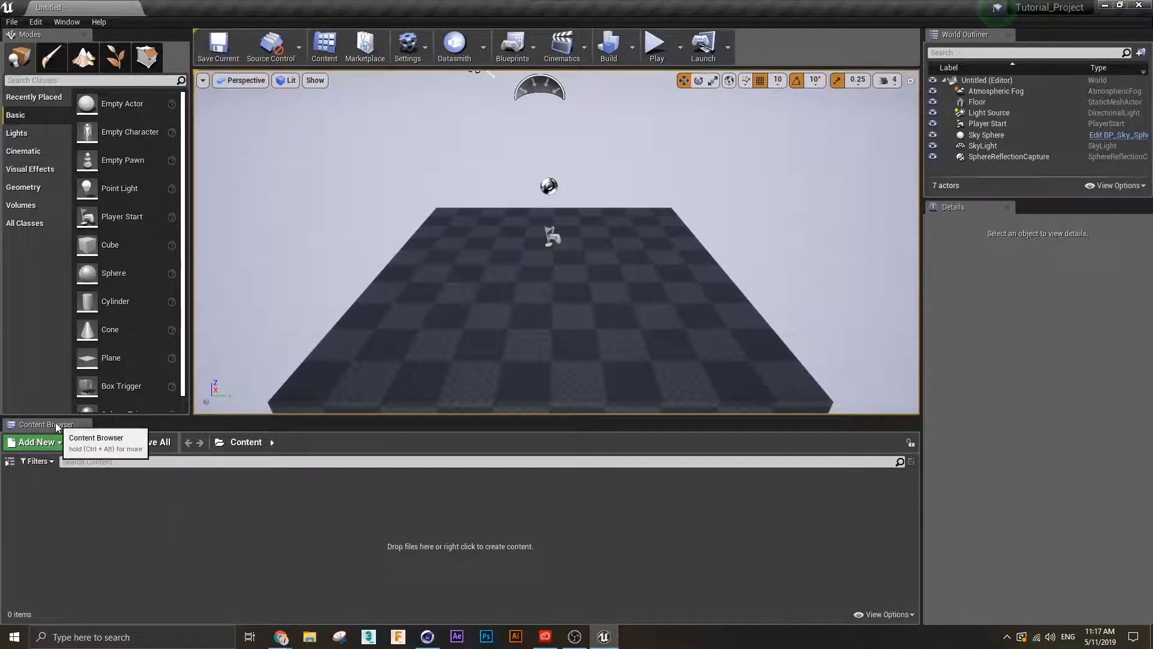
click(34, 442)
text(Cinema_Files)
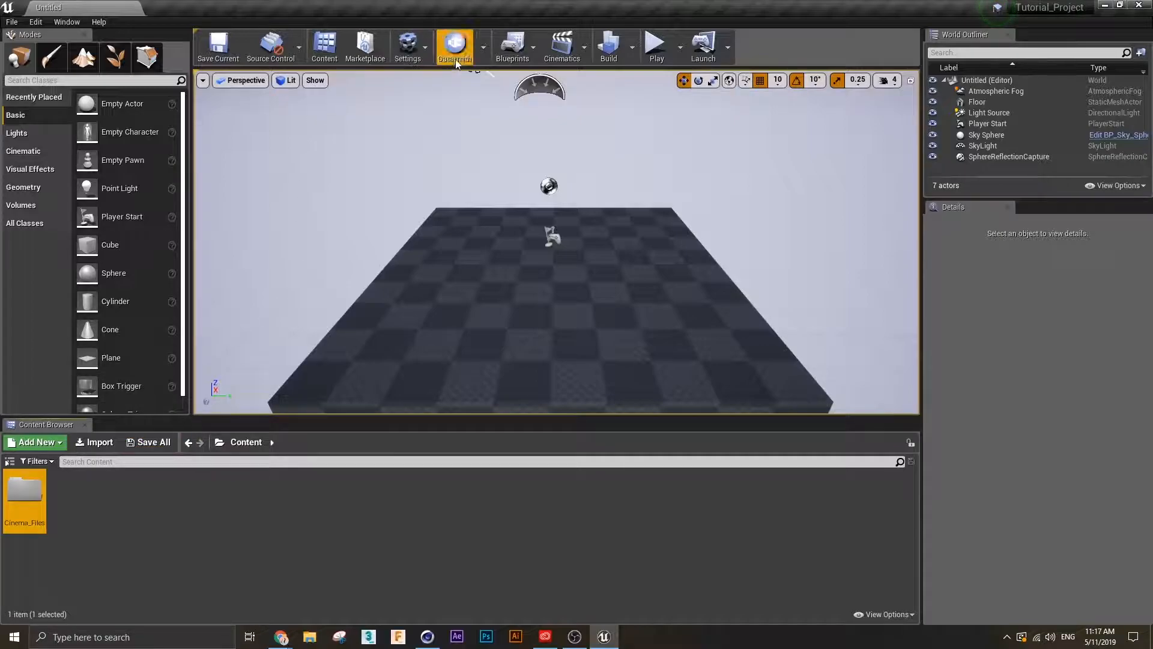
mouse_move(491, 71)
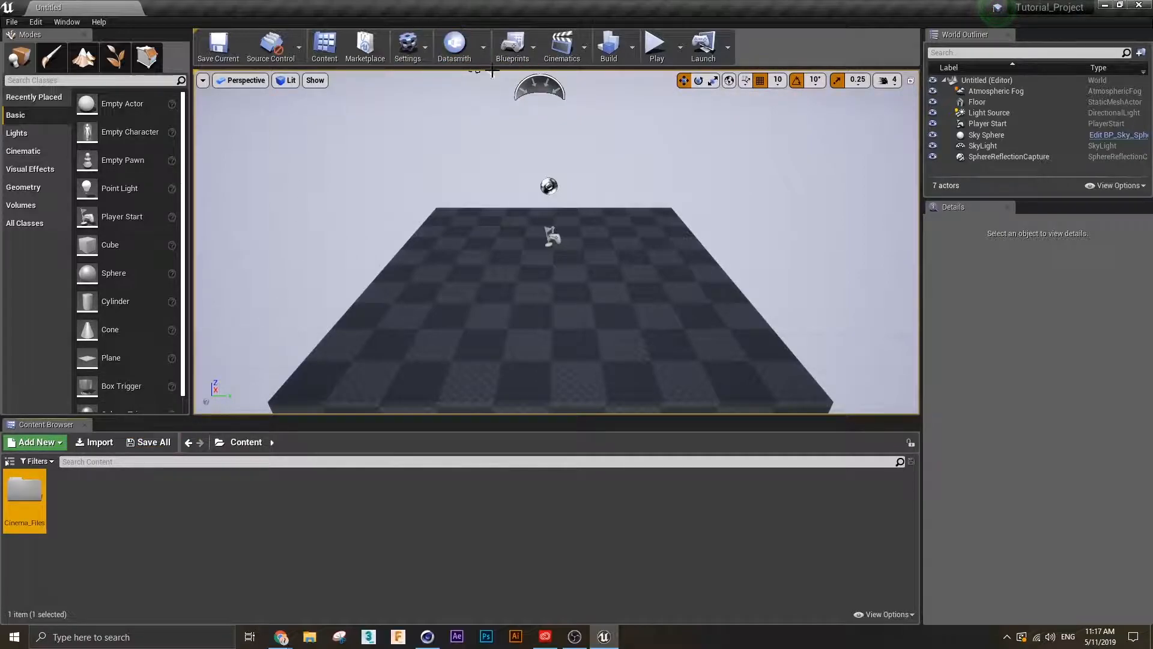
- Start a Datasmith import of Tutorial_Unreal.c4d targeted at the Cinema_Files folder
click(454, 45)
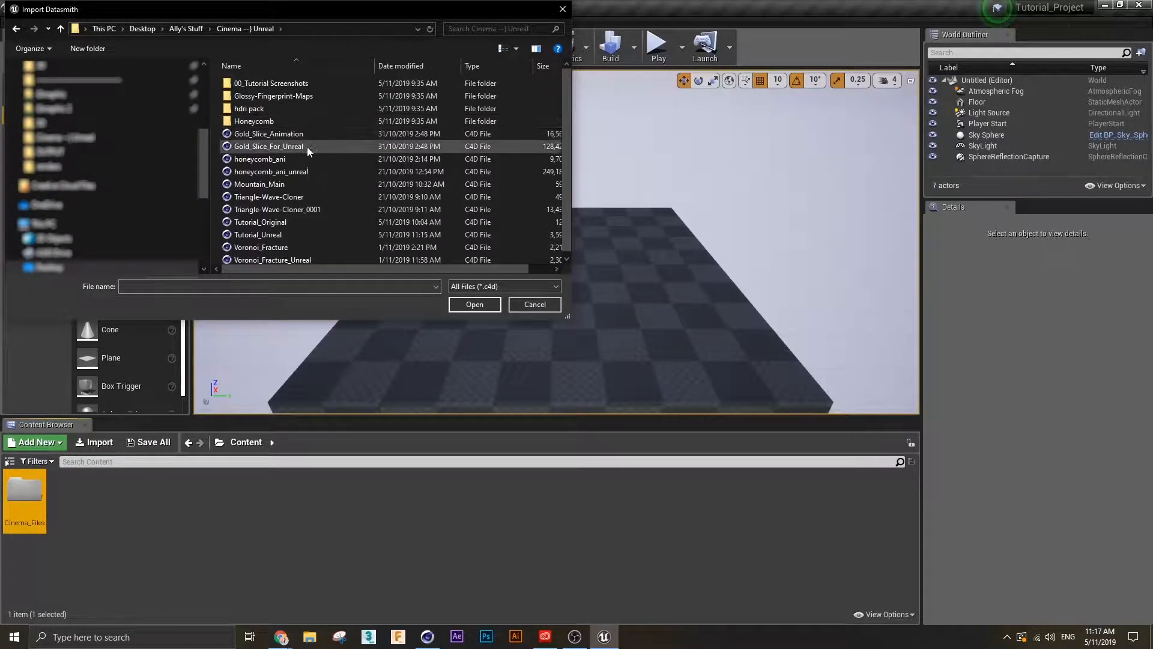
click(259, 232)
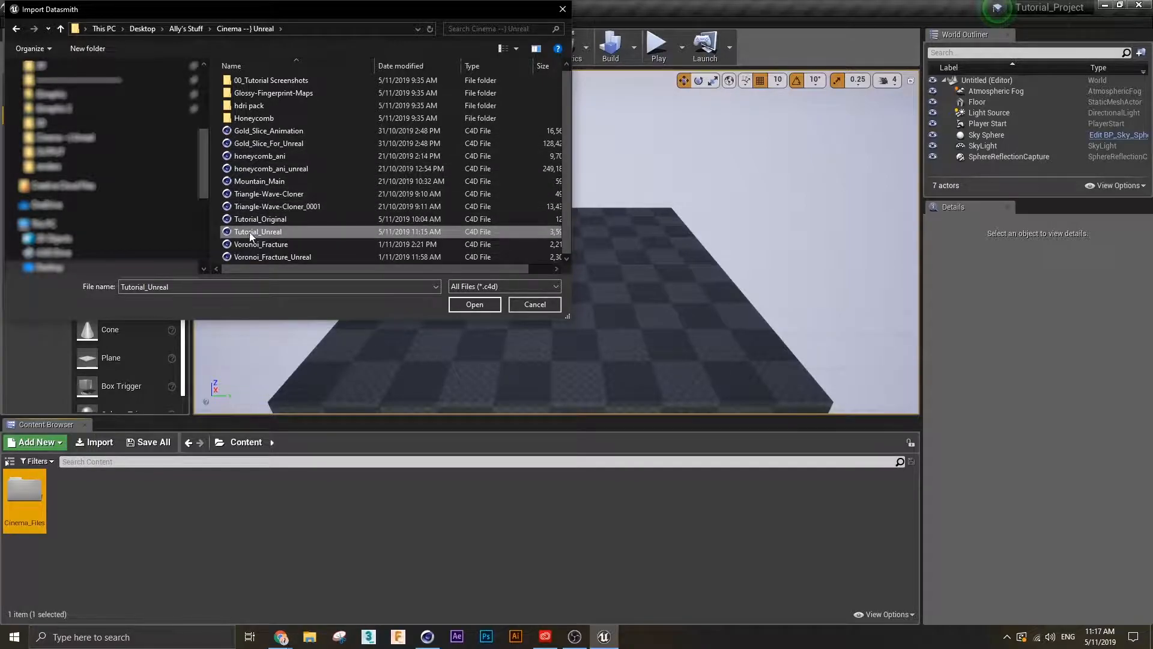
click(475, 304)
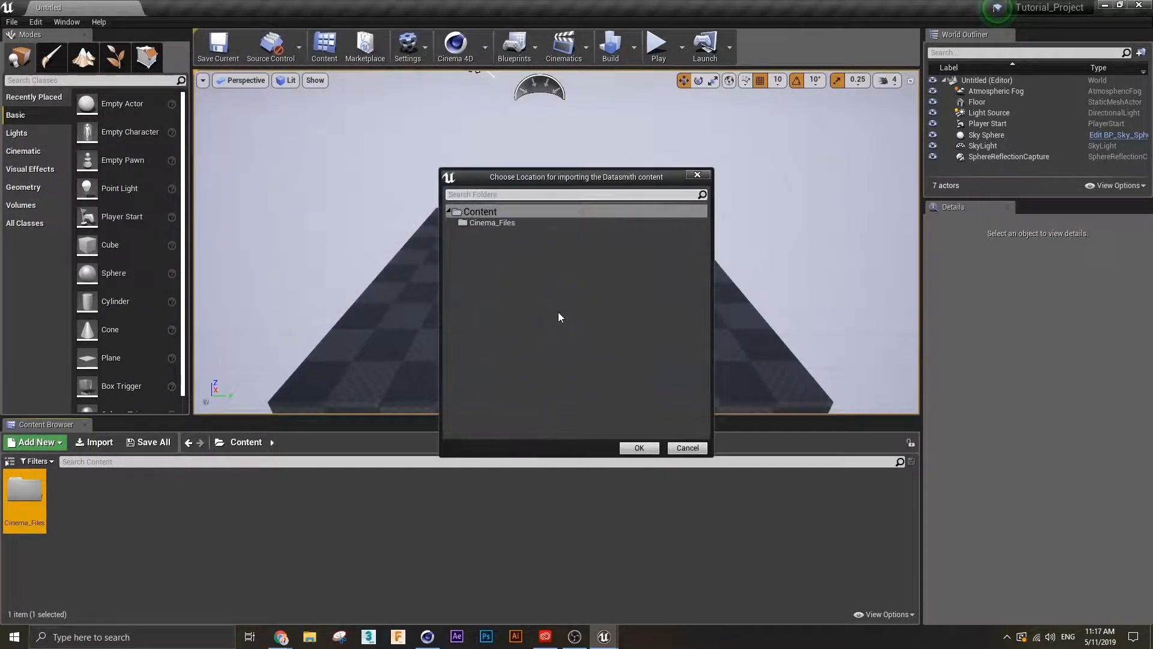
mouse_move(541, 277)
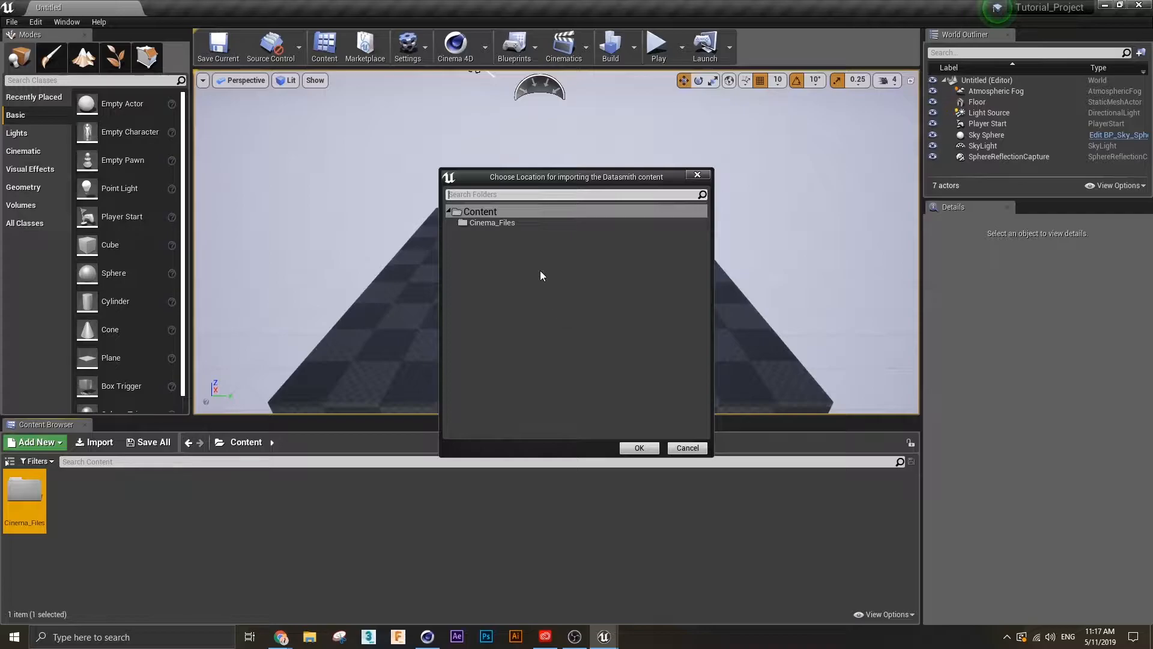
click(637, 448)
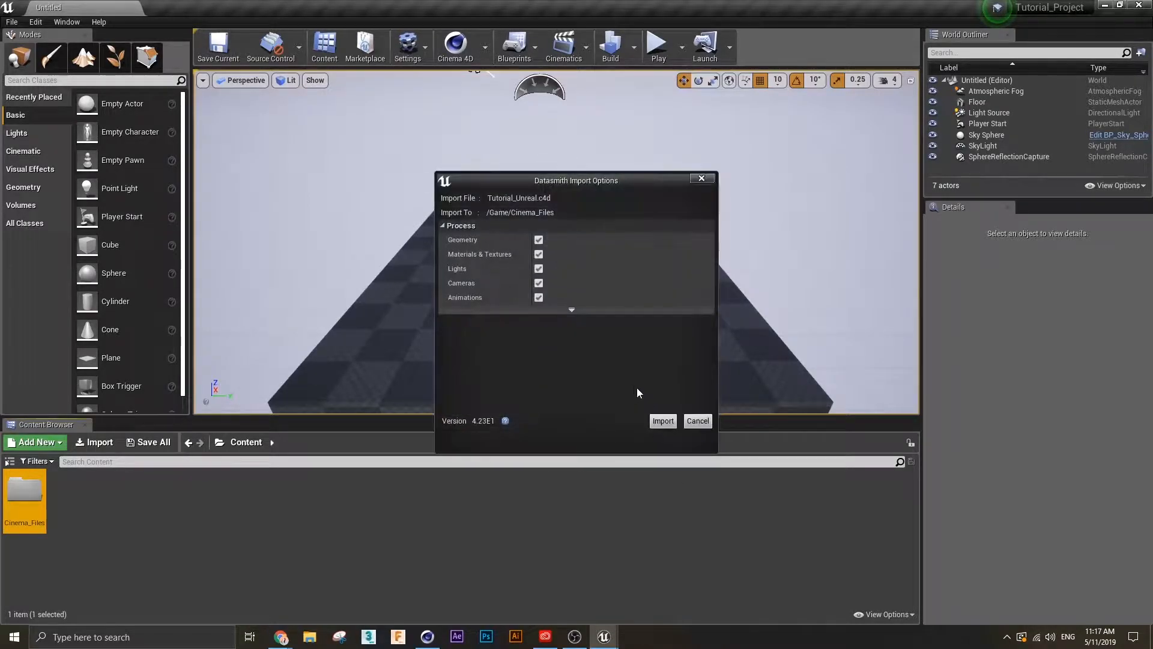
mouse_move(464, 297)
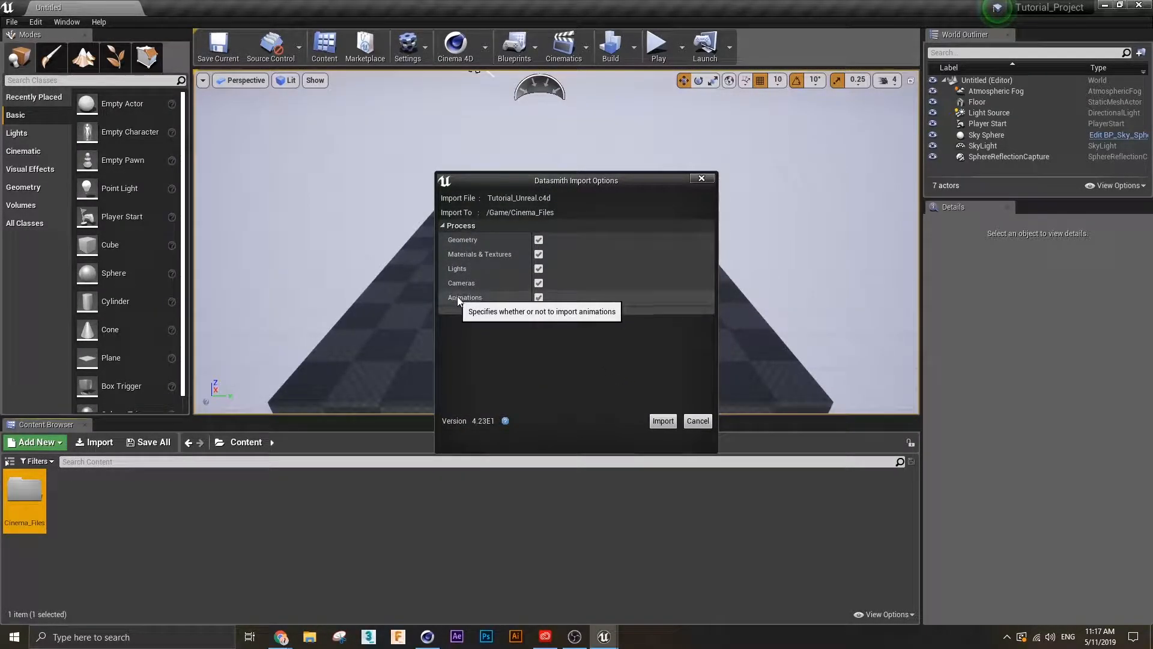
mouse_move(665, 417)
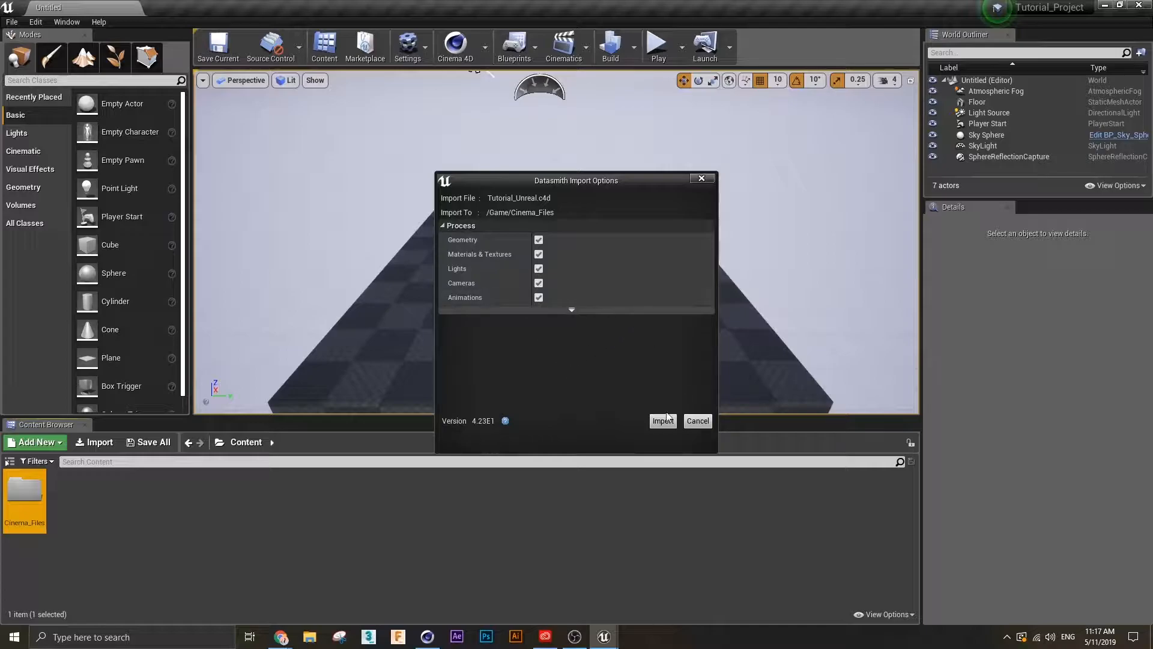
- Import with all options, play the Tutorial_Unreal sequence from the start, and show its Animations asset
click(663, 420)
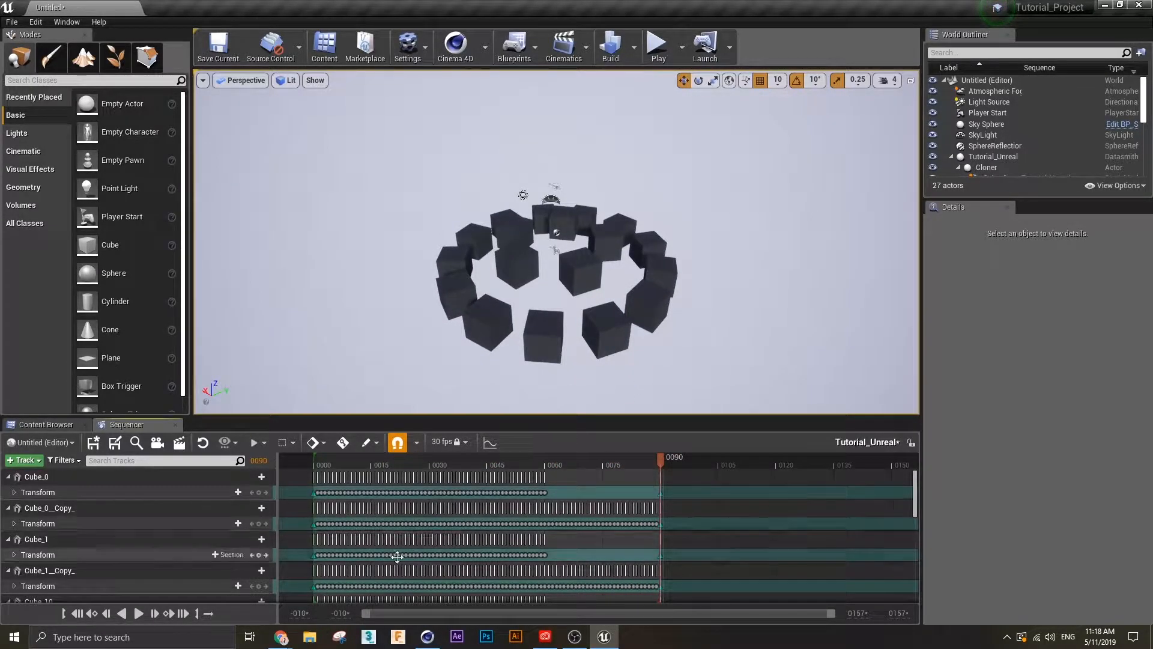
mouse_move(77, 613)
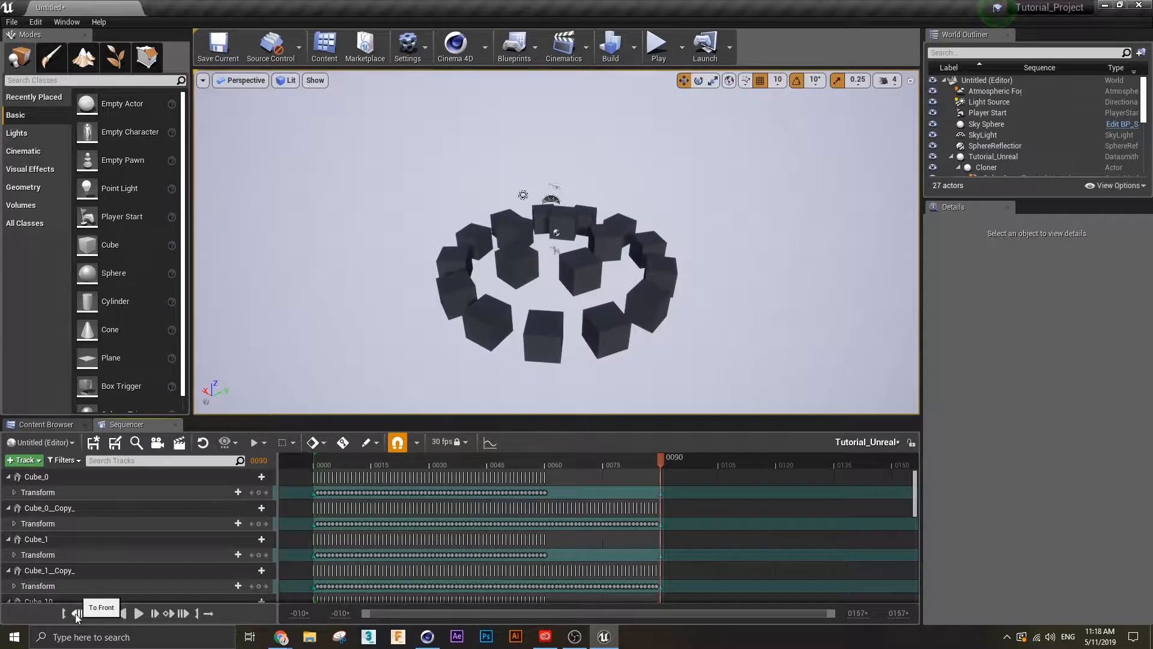
click(77, 613)
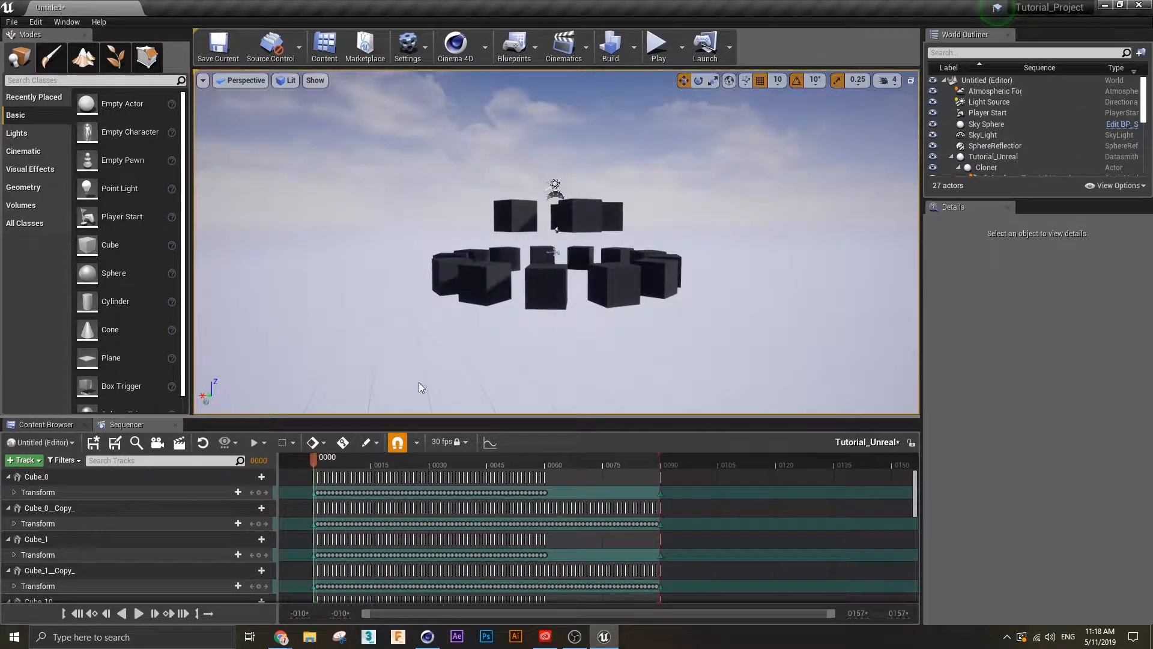
click(137, 612)
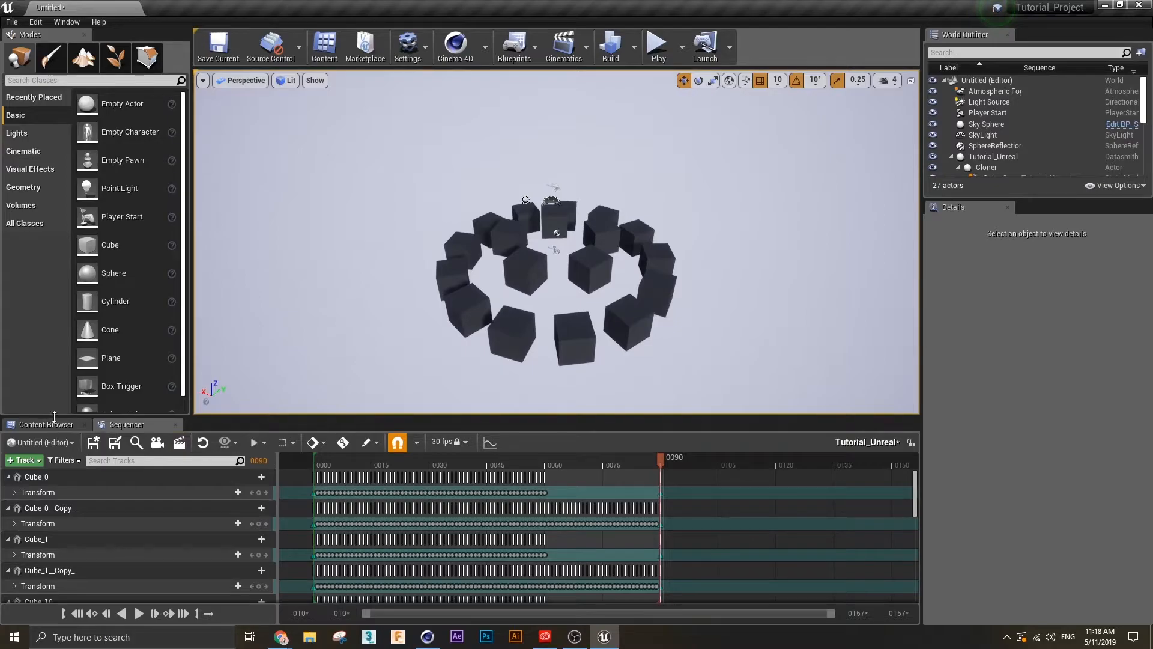
click(46, 425)
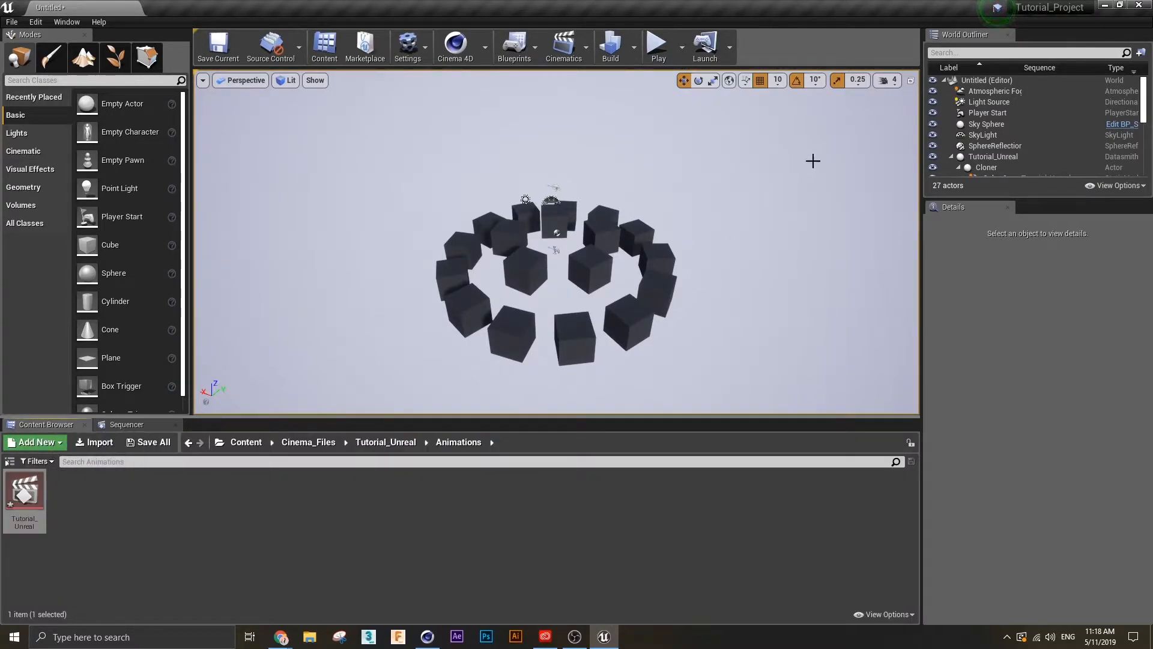